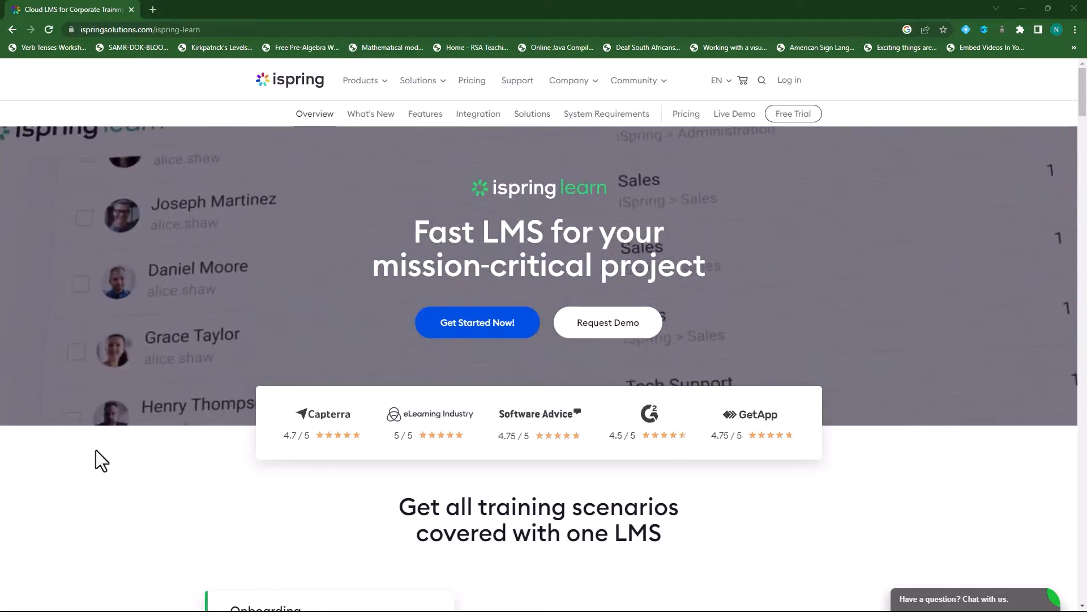
# Step: Scroll down the iSpring Learn product page on ispringsolutions.com to read through its features
pyautogui.scroll(-3)
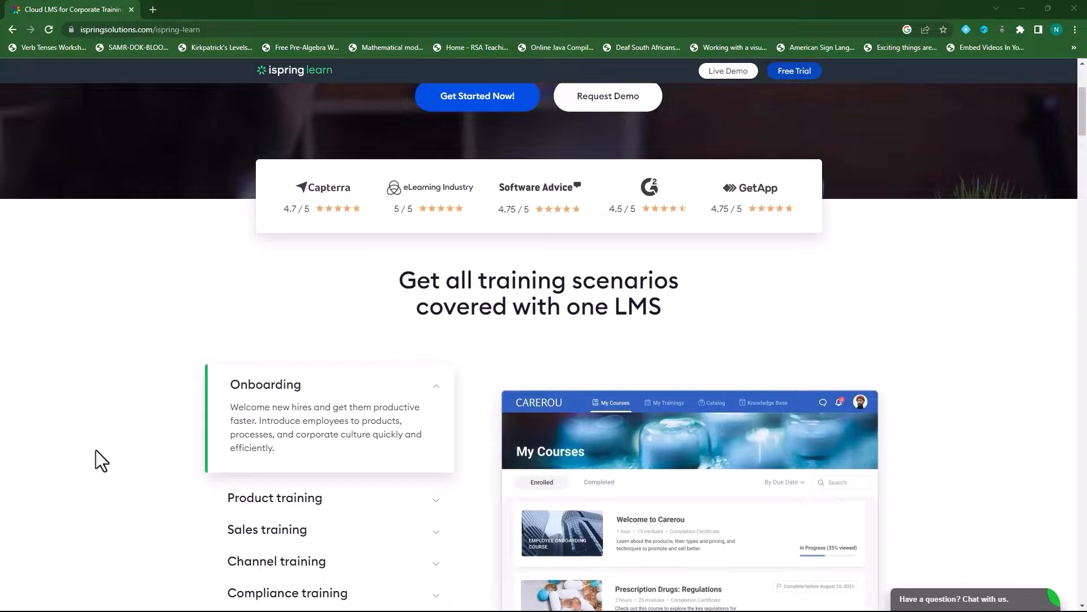
pyautogui.scroll(-3)
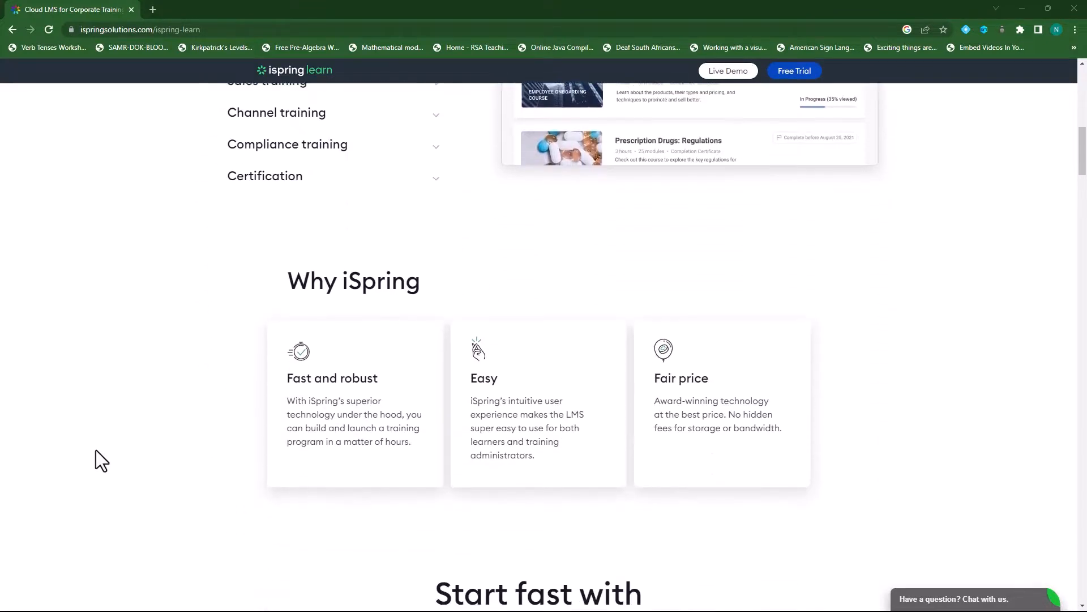
pyautogui.scroll(-3)
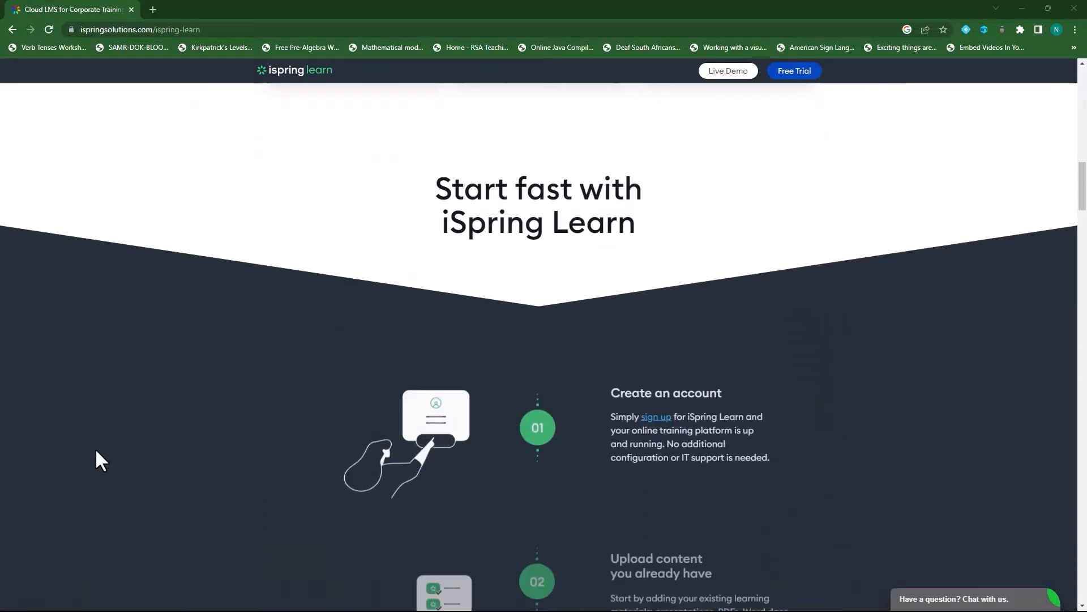
pyautogui.scroll(-3)
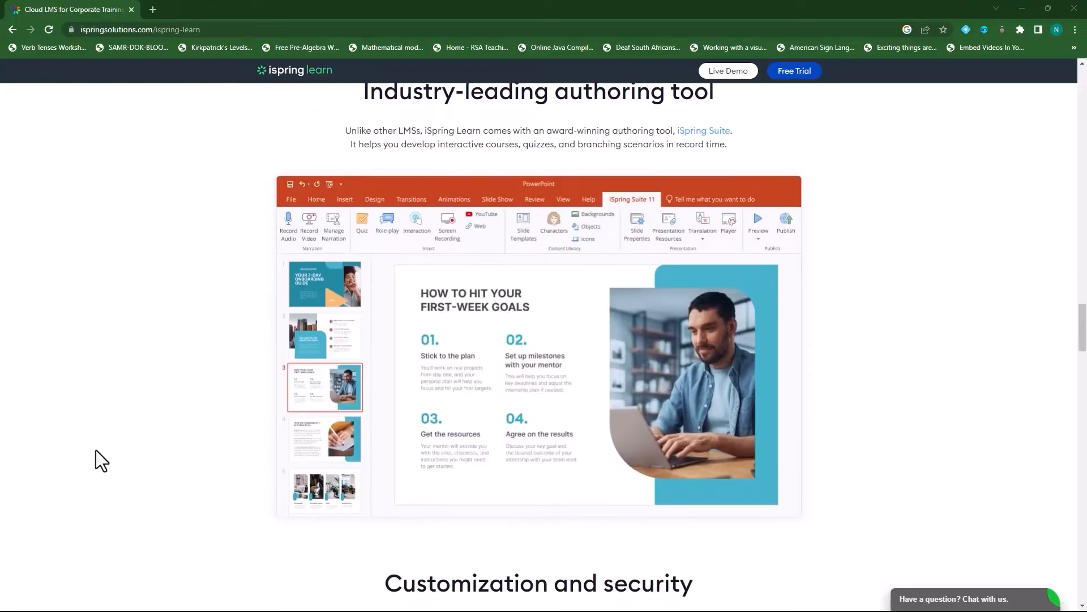
pyautogui.scroll(-3)
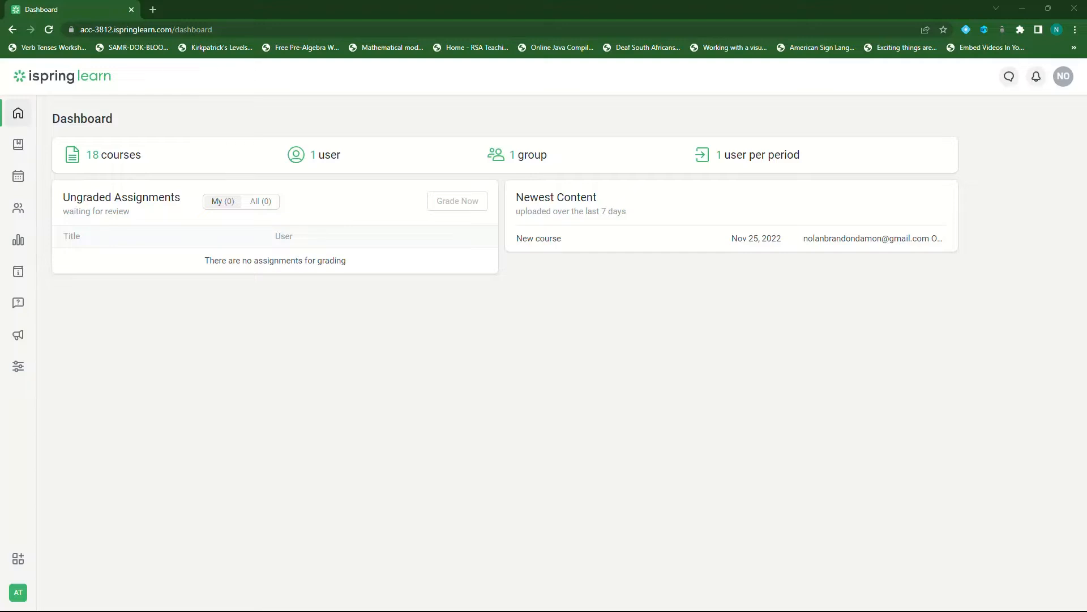
# Step: Create a Video Content folder in the Computers for all project
pyautogui.click(17, 143)
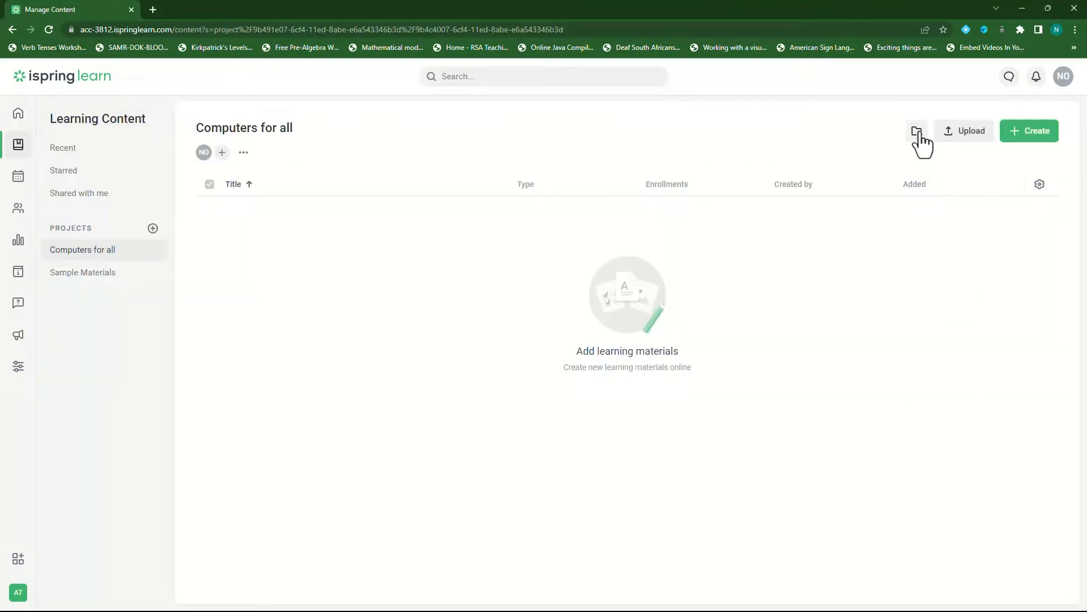
pyautogui.click(916, 130)
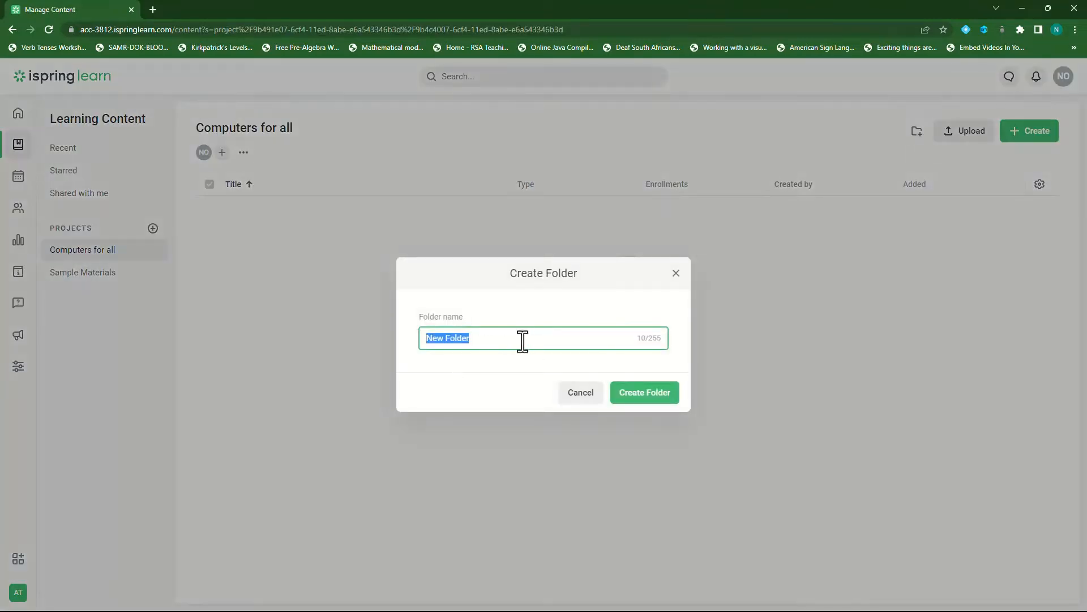
pyautogui.write('Video Content')
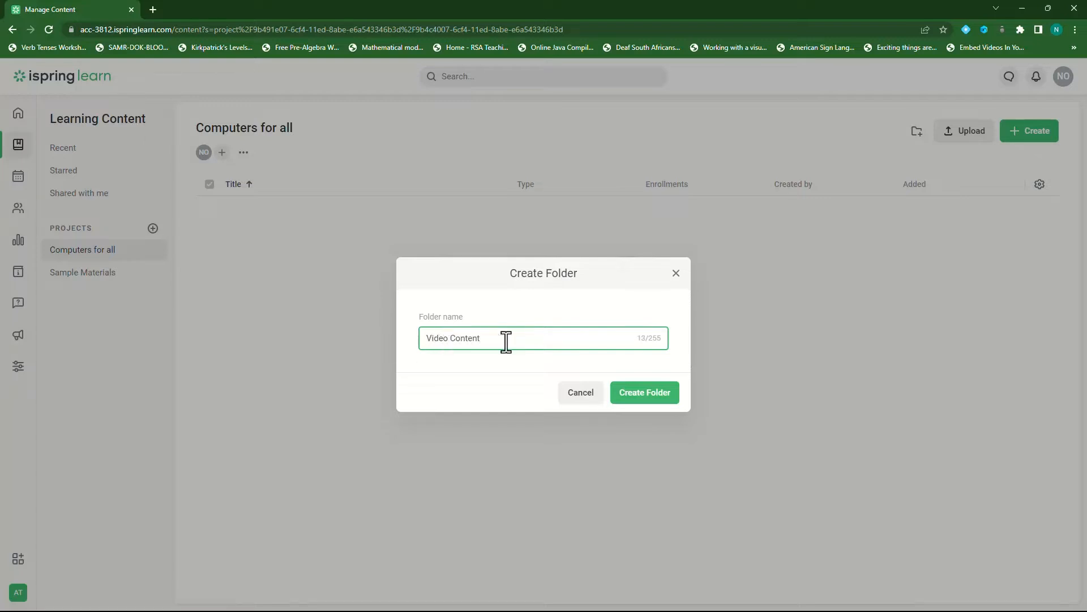
pyautogui.click(643, 392)
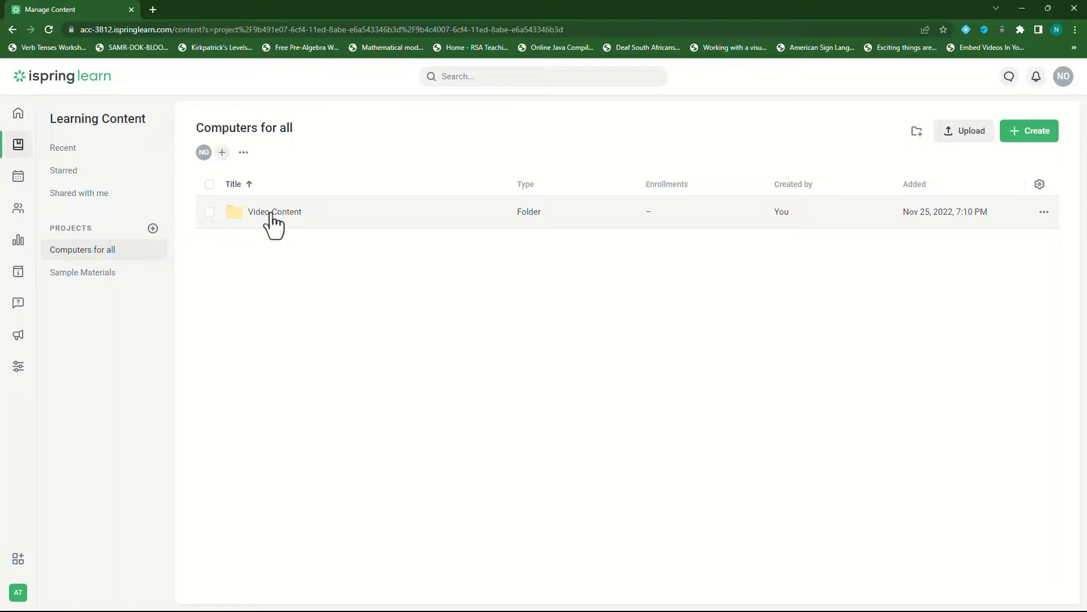
# Step: Upload quiz questions.docx into the Assessments folder
pyautogui.click(274, 212)
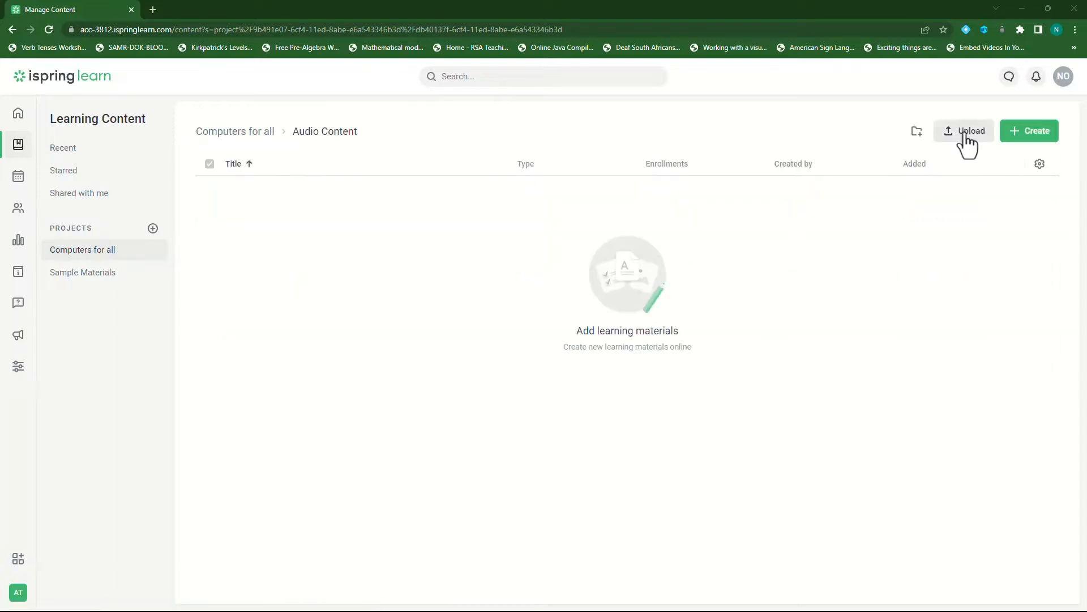
pyautogui.click(963, 131)
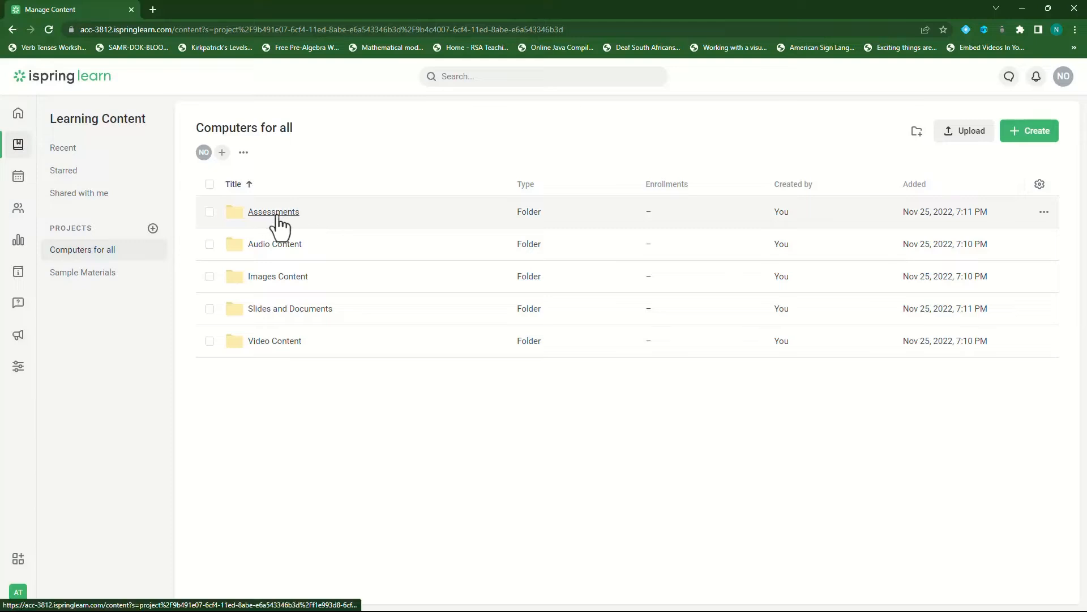
pyautogui.click(273, 212)
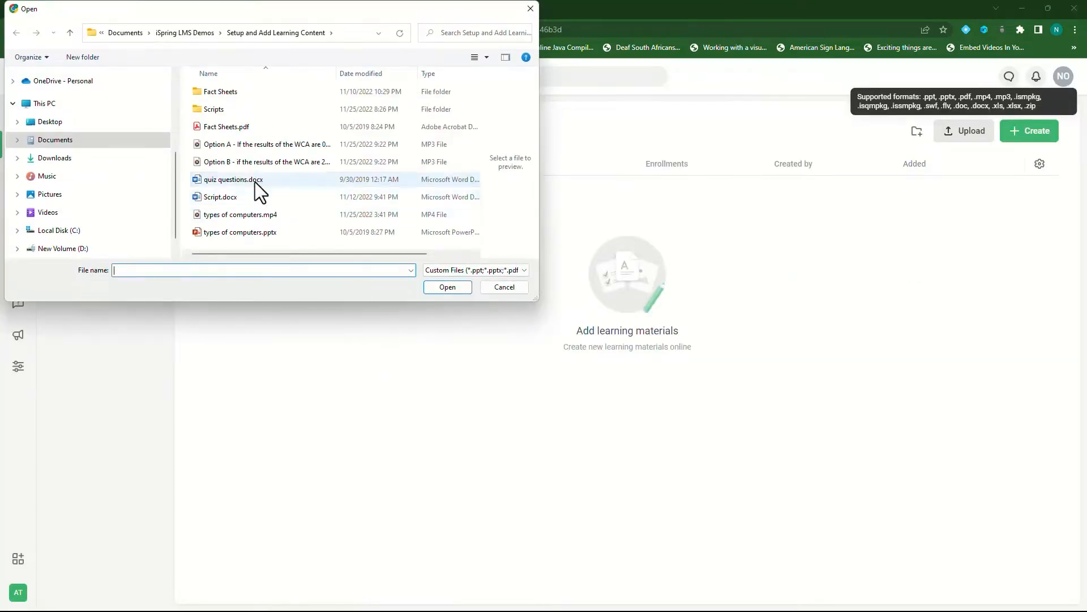
pyautogui.click(448, 287)
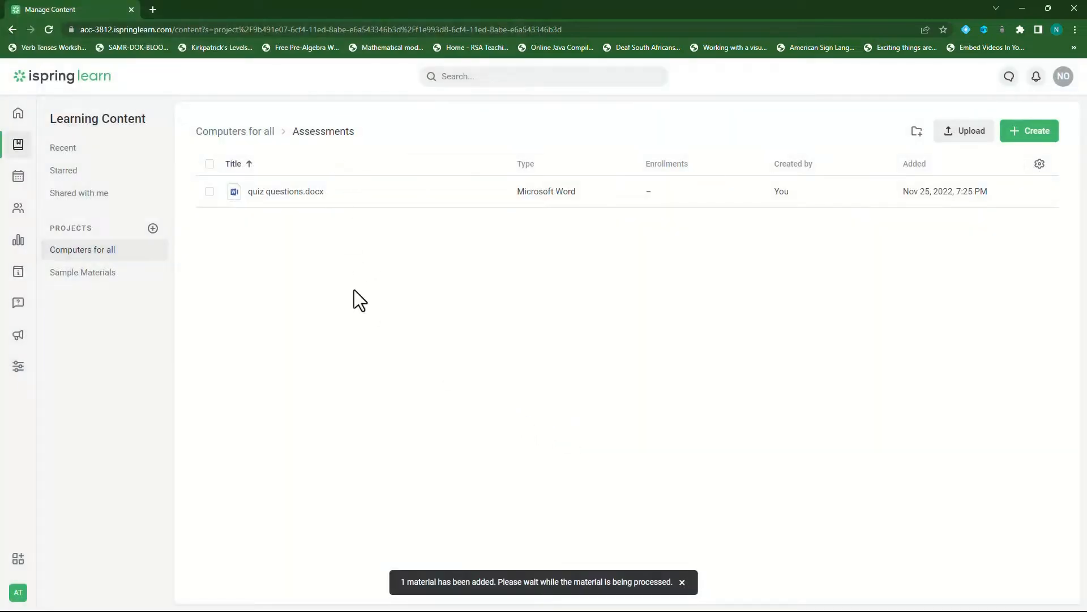
# Step: Upload image 1.pdf into Images Content and dismiss the finished upload
pyautogui.click(234, 131)
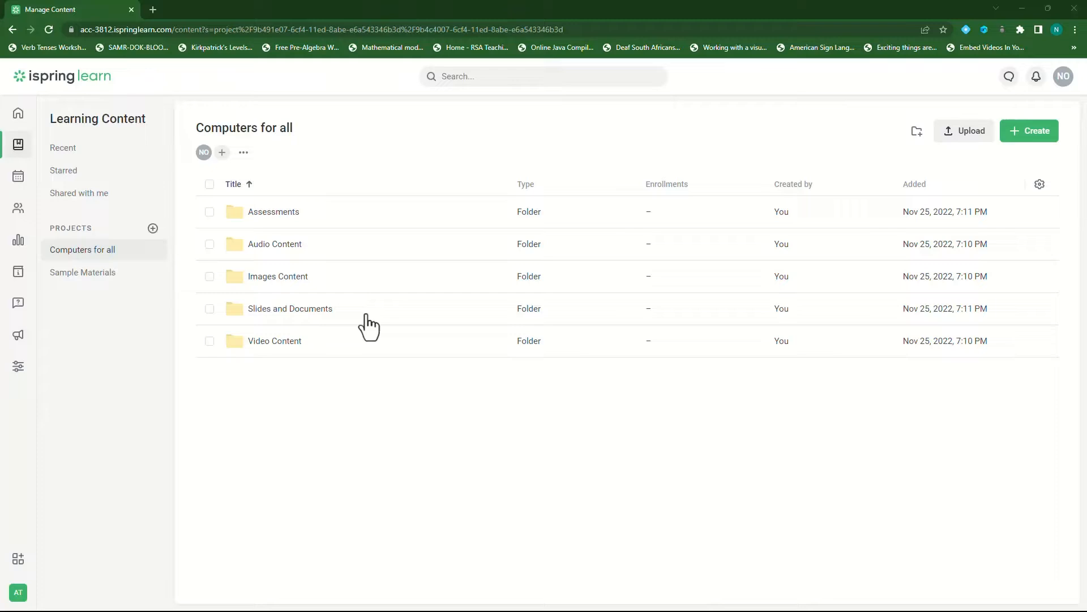
pyautogui.click(963, 130)
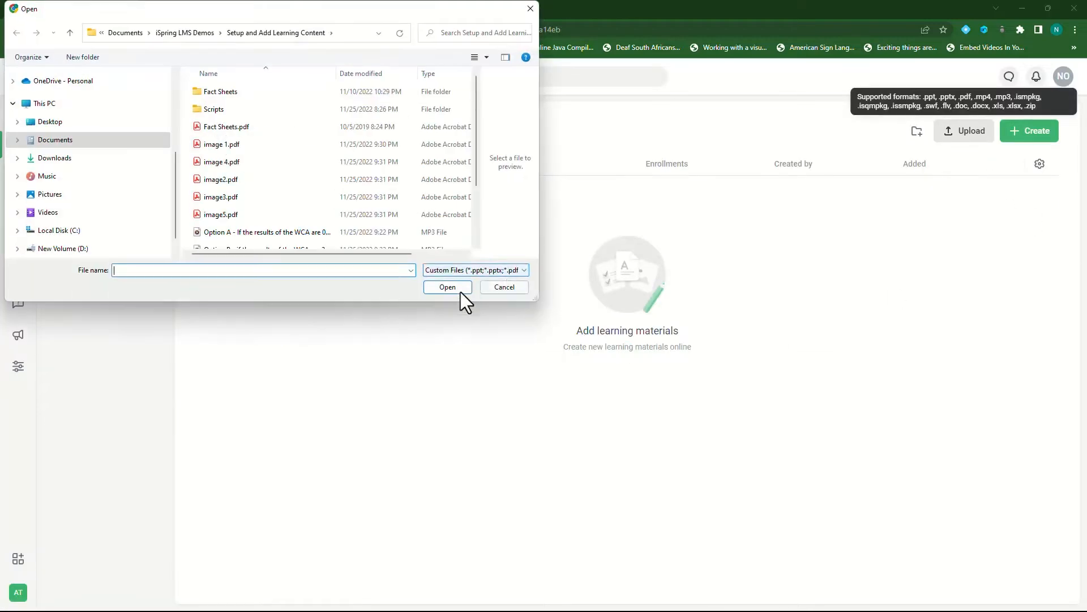
pyautogui.click(448, 287)
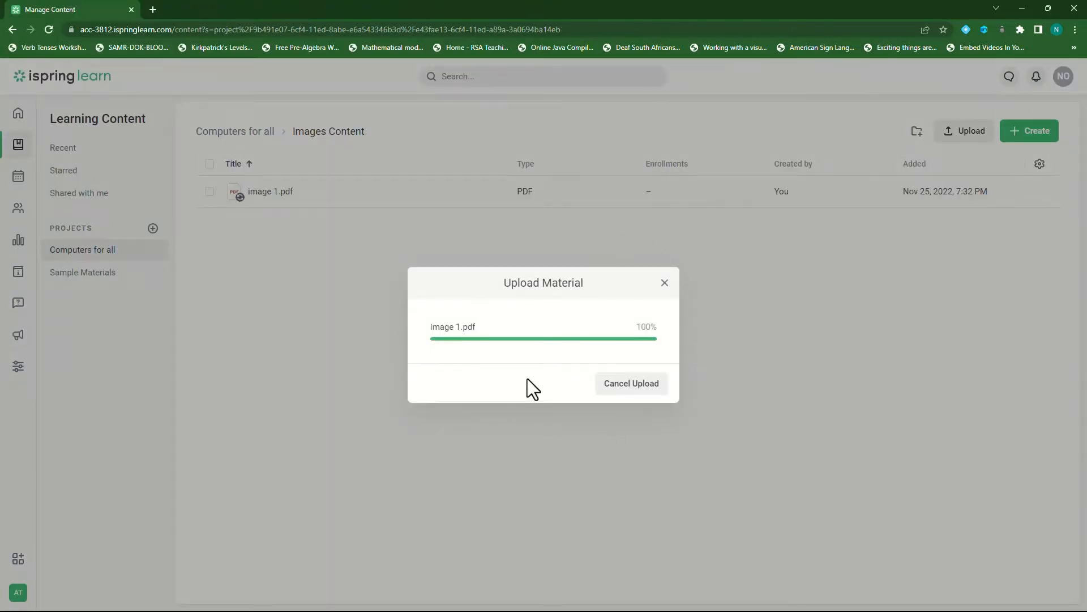
pyautogui.click(17, 113)
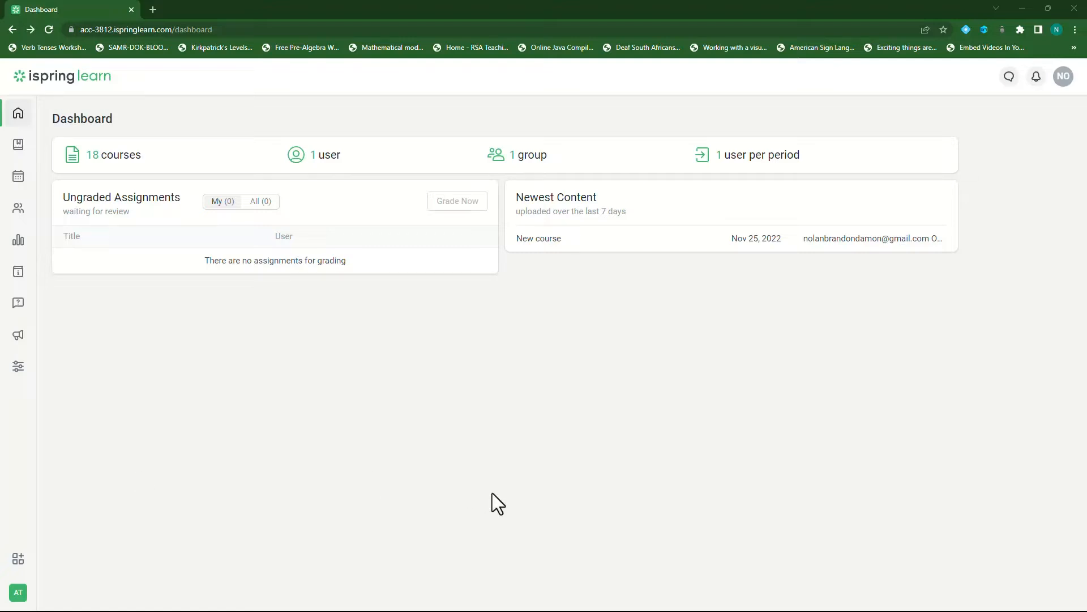
pyautogui.moveTo(114, 118)
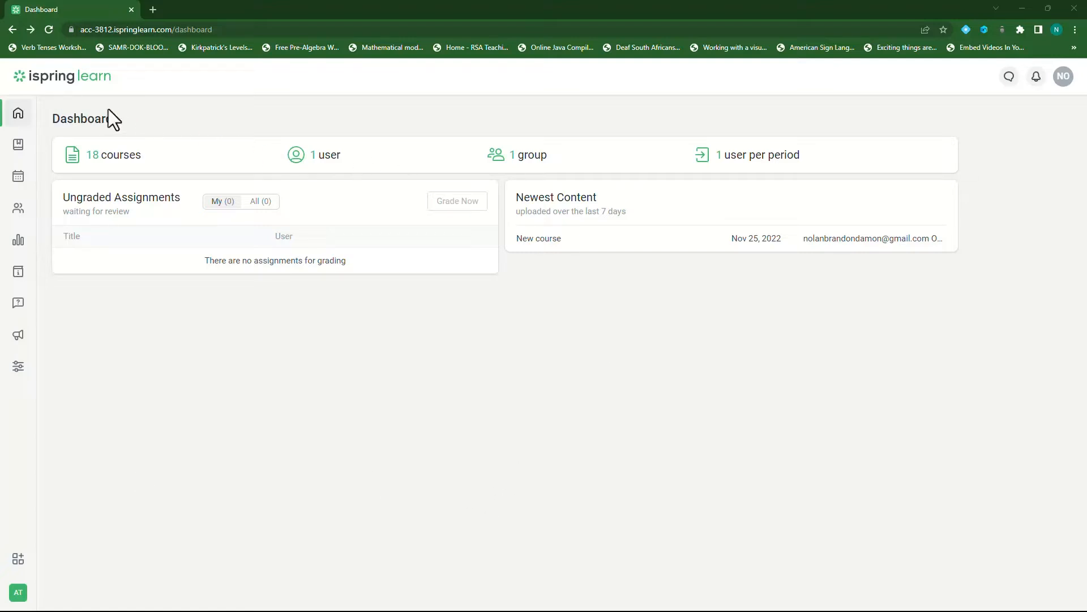
pyautogui.moveTo(123, 137)
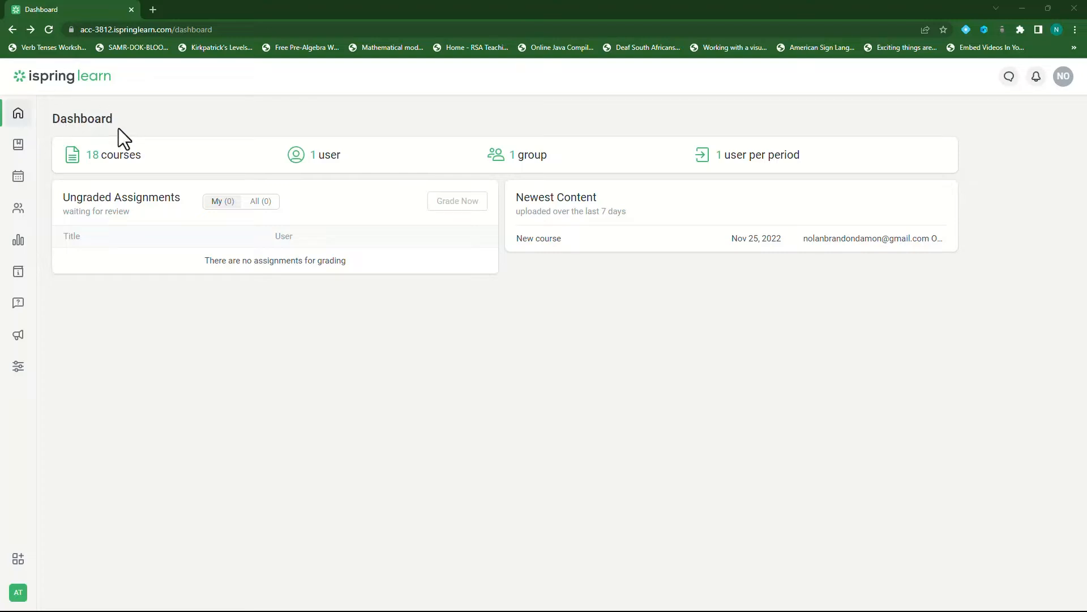
pyautogui.moveTo(181, 132)
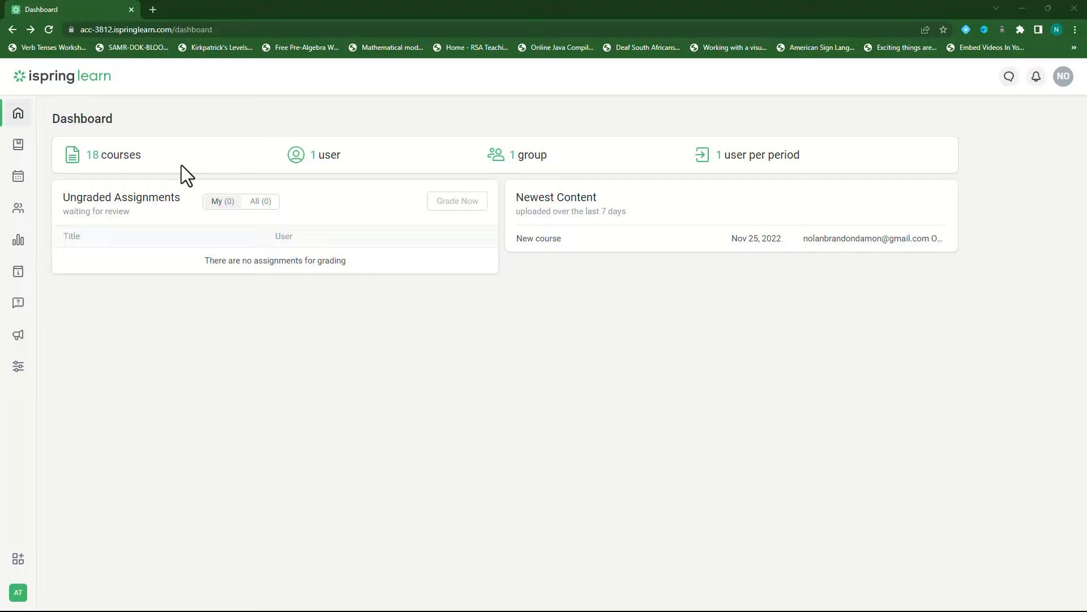
pyautogui.moveTo(537, 177)
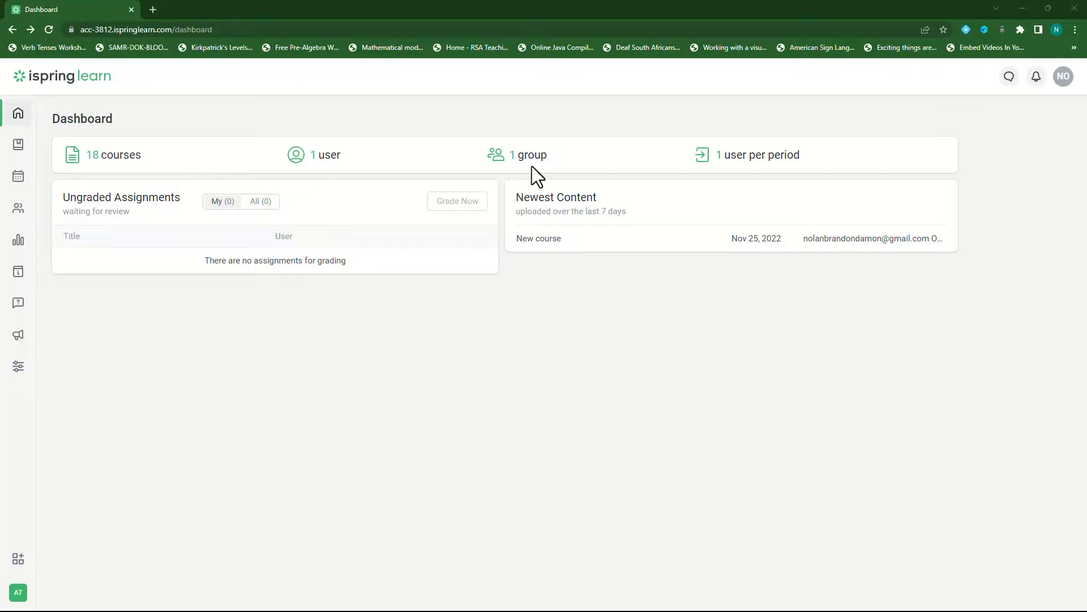
pyautogui.moveTo(784, 175)
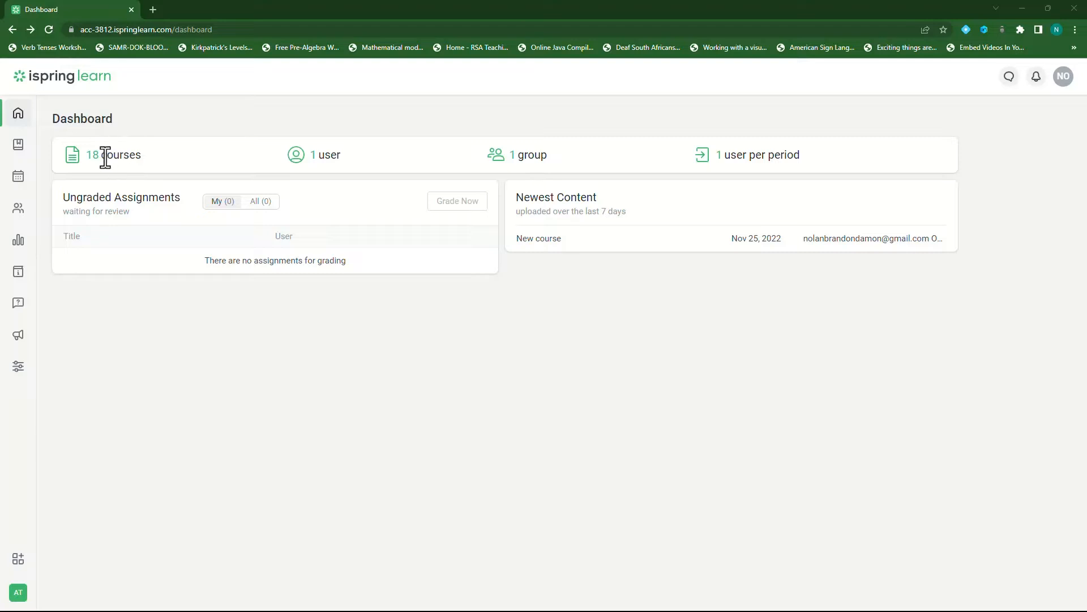
pyautogui.moveTo(283, 172)
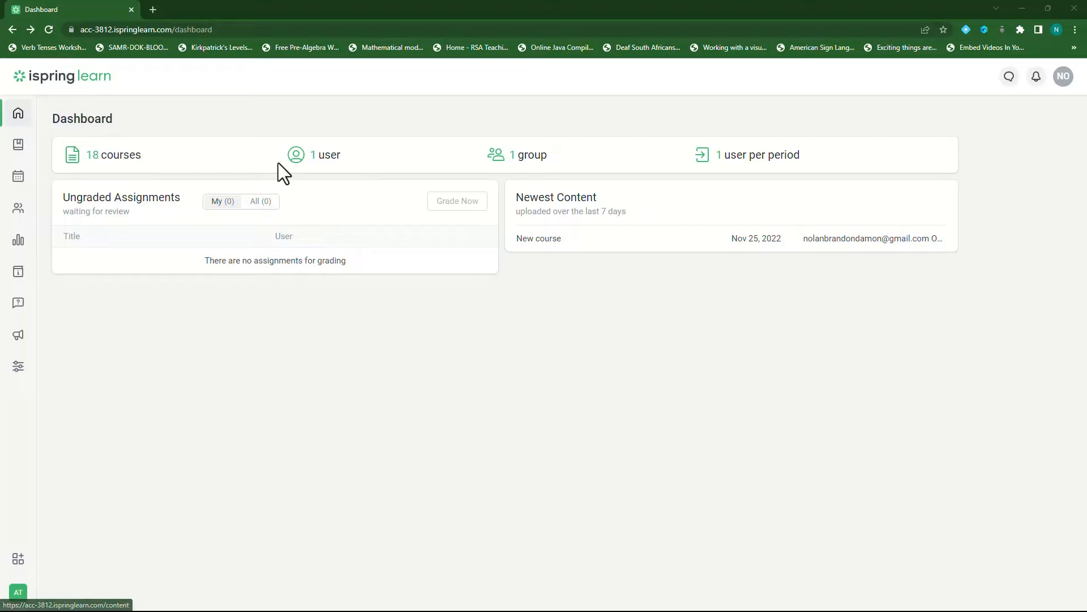
pyautogui.moveTo(391, 151)
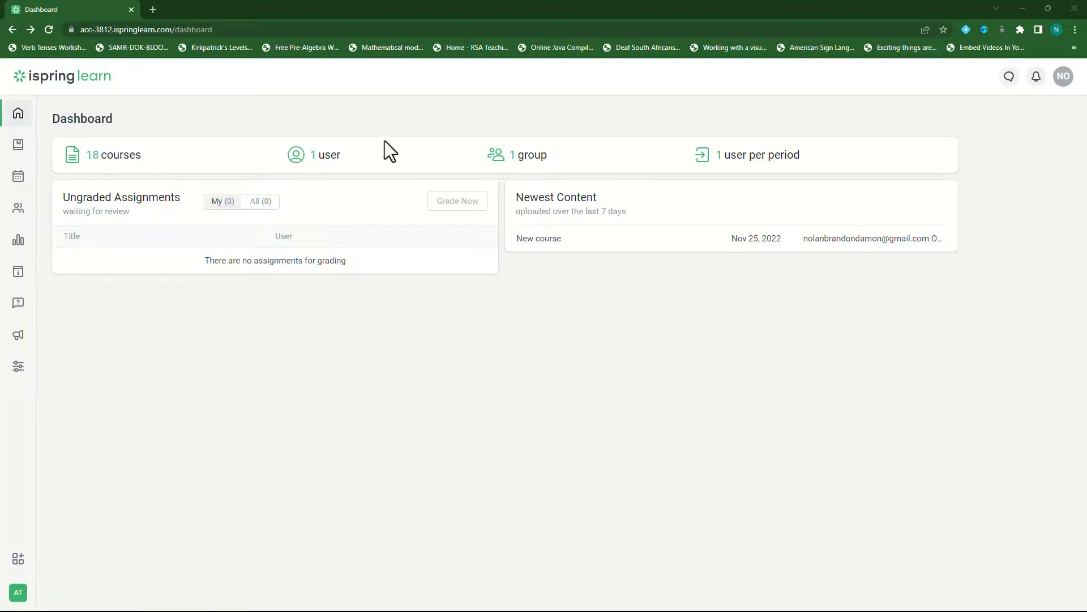
pyautogui.moveTo(204, 308)
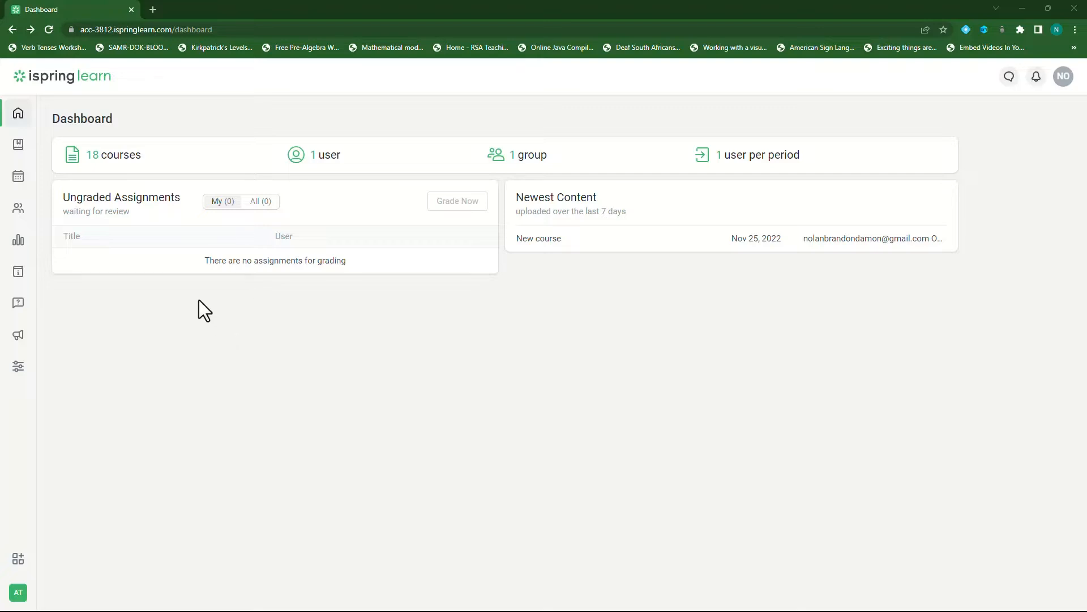
pyautogui.moveTo(191, 343)
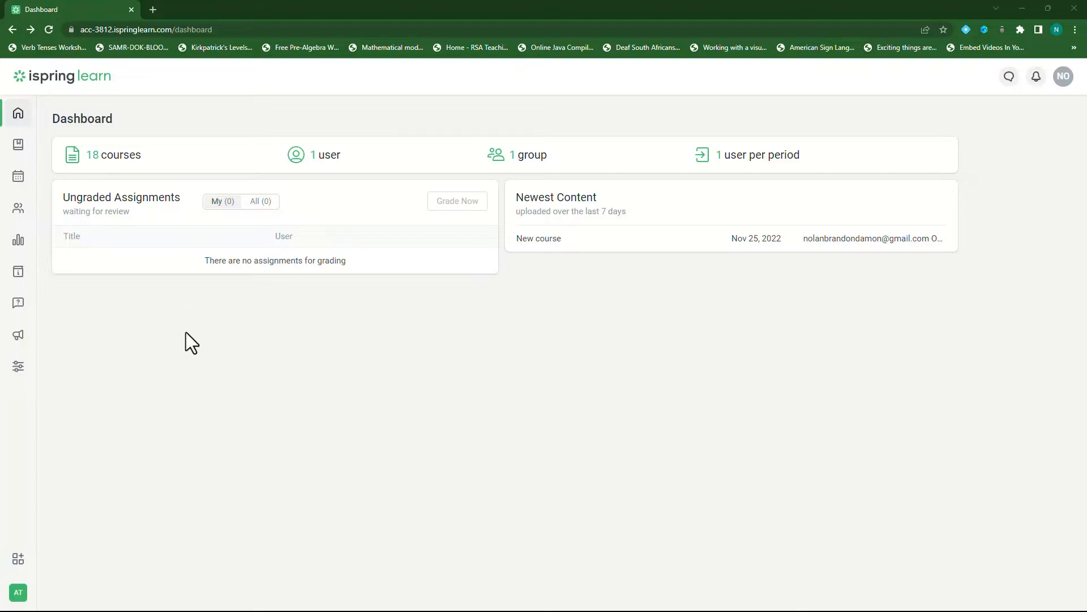
pyautogui.moveTo(19, 144)
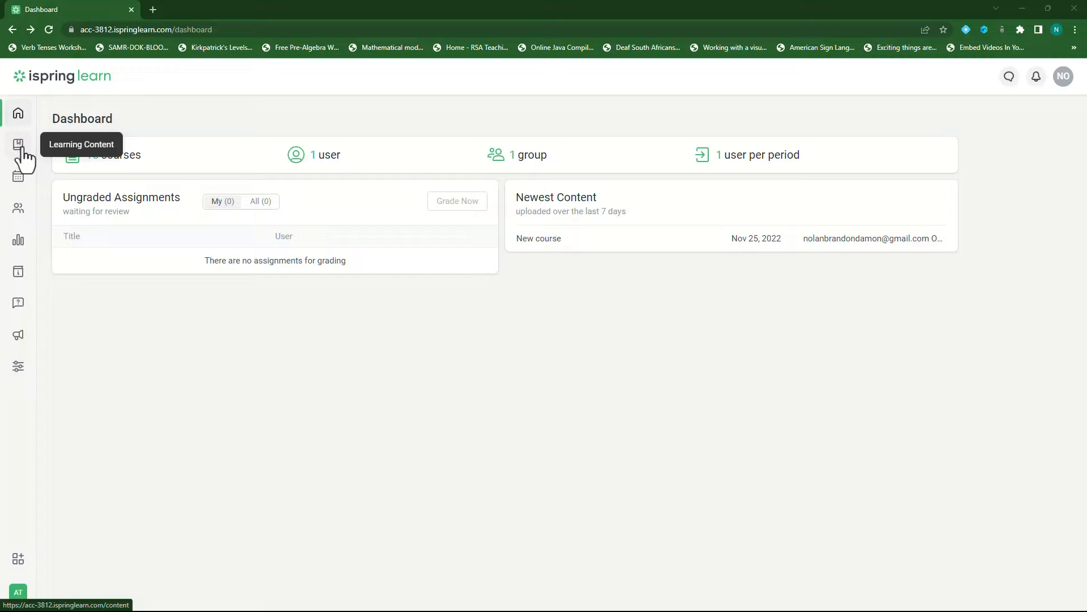
# Step: Show the Recent materials list, check Starred (one New course), then return to Recent
pyautogui.click(18, 144)
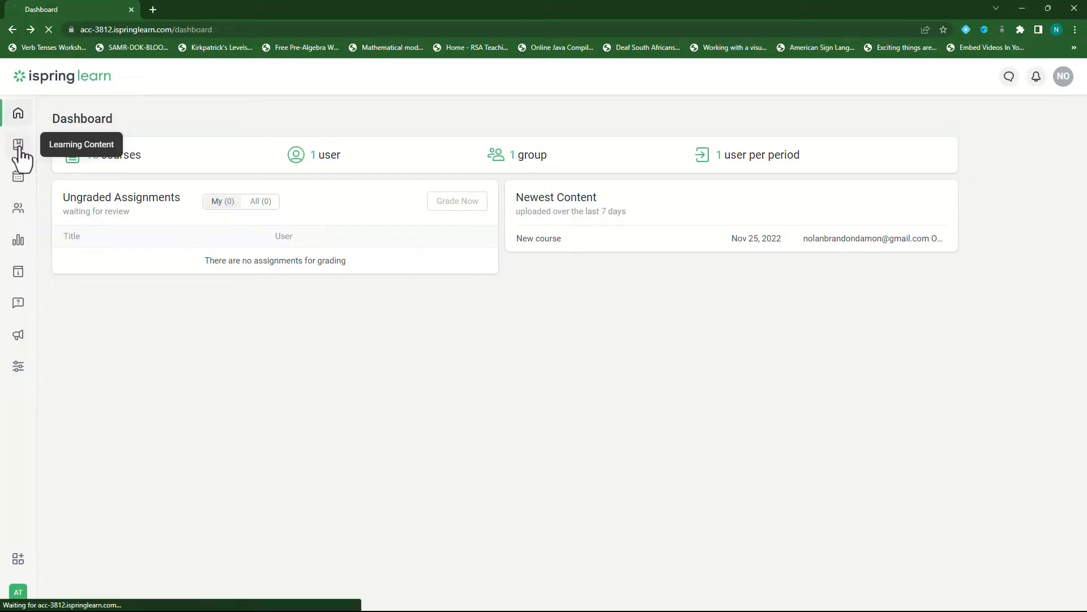
pyautogui.click(18, 144)
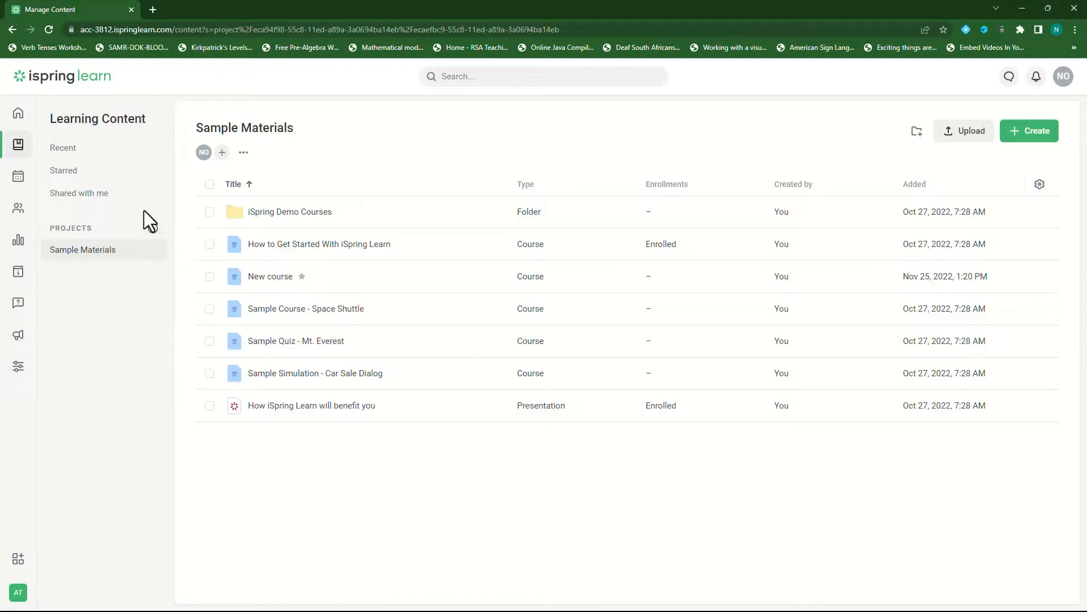
pyautogui.moveTo(63, 147)
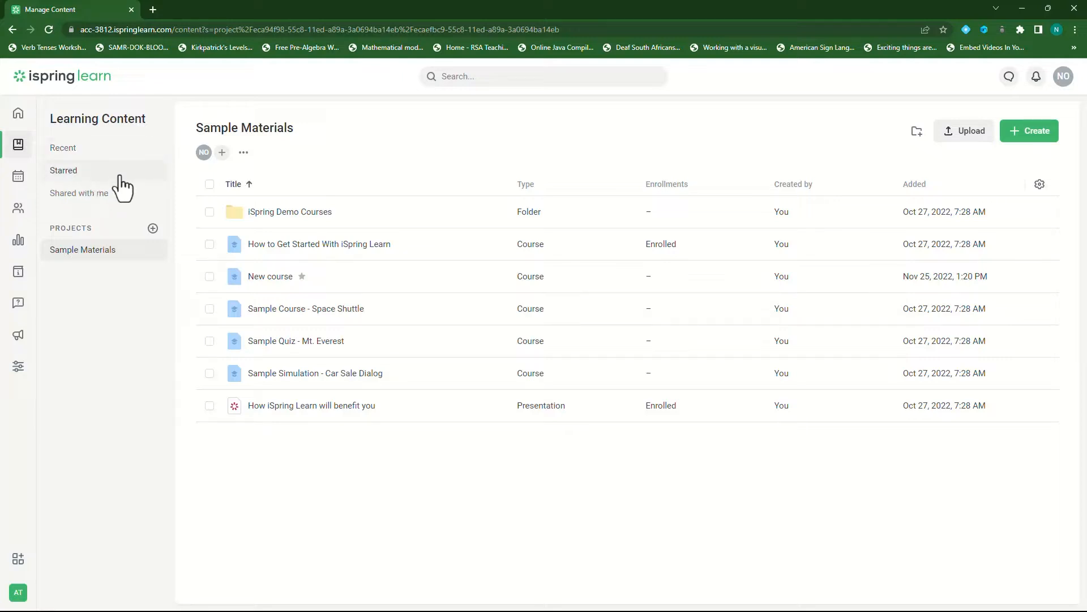
pyautogui.moveTo(114, 212)
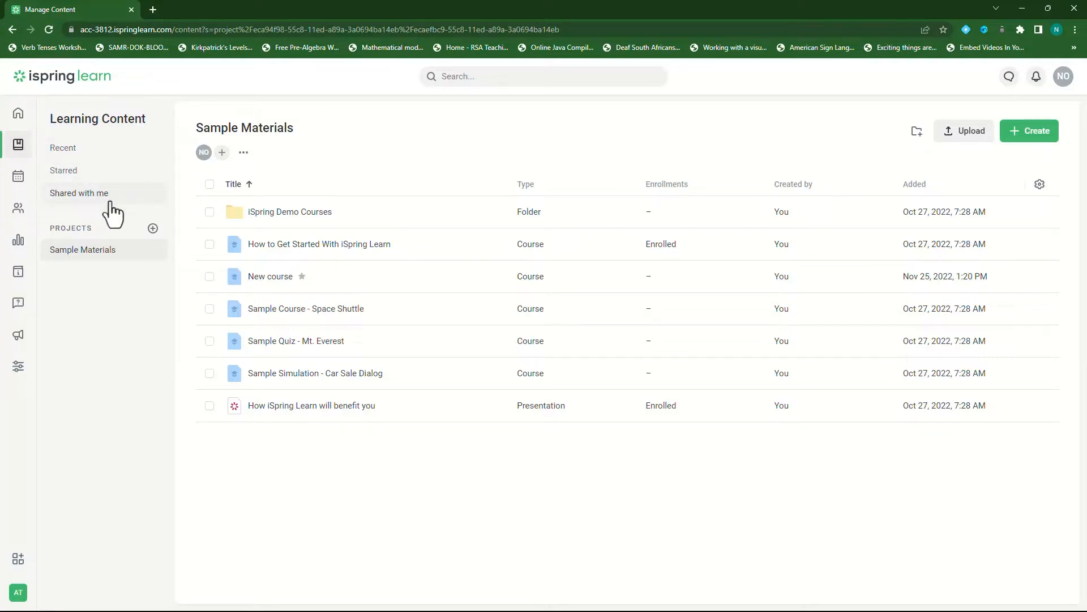
pyautogui.moveTo(111, 234)
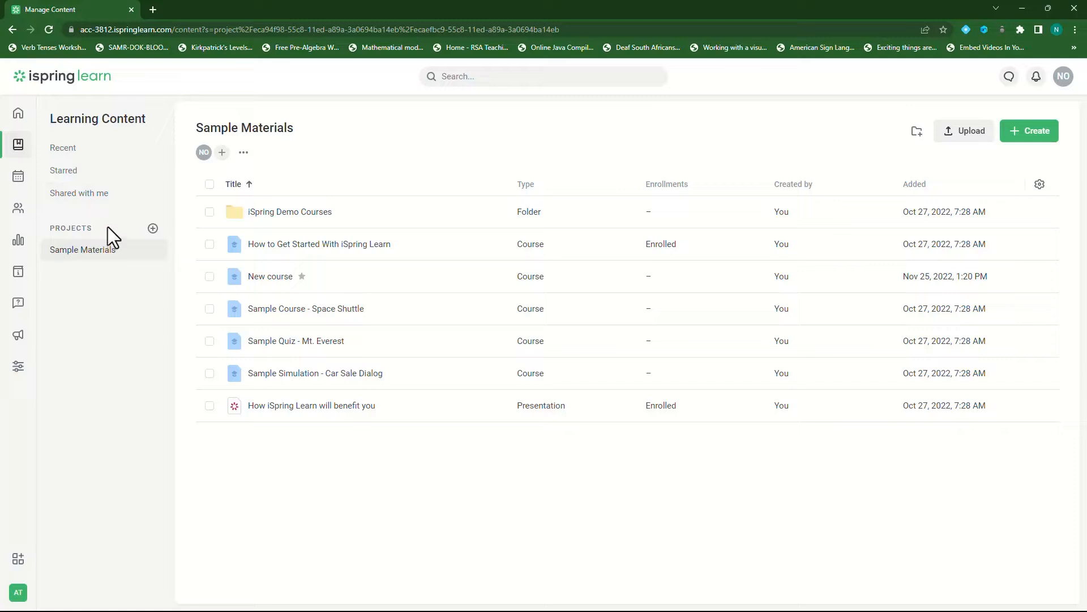
pyautogui.click(62, 147)
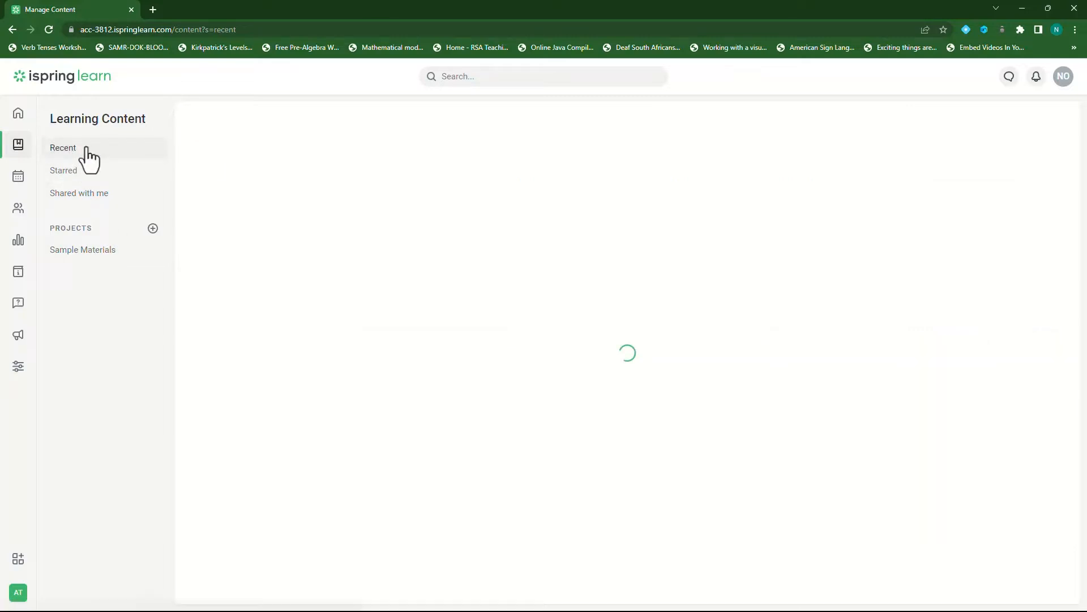
pyautogui.click(62, 147)
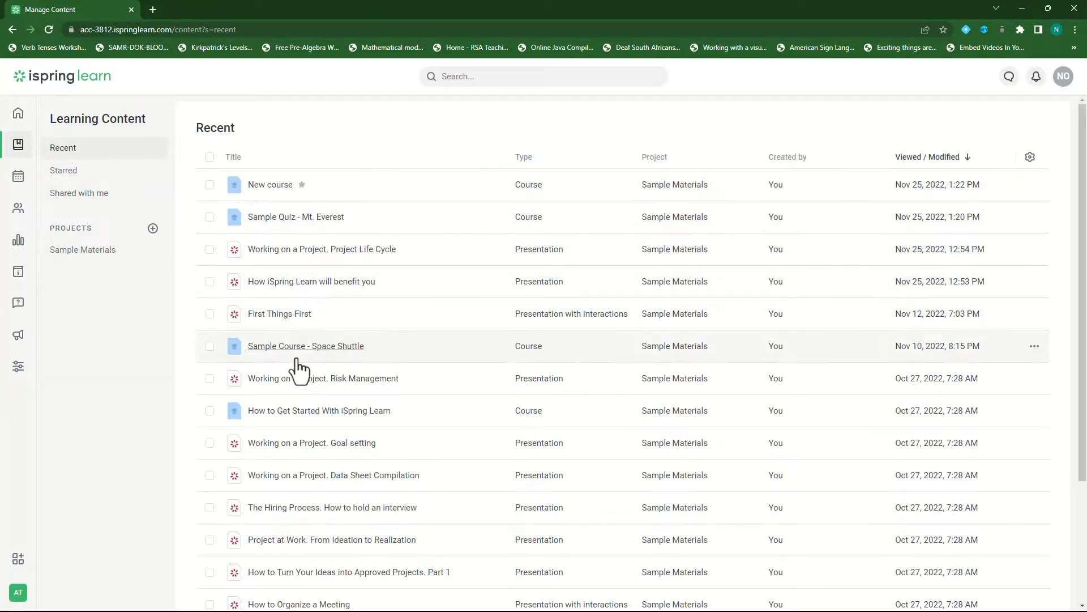
pyautogui.moveTo(335, 245)
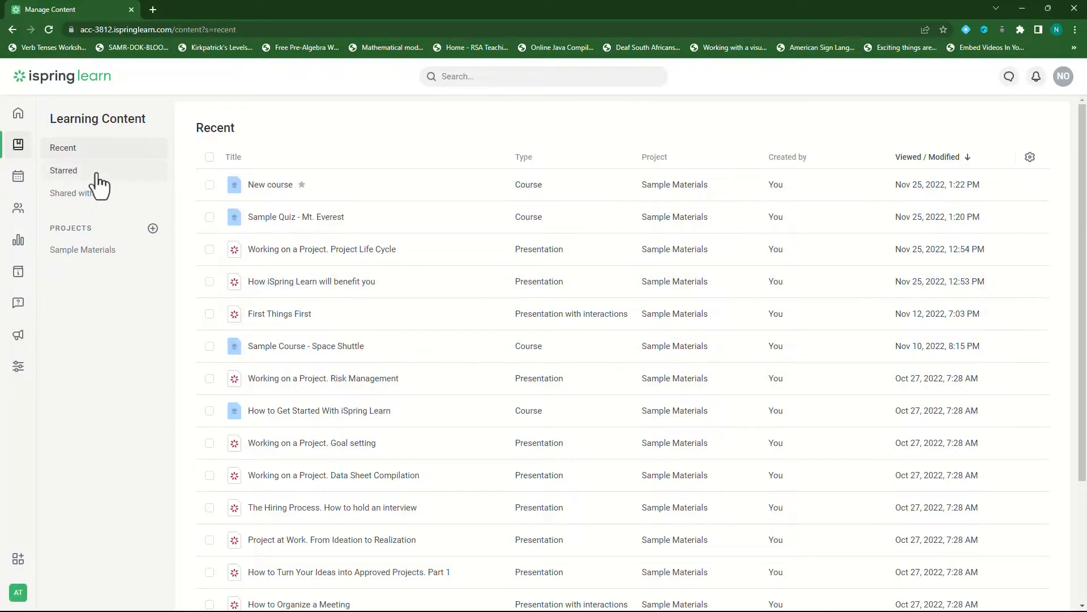
pyautogui.click(63, 170)
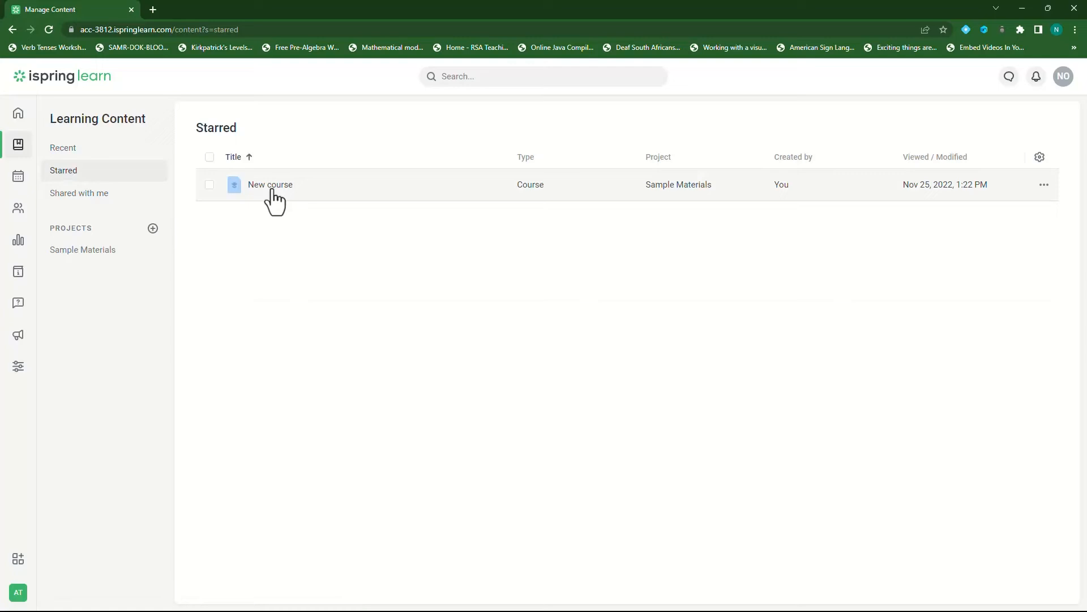
pyautogui.moveTo(98, 163)
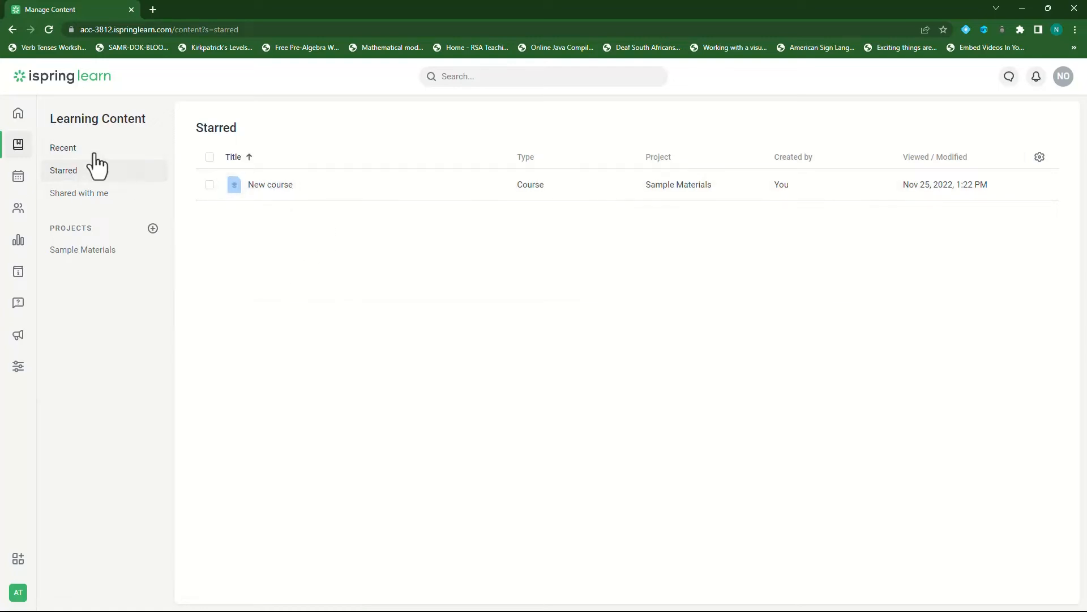
pyautogui.click(62, 148)
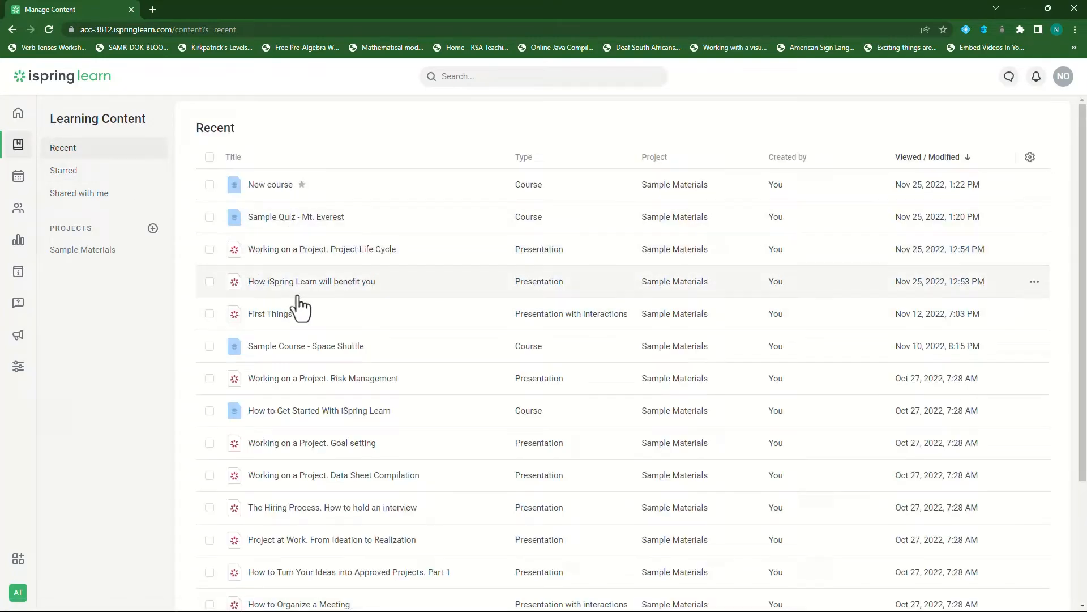
# Step: Add the Project Life Cycle presentation to Starred and confirm it appears in the Starred list
pyautogui.click(209, 249)
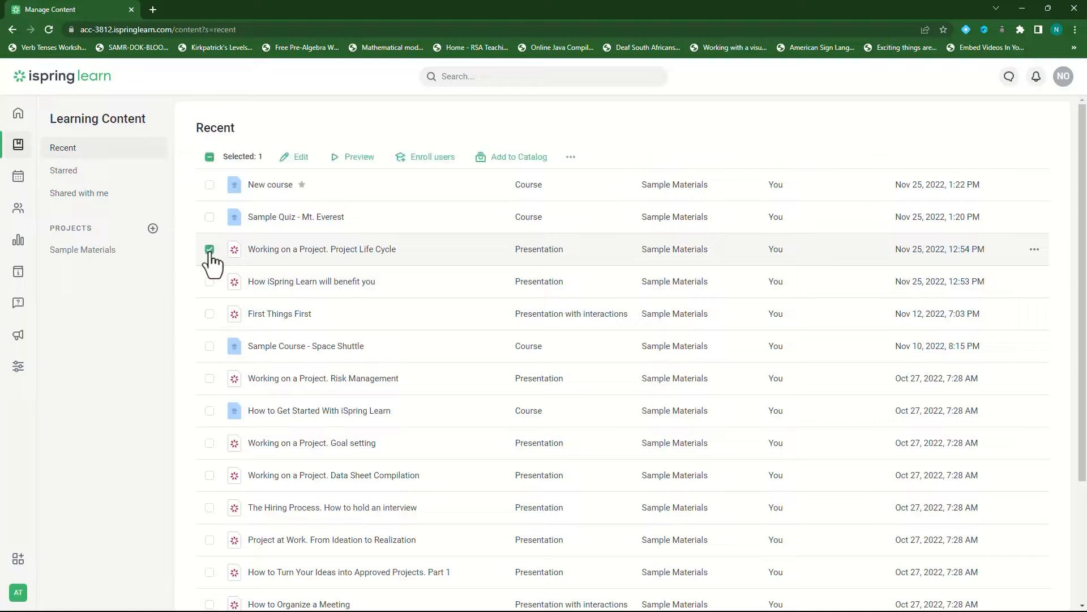
pyautogui.click(570, 157)
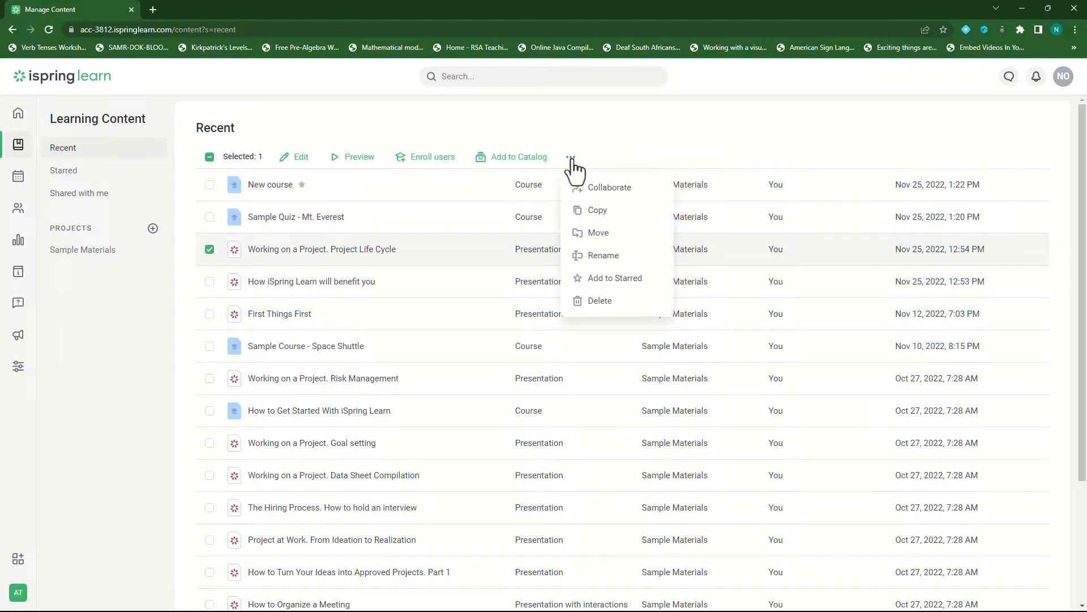
pyautogui.moveTo(614, 278)
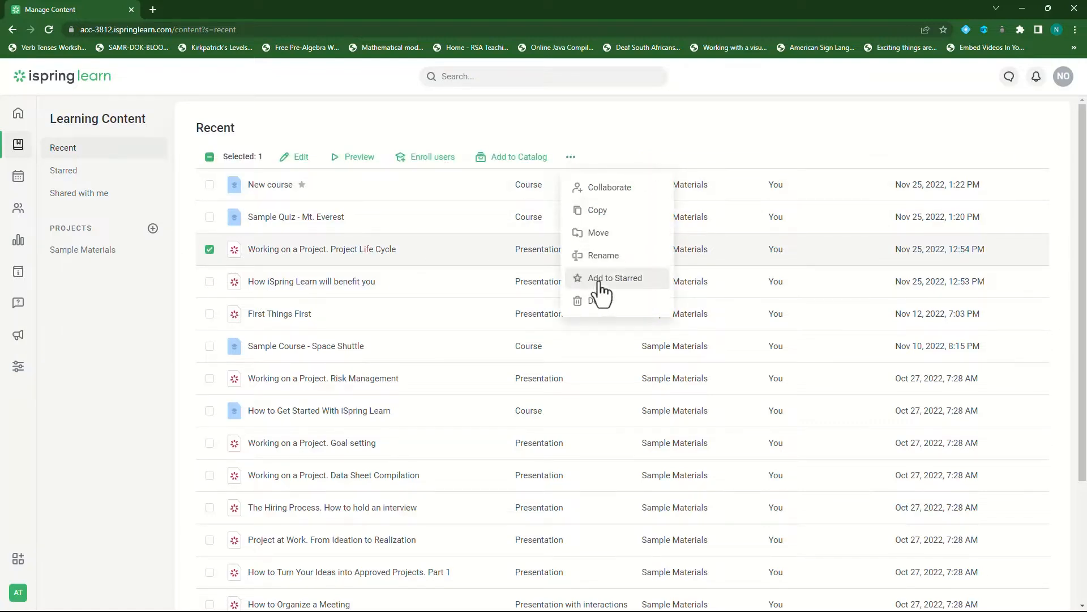
pyautogui.click(614, 278)
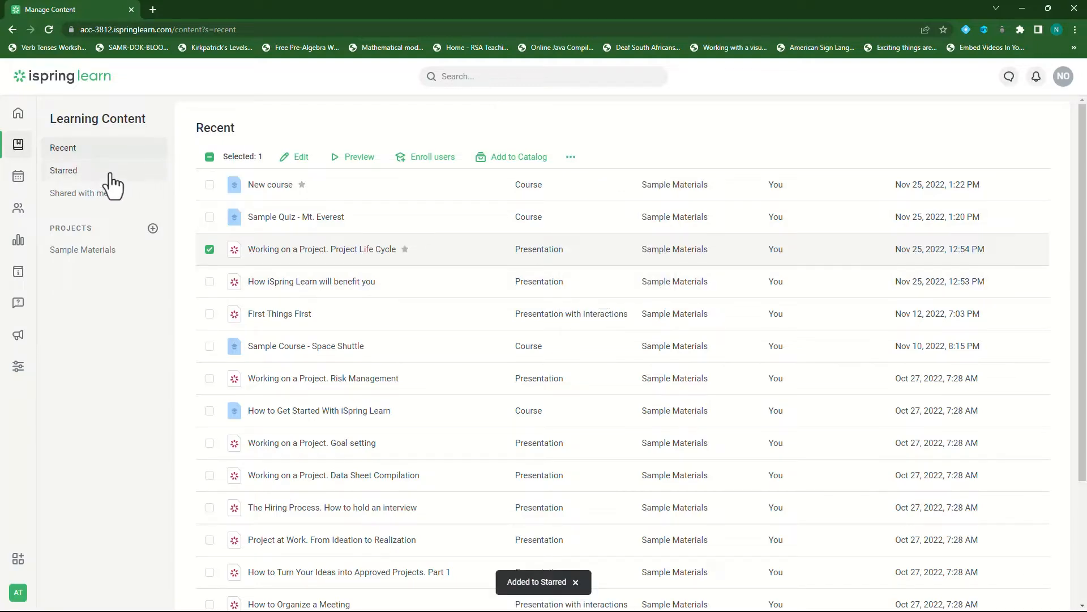
pyautogui.click(63, 170)
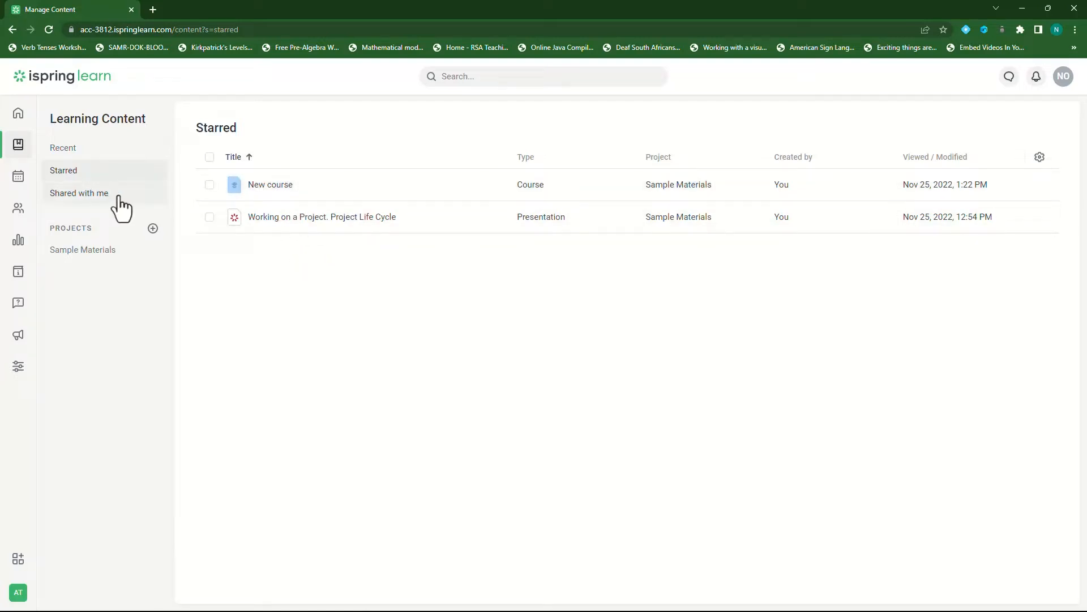
# Step: Show the Shared with me list, which holds no materials
pyautogui.click(79, 193)
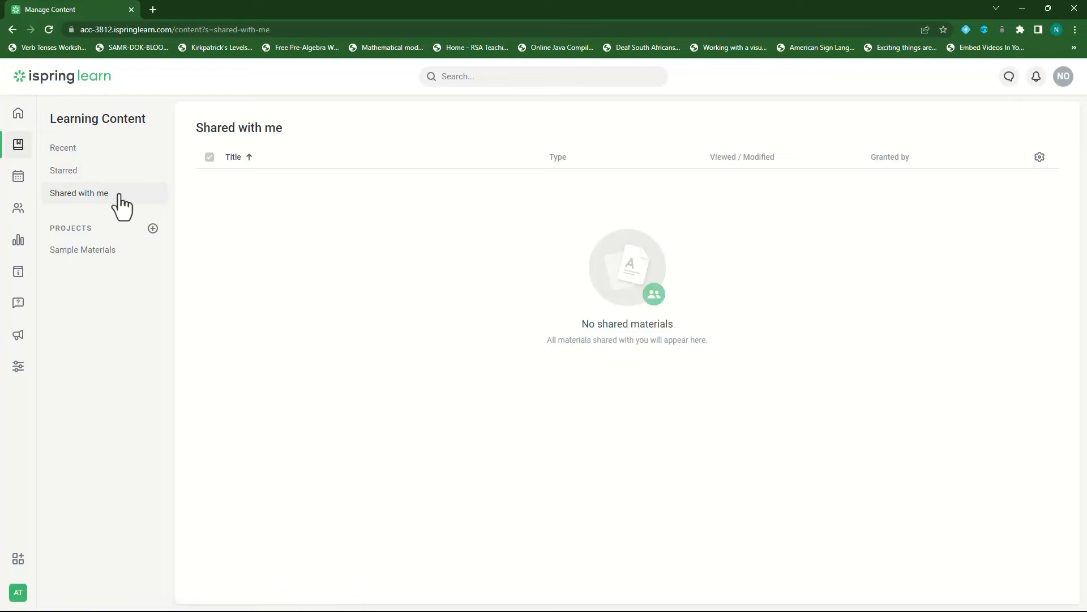
pyautogui.moveTo(242, 349)
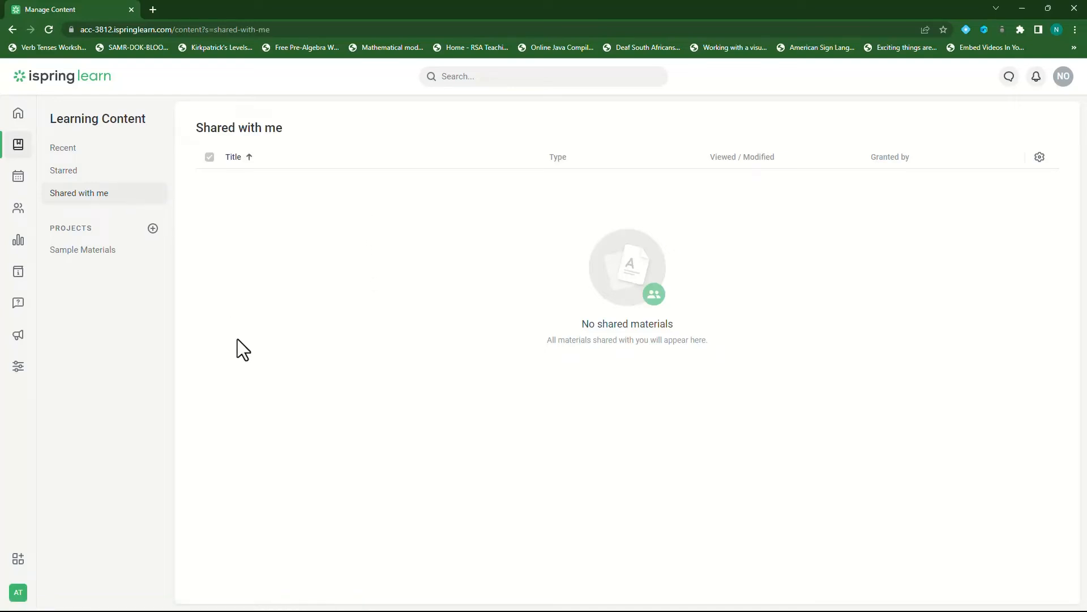
pyautogui.moveTo(288, 240)
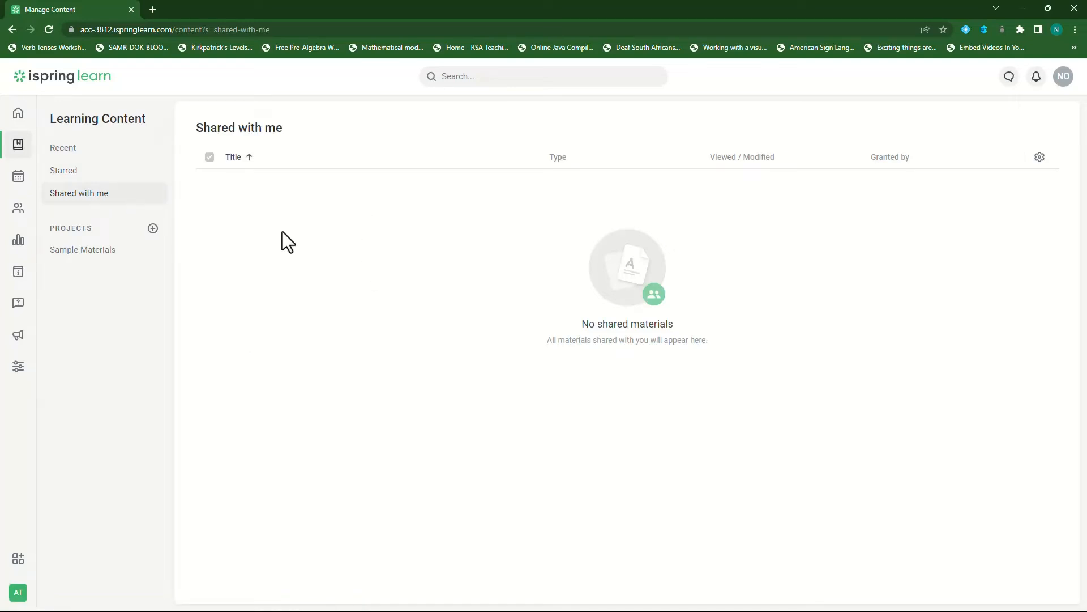
pyautogui.moveTo(285, 222)
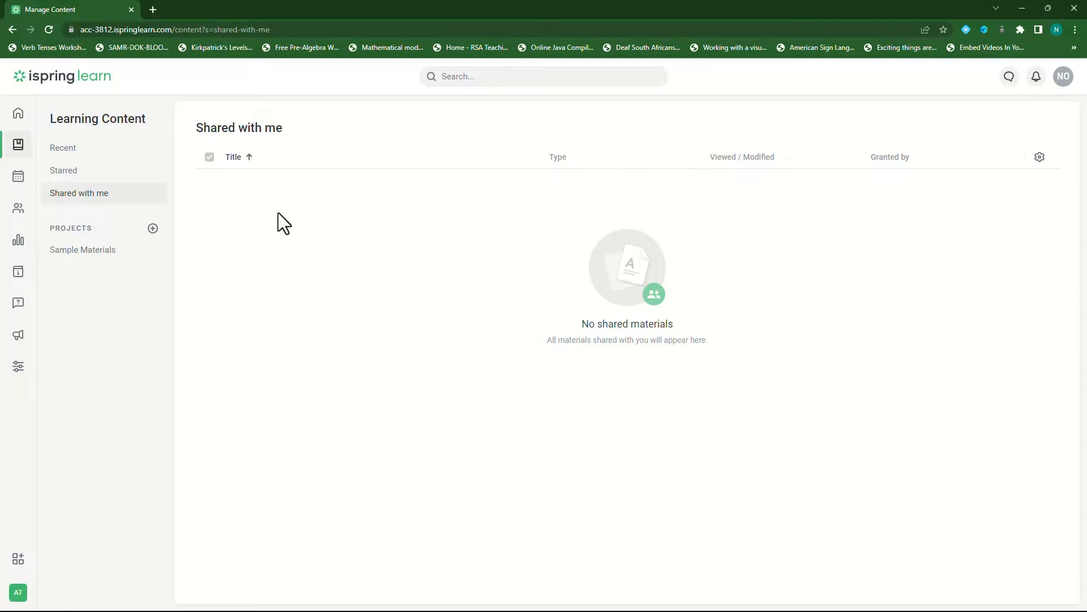
pyautogui.moveTo(335, 405)
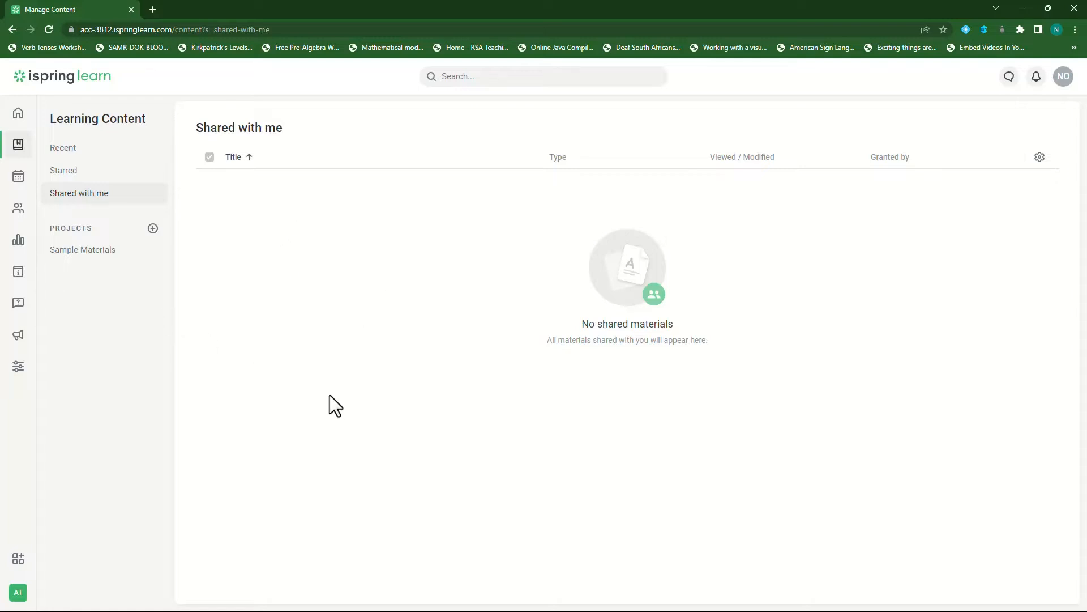
pyautogui.moveTo(124, 239)
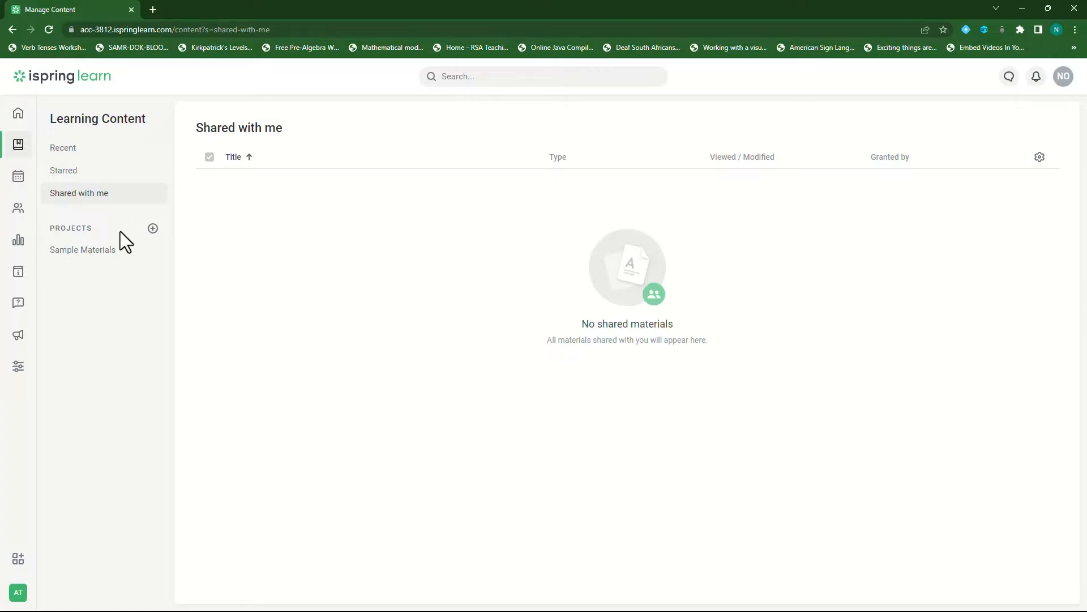
pyautogui.moveTo(82, 249)
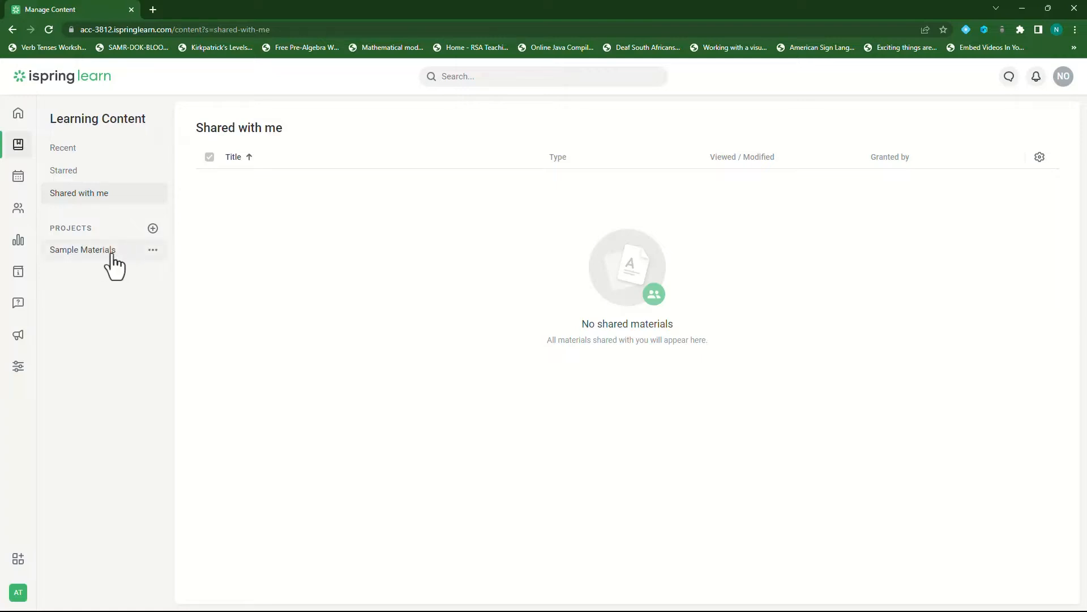
pyautogui.moveTo(104, 261)
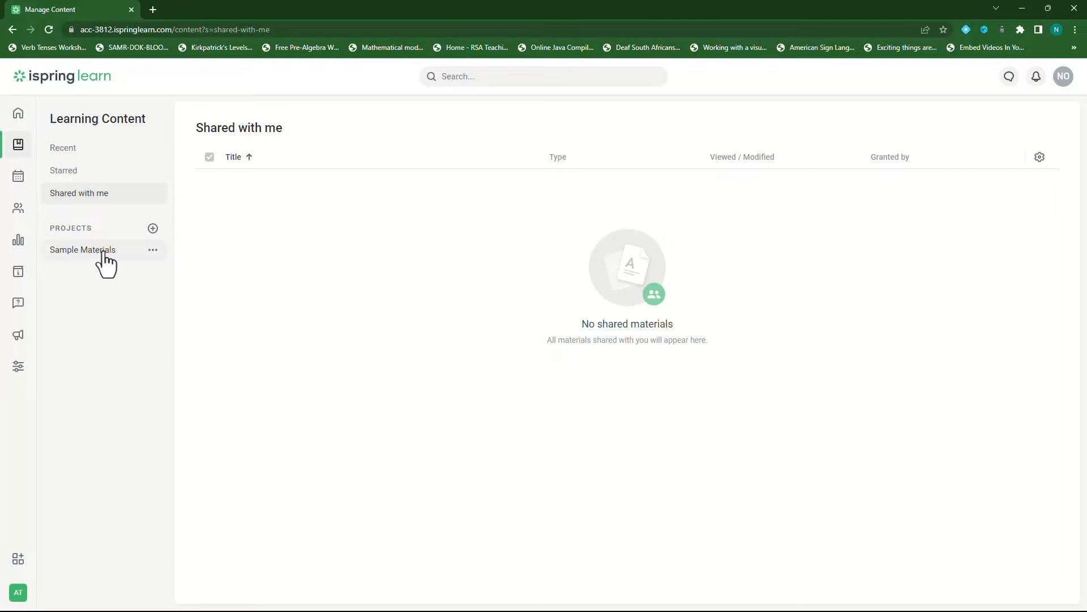
# Step: Open the Sample Materials project listing iSpring Demo Courses, six courses and a presentation
pyautogui.click(81, 249)
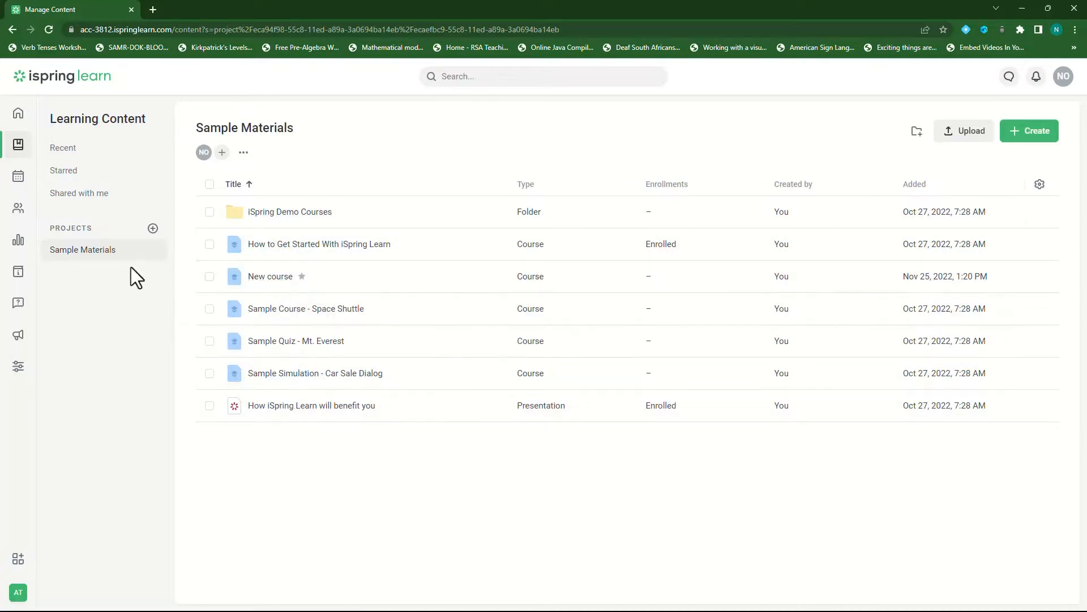
pyautogui.moveTo(122, 260)
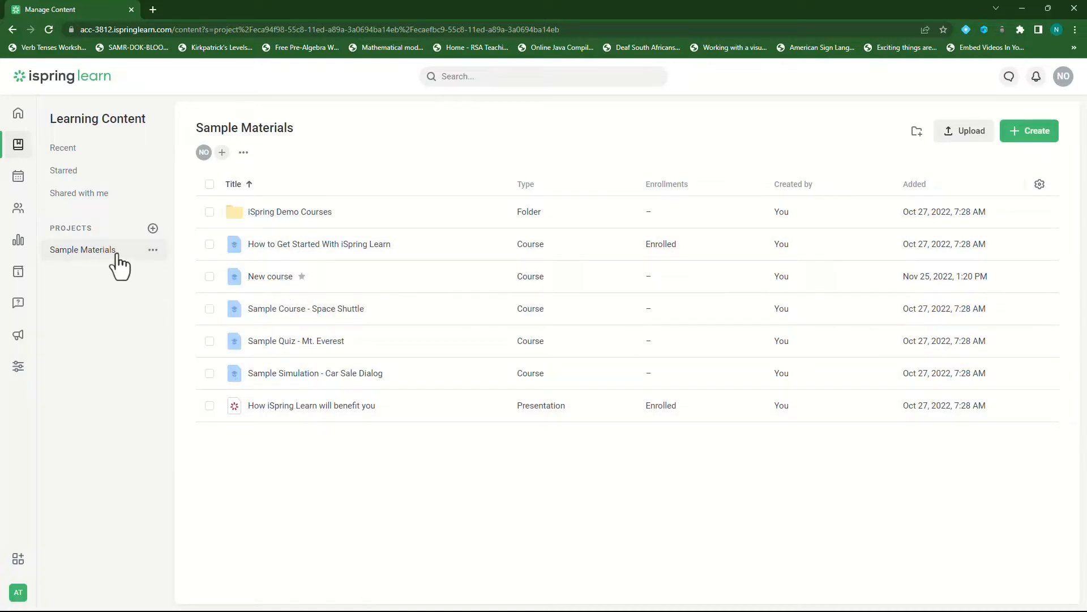
pyautogui.moveTo(140, 351)
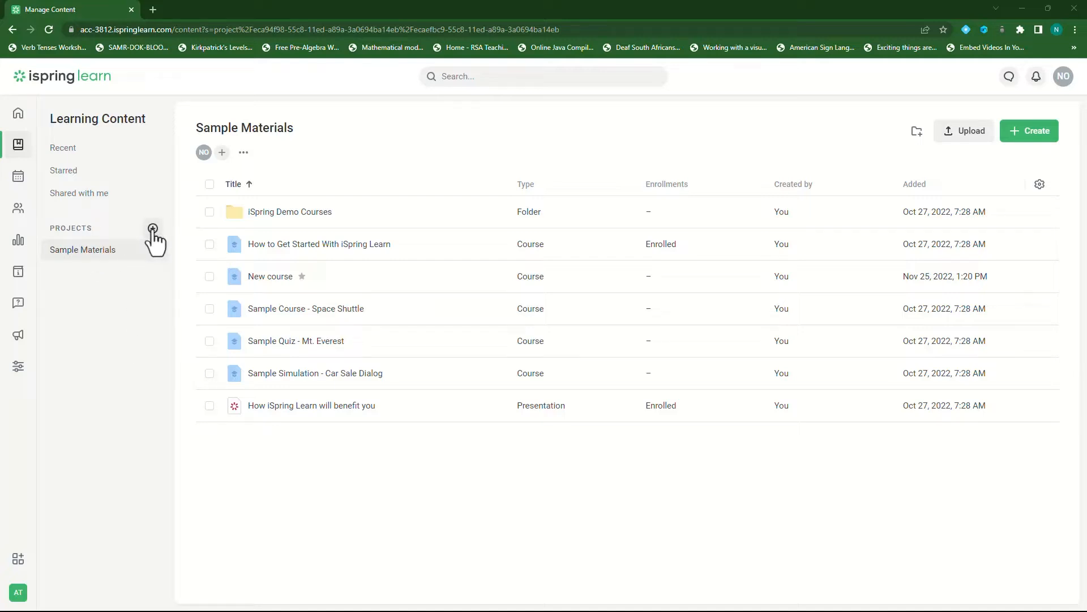
pyautogui.moveTo(152, 229)
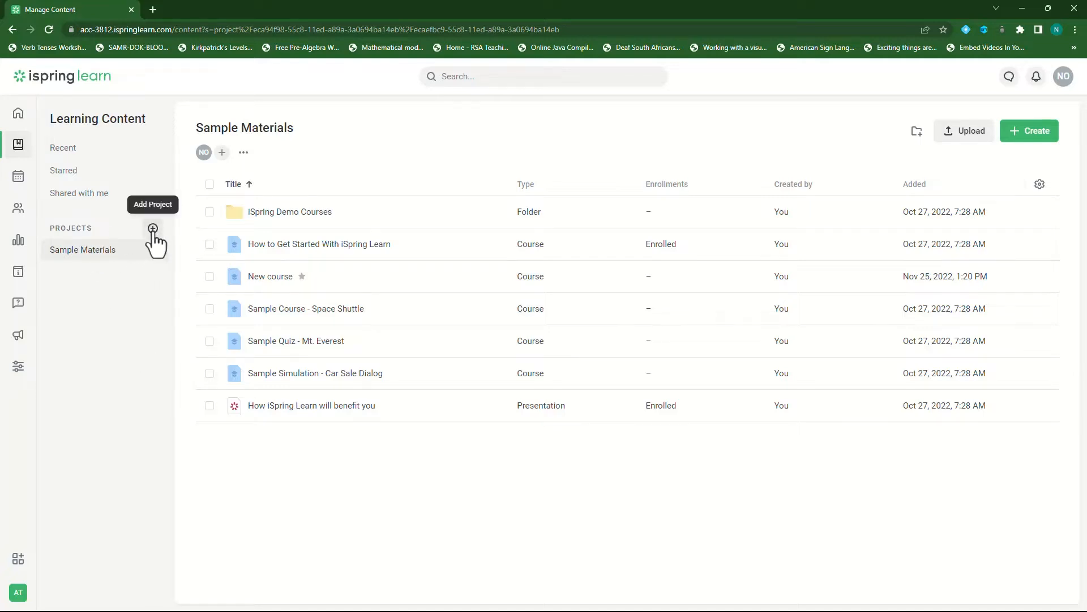
# Step: Add a new empty project named Computers for all via Manage Project
pyautogui.click(153, 228)
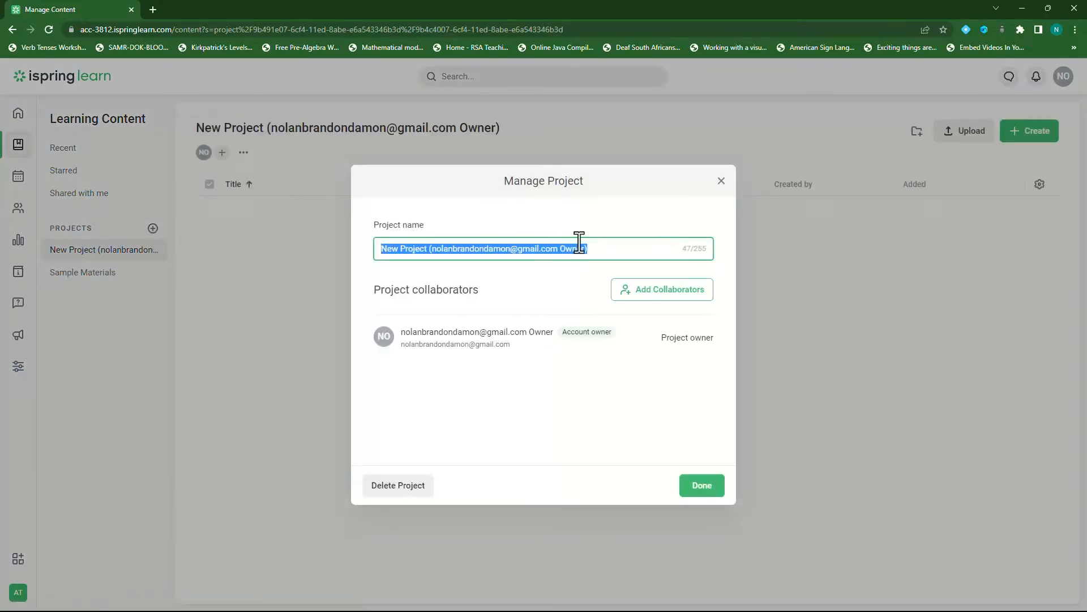
pyautogui.moveTo(369, 260)
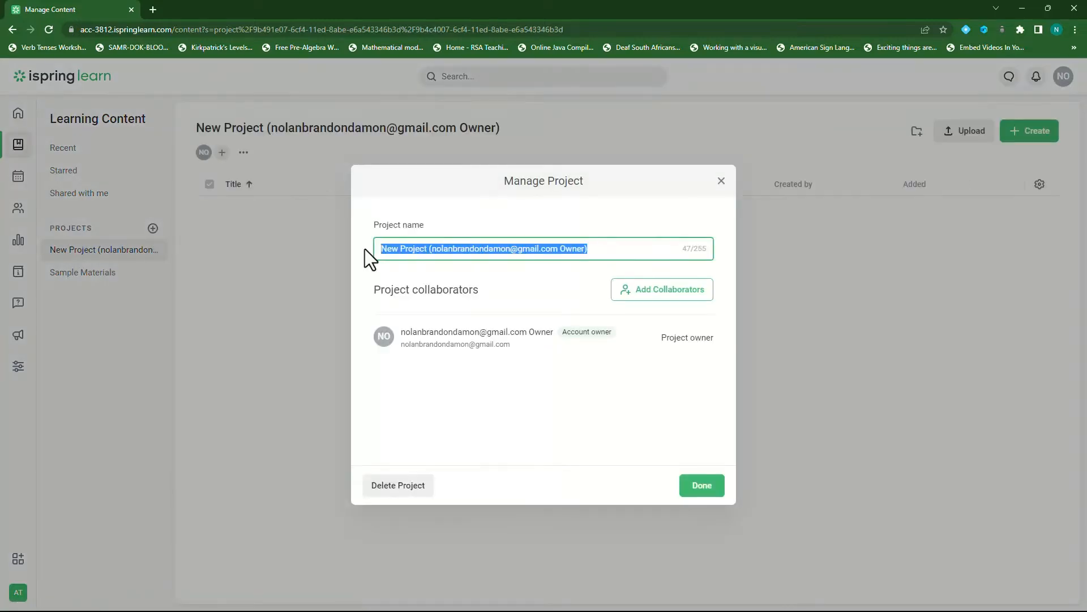
pyautogui.write('c')
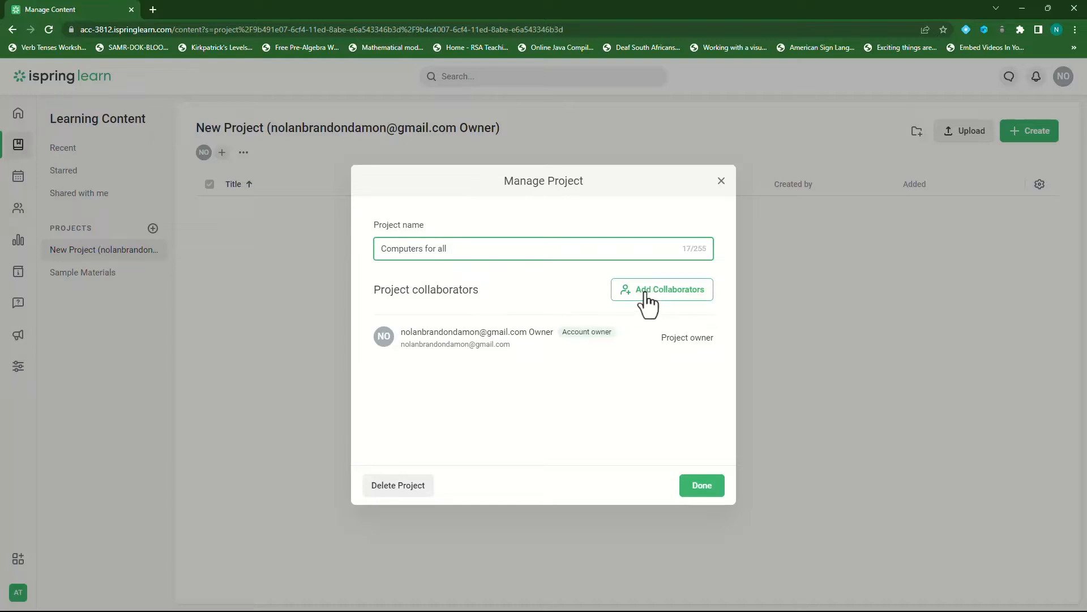
pyautogui.click(660, 289)
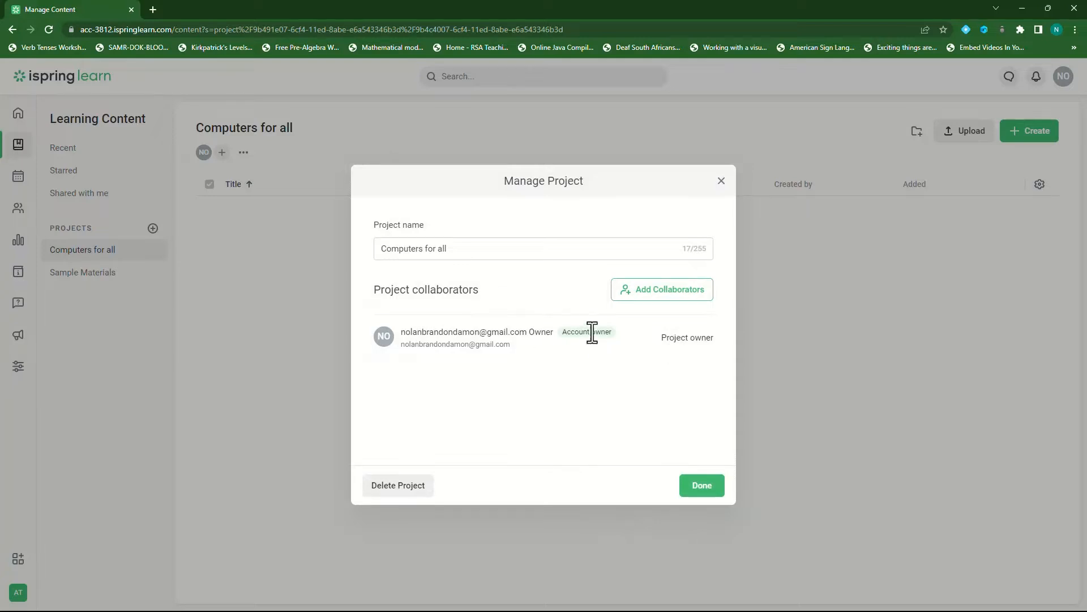
pyautogui.moveTo(360, 457)
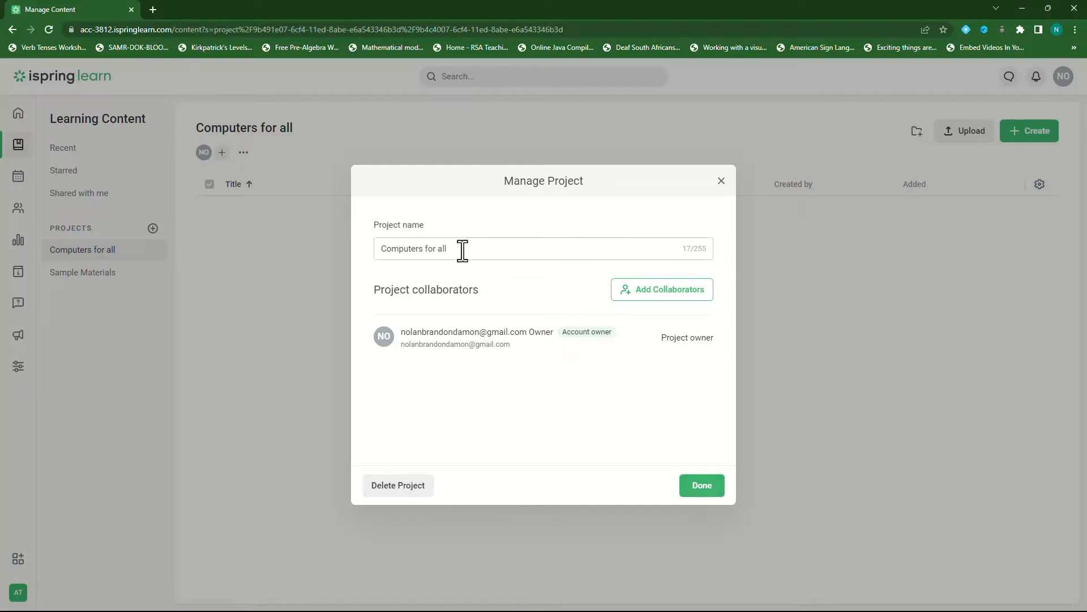
pyautogui.click(701, 485)
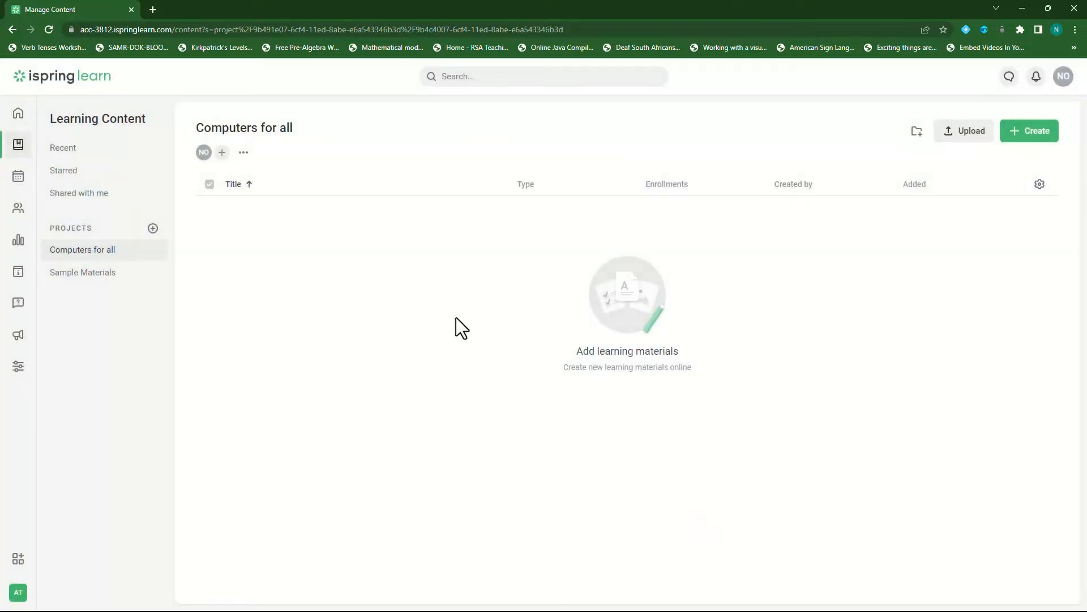
pyautogui.moveTo(69, 255)
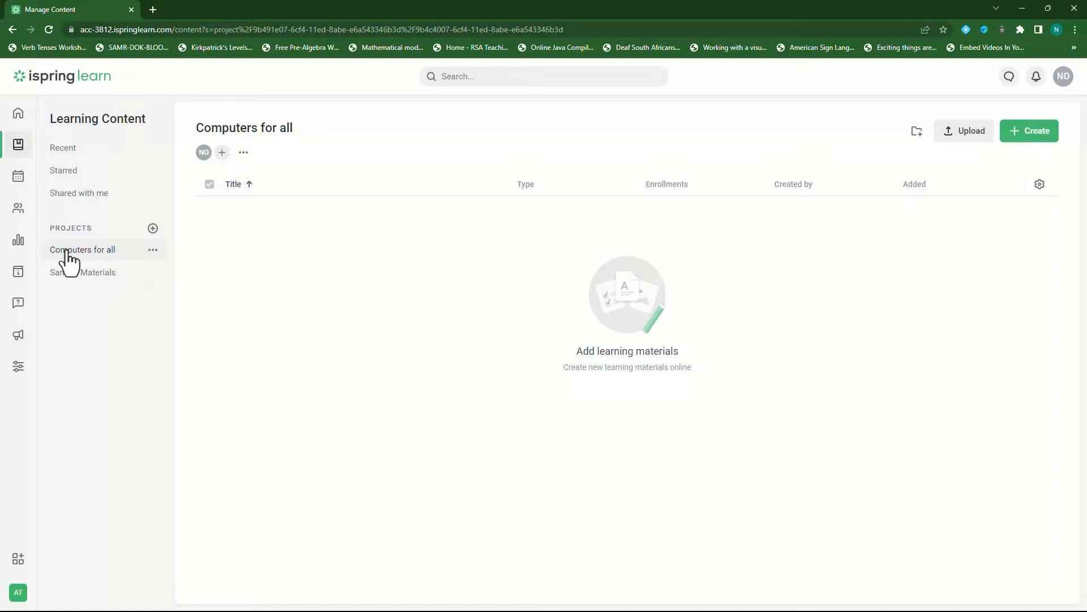
pyautogui.moveTo(92, 258)
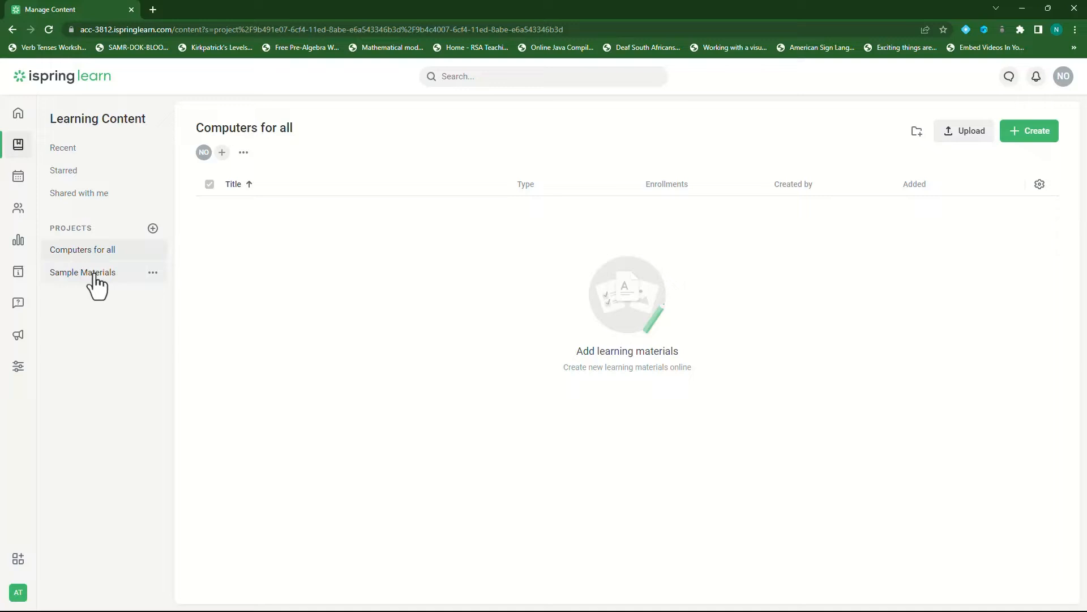
pyautogui.moveTo(246, 302)
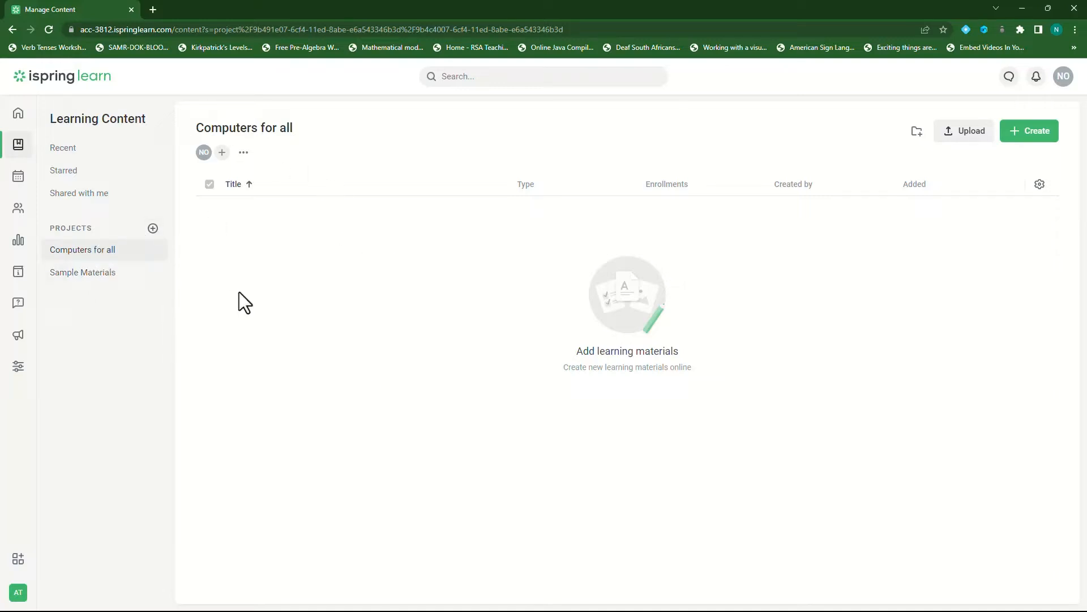
pyautogui.moveTo(100, 258)
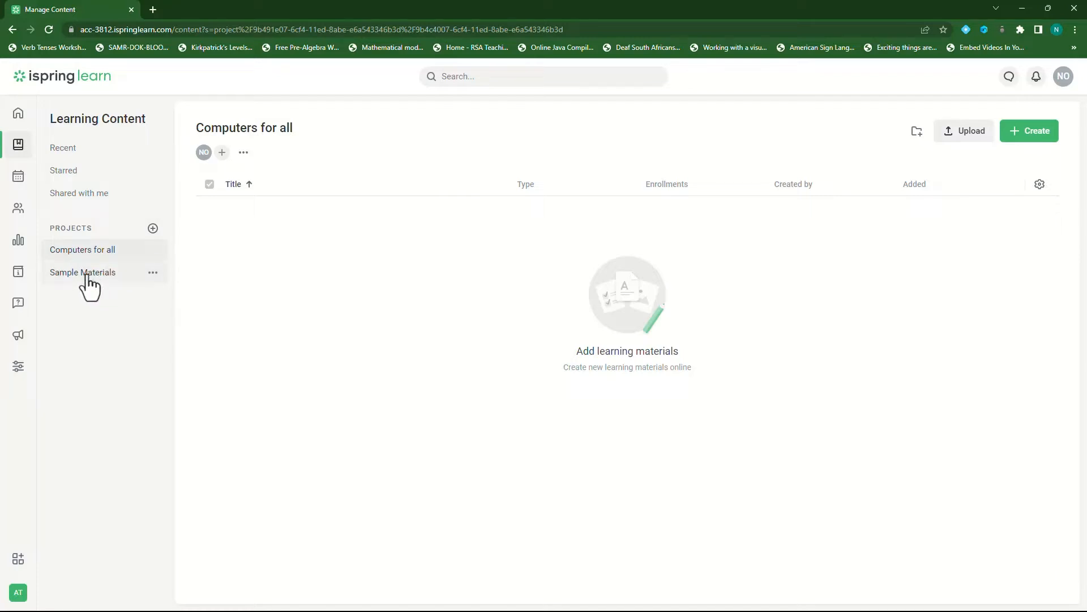
pyautogui.click(81, 272)
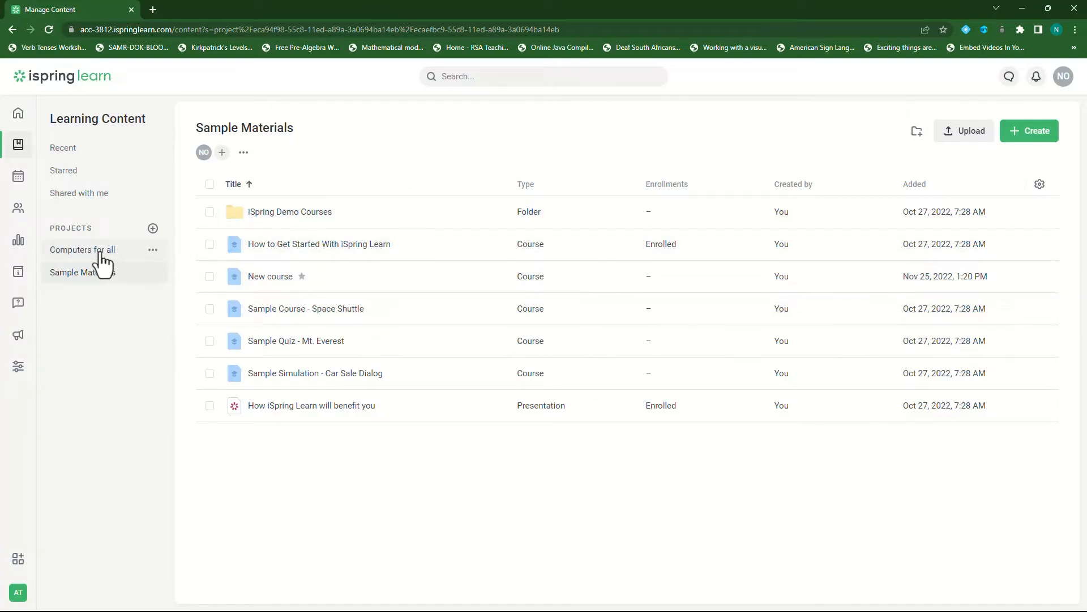
pyautogui.click(81, 250)
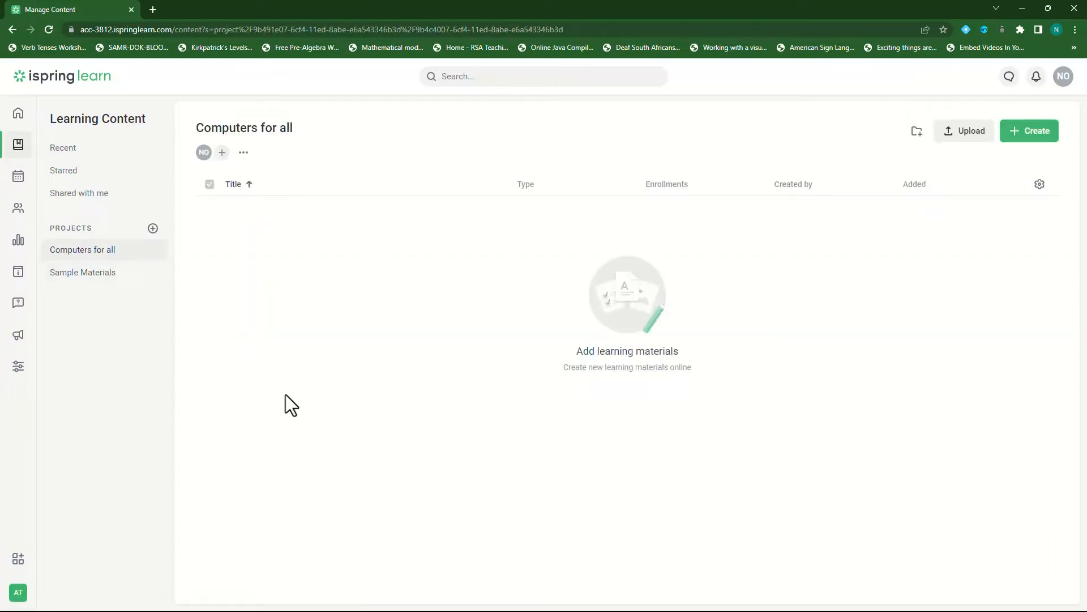
pyautogui.moveTo(355, 235)
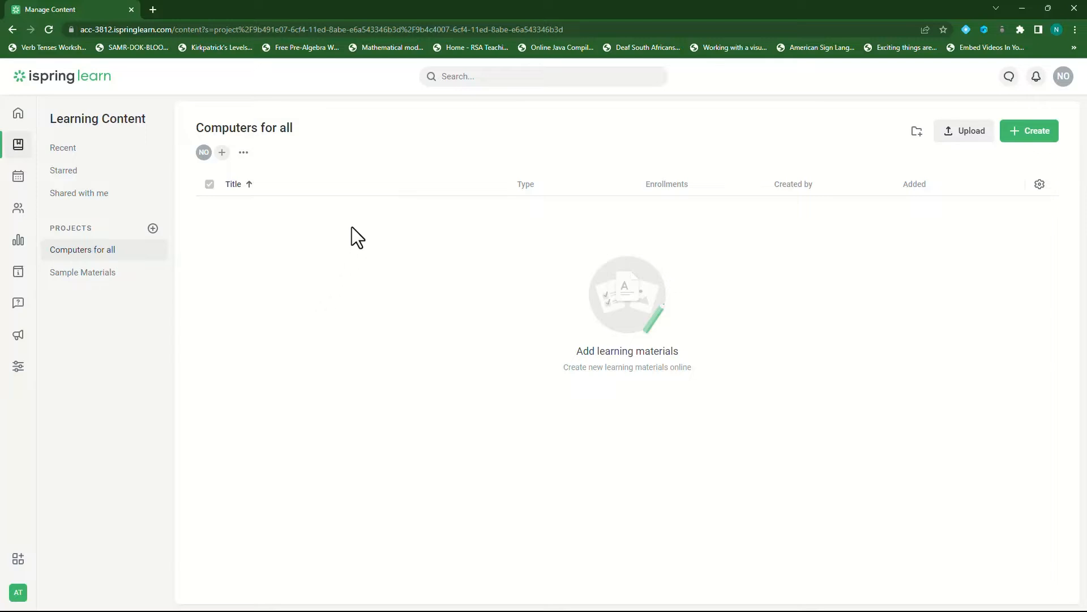
pyautogui.moveTo(390, 272)
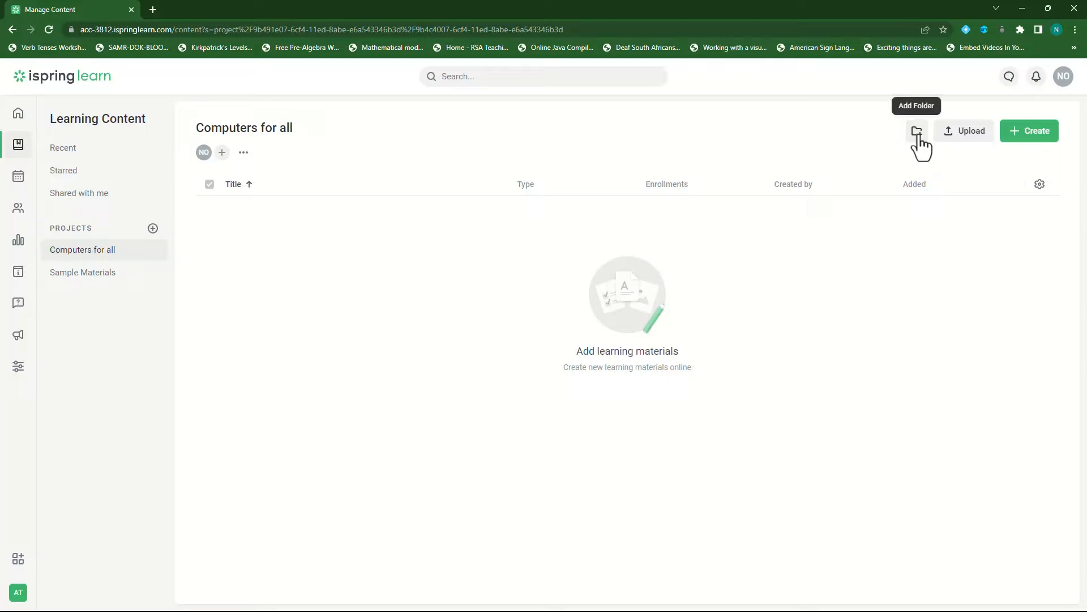
# Step: Create the Video Content, Audio Content and Images Content folders in Computers for all
pyautogui.click(916, 131)
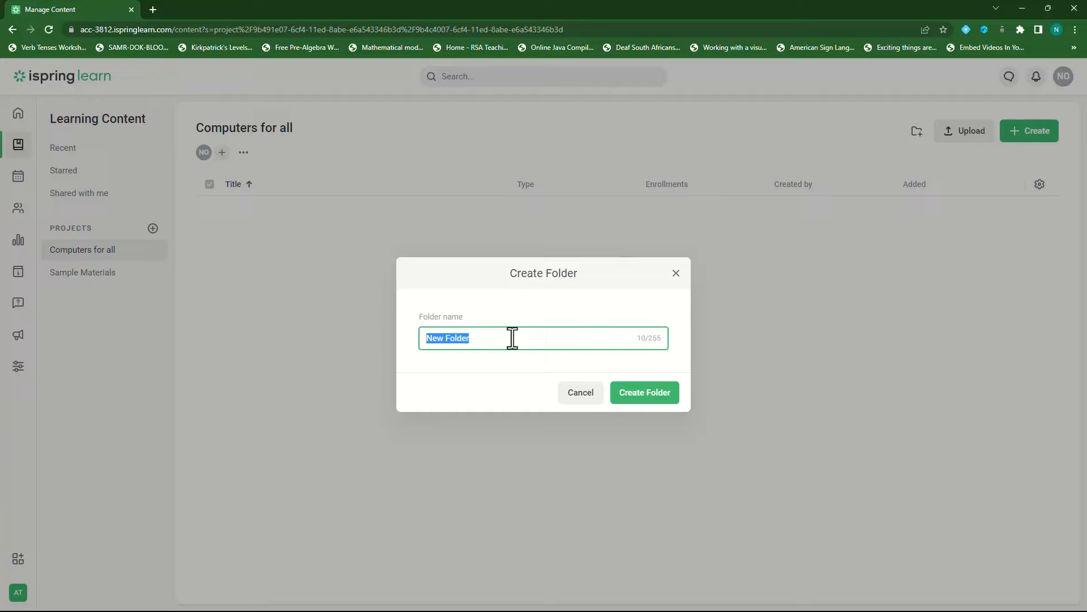
pyautogui.write('Video Content')
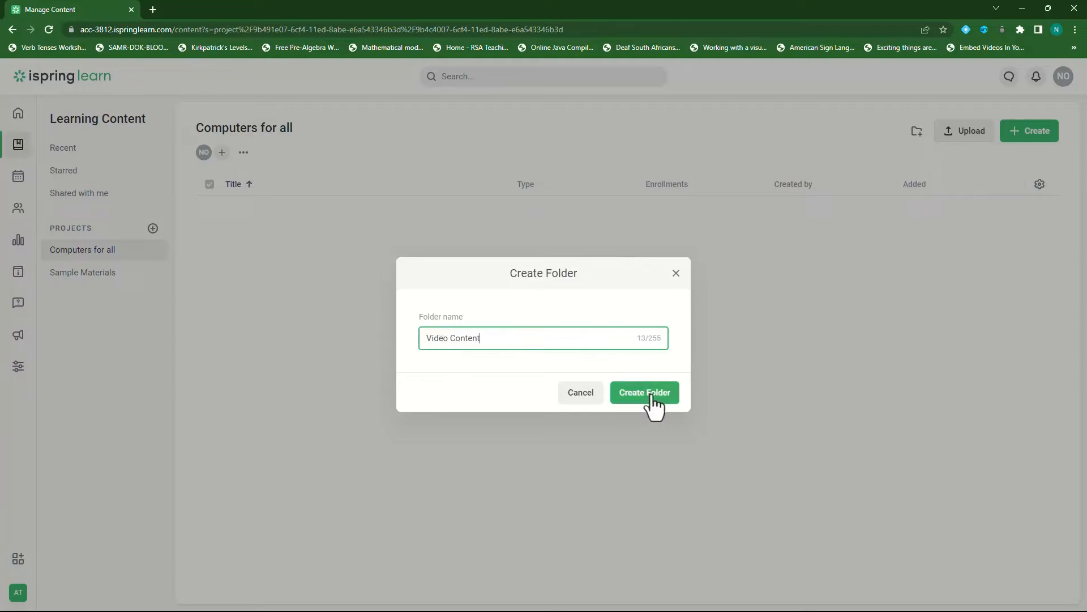
pyautogui.click(643, 393)
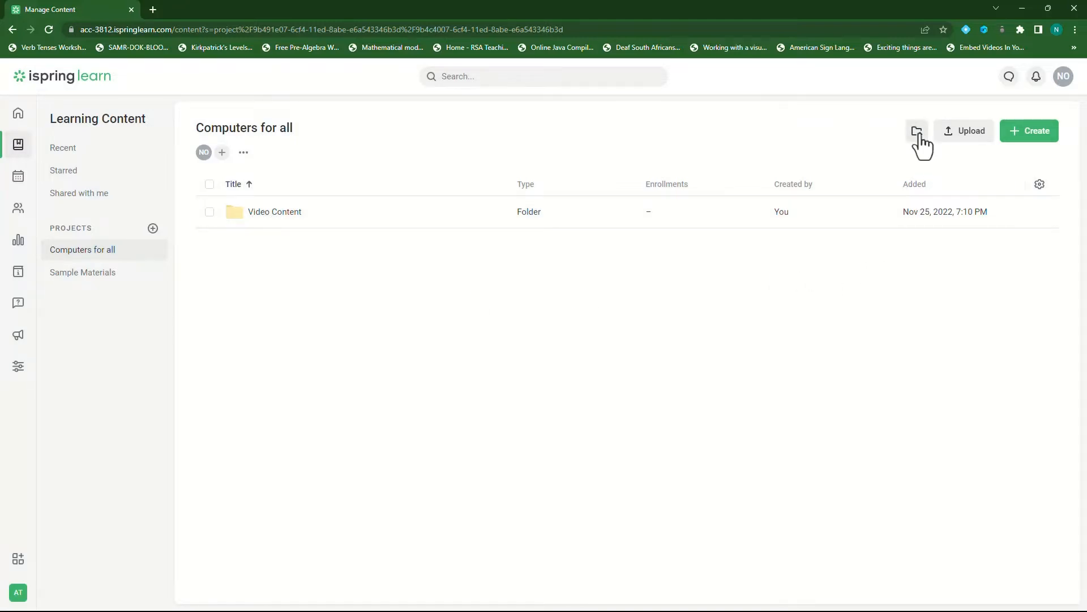
pyautogui.click(915, 131)
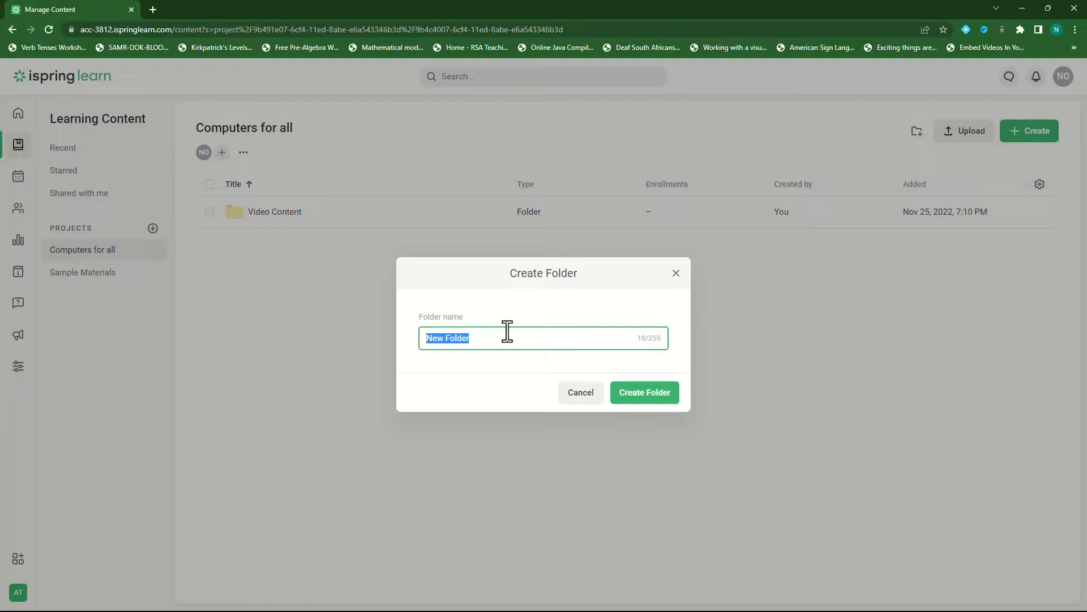
pyautogui.write('Audio Content')
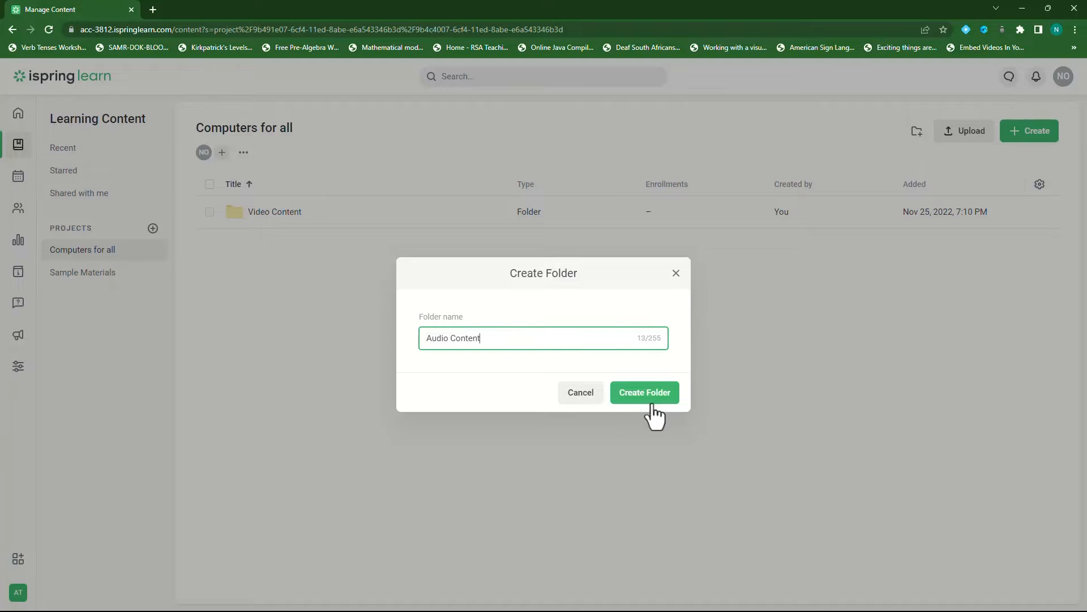
pyautogui.click(644, 392)
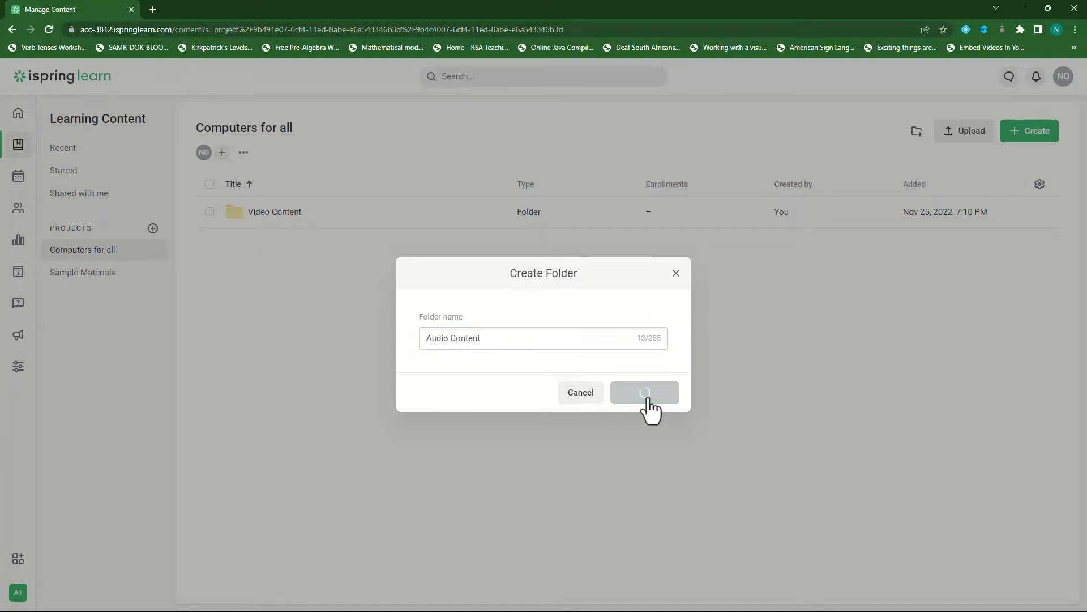
pyautogui.click(644, 392)
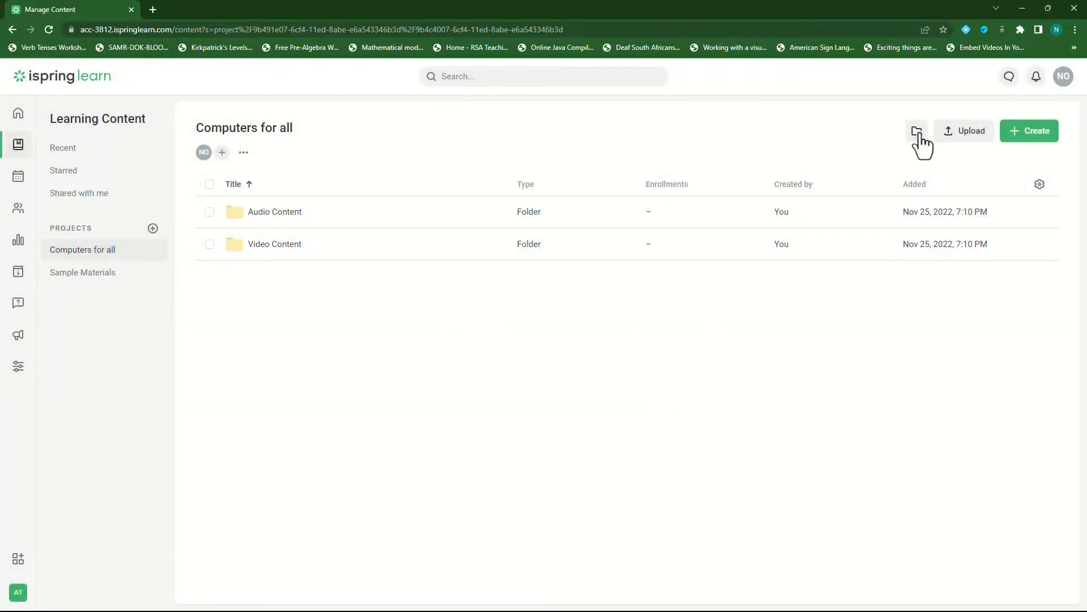
pyautogui.click(917, 131)
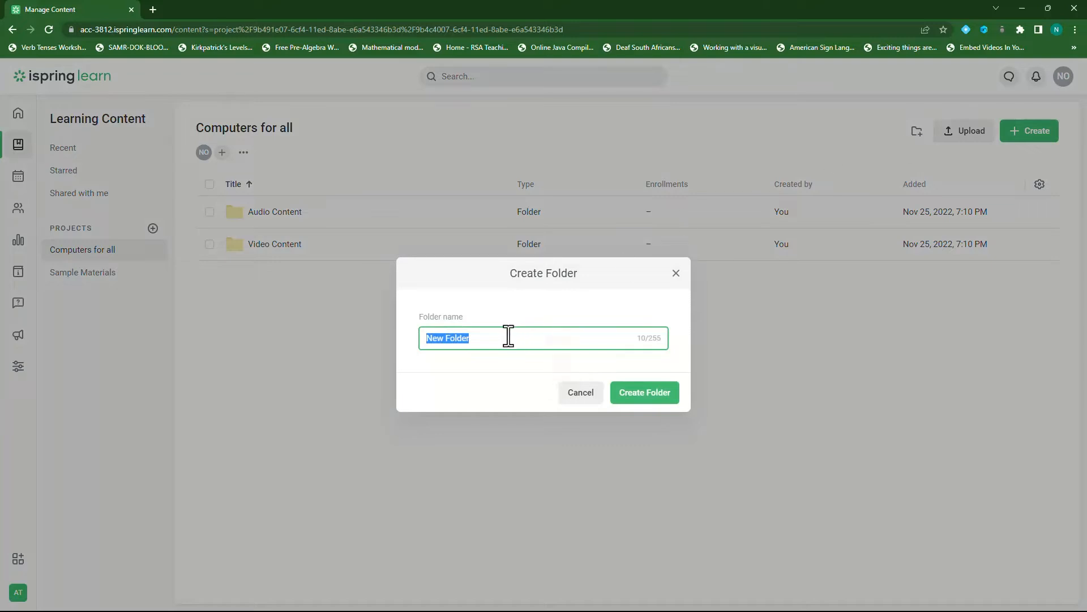
pyautogui.write('Imag')
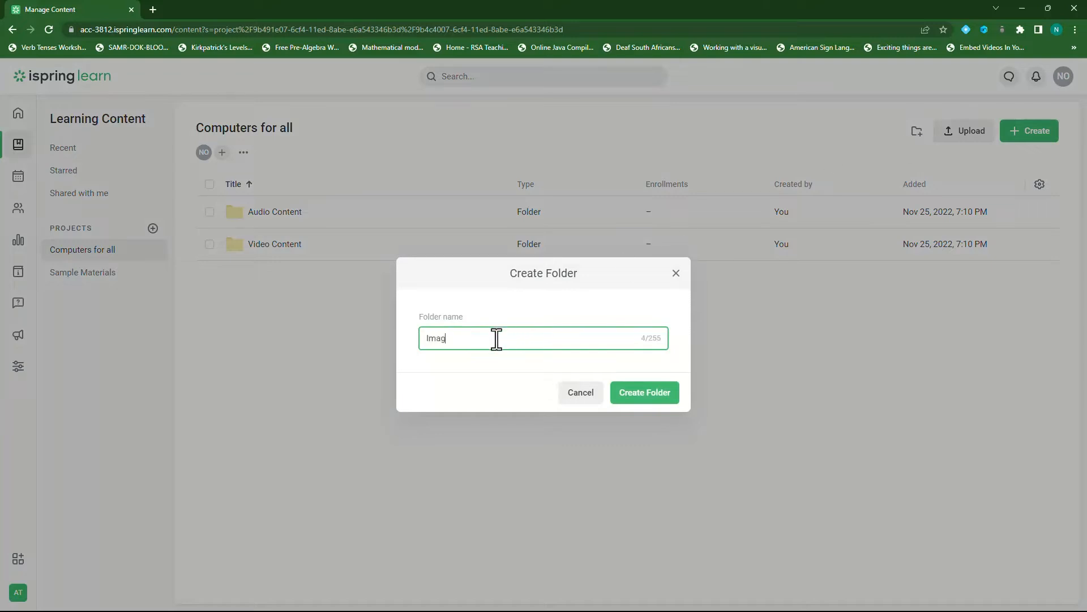
pyautogui.write('es')
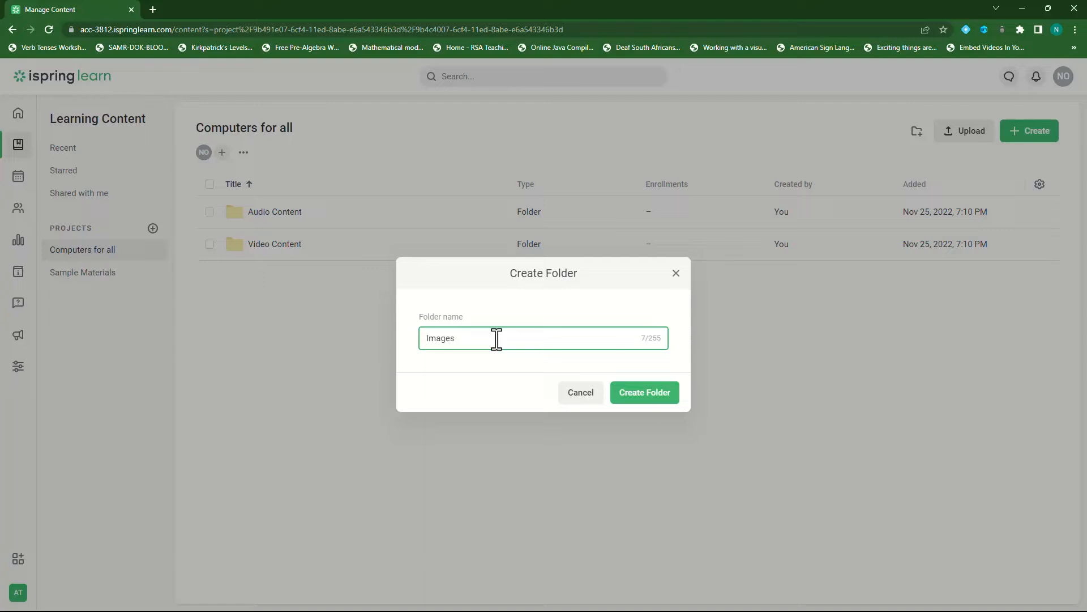
pyautogui.write('Content')
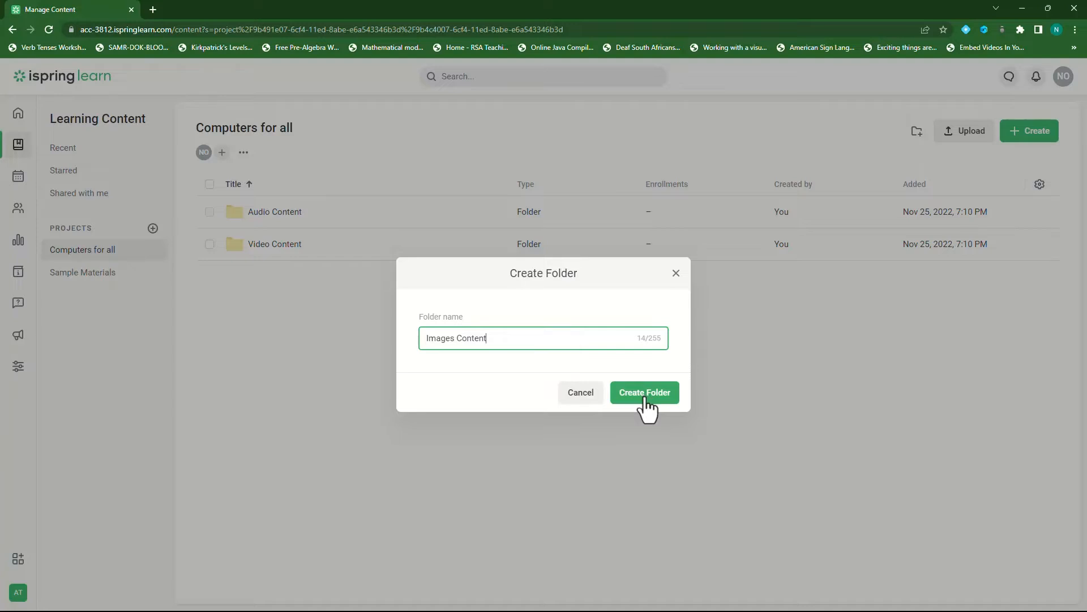
pyautogui.click(644, 391)
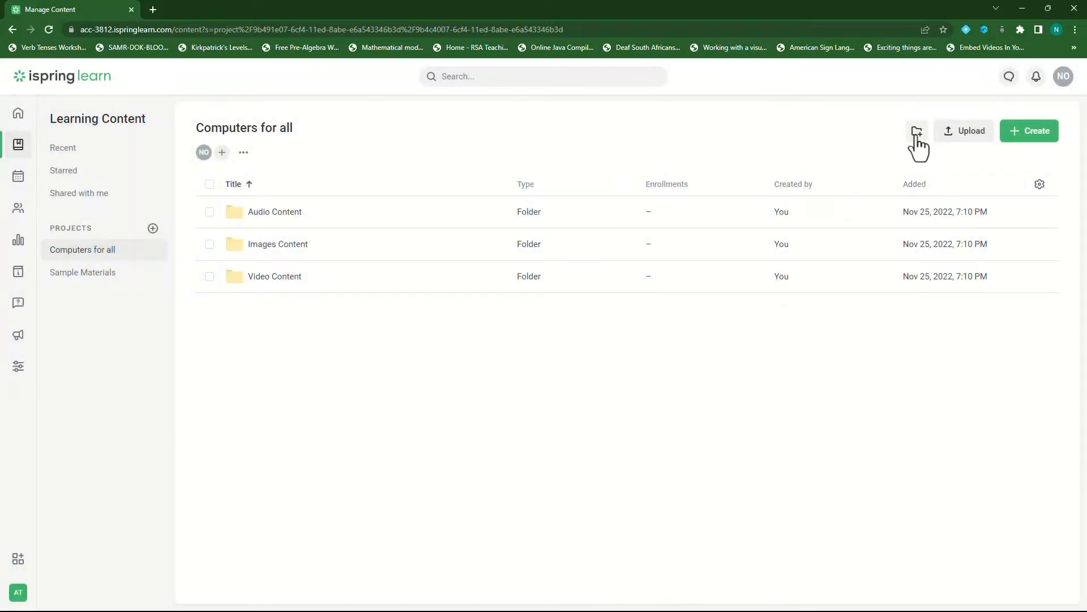
# Step: Create the Assessments and Slides and Documents folders
pyautogui.click(915, 132)
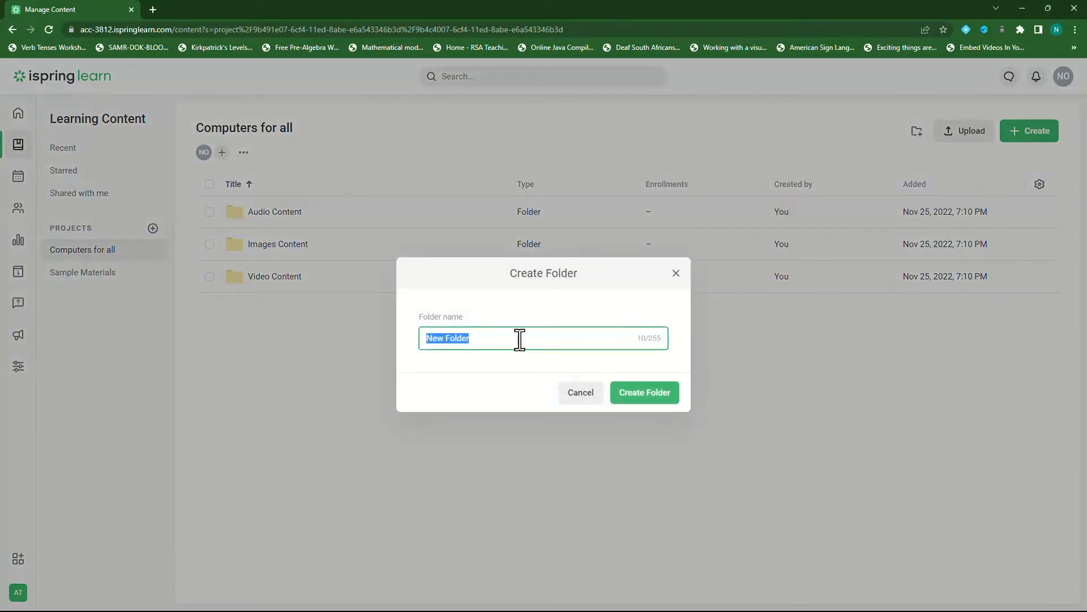
pyautogui.write('Assessments')
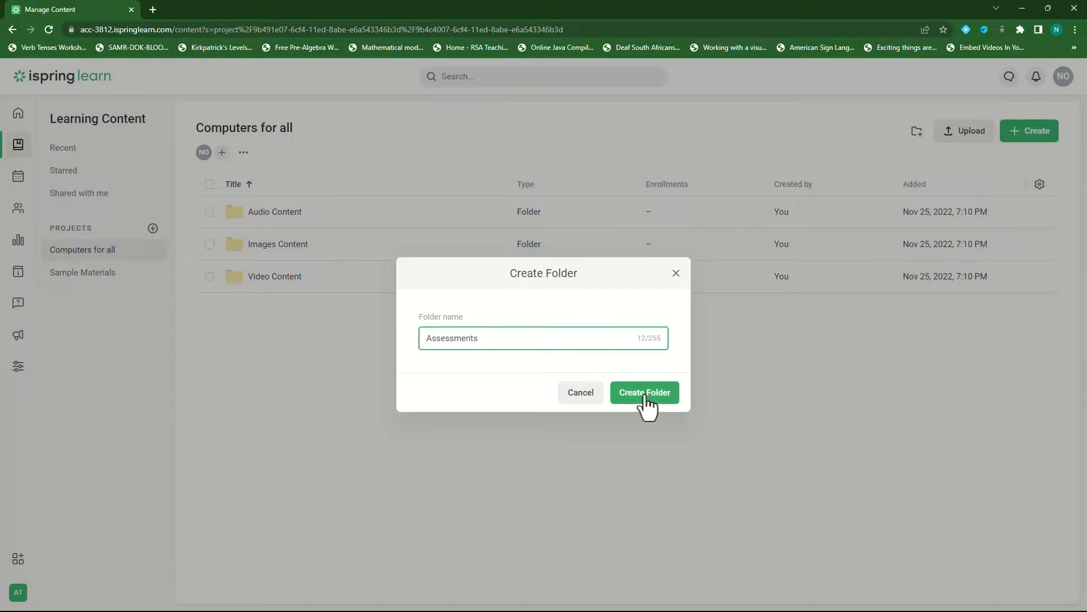
pyautogui.click(643, 392)
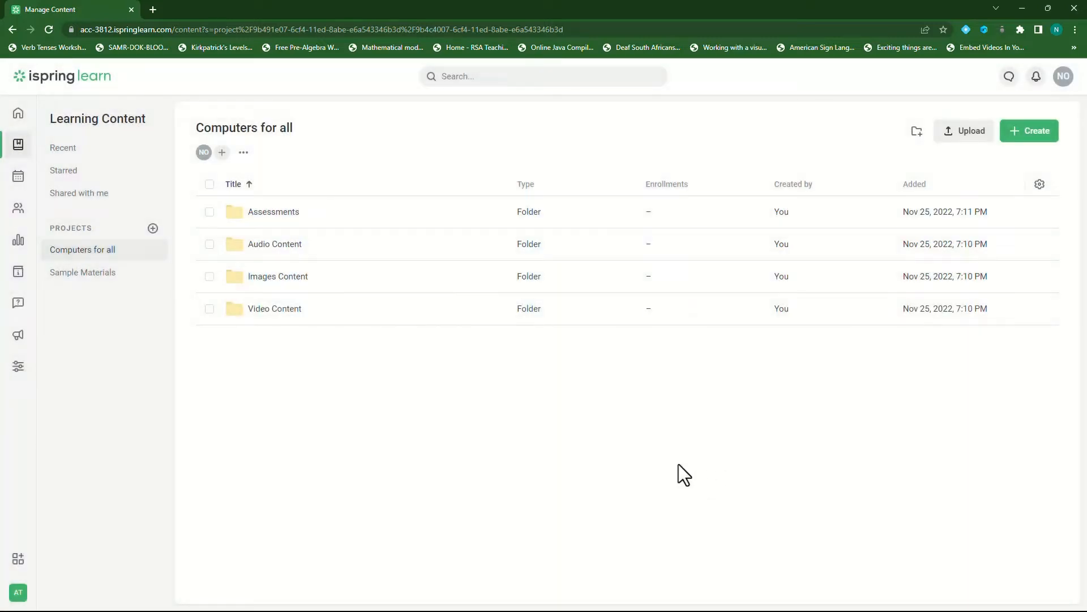
pyautogui.moveTo(915, 132)
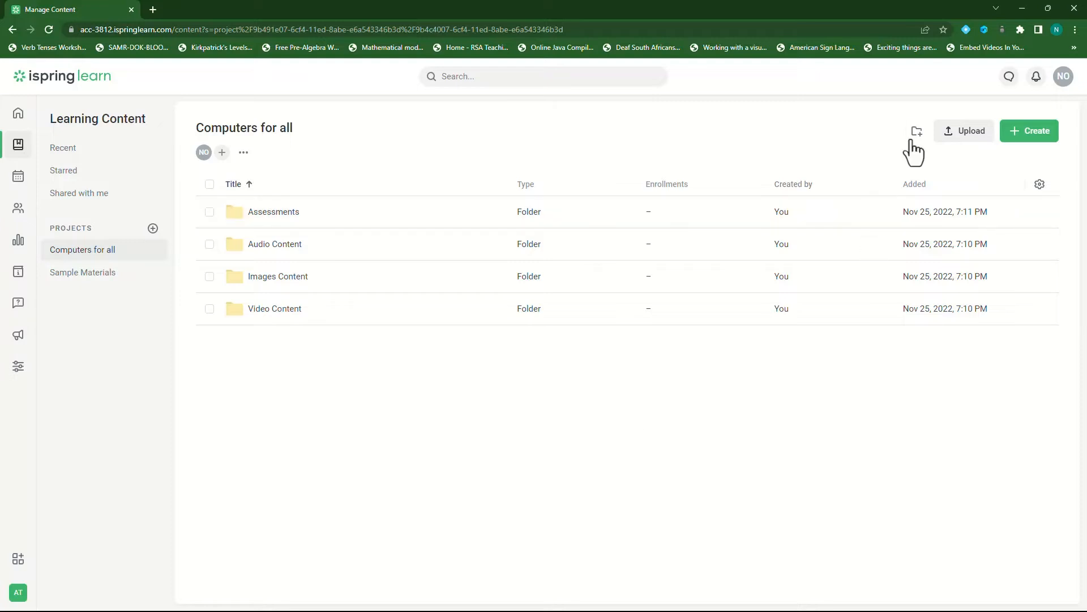
pyautogui.click(915, 130)
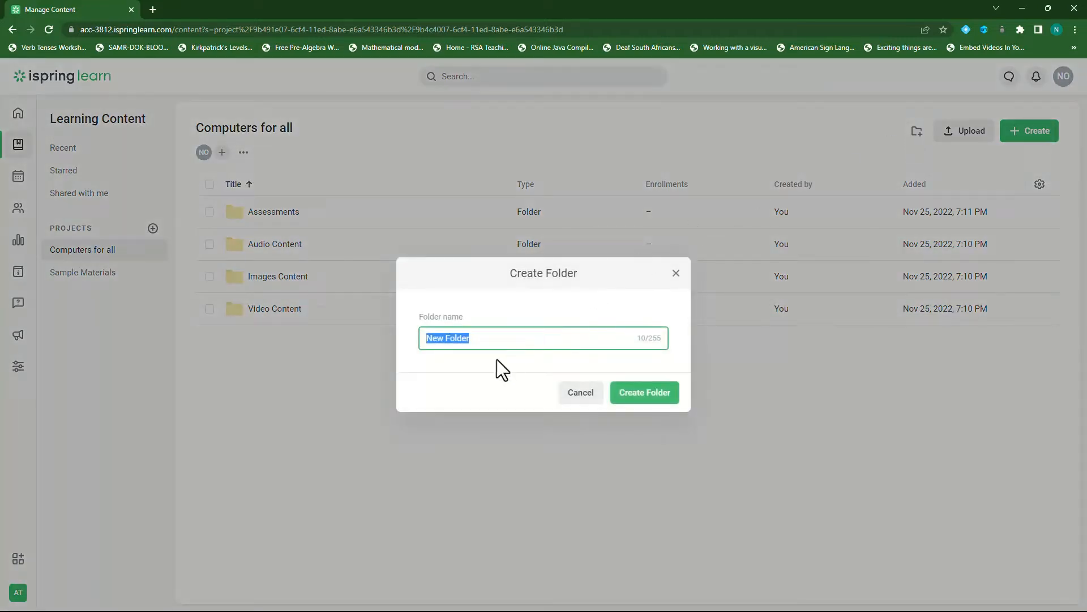
pyautogui.write('Slides and D')
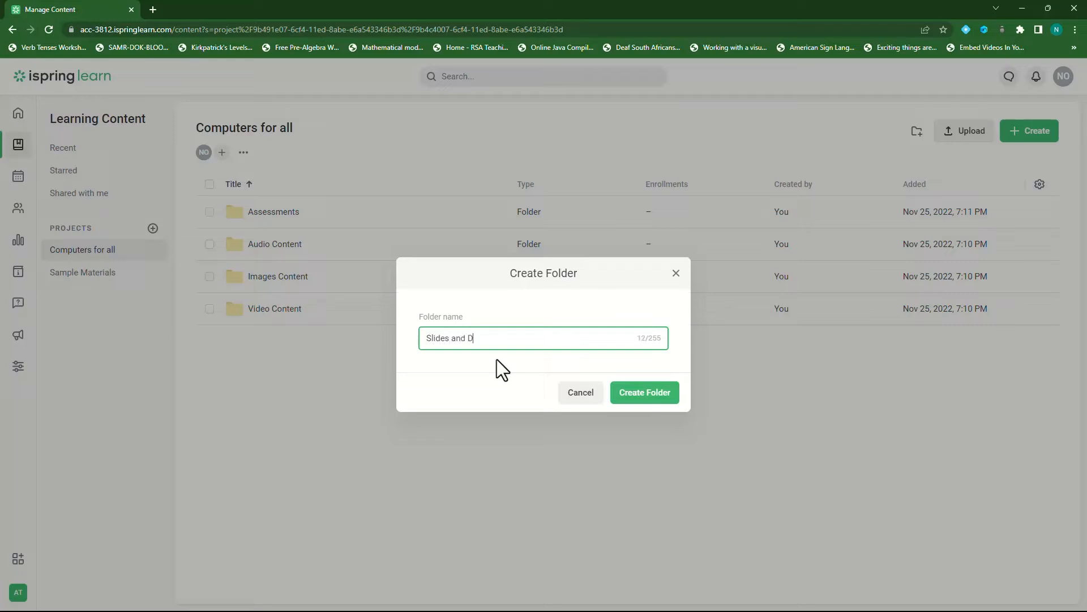
pyautogui.write('ocuments')
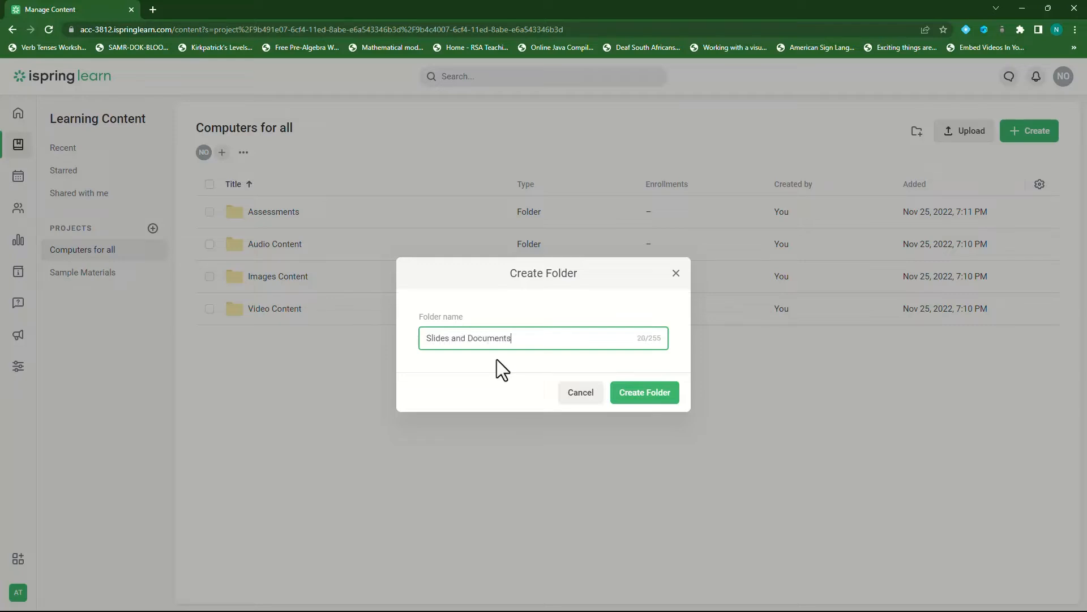
pyautogui.click(643, 392)
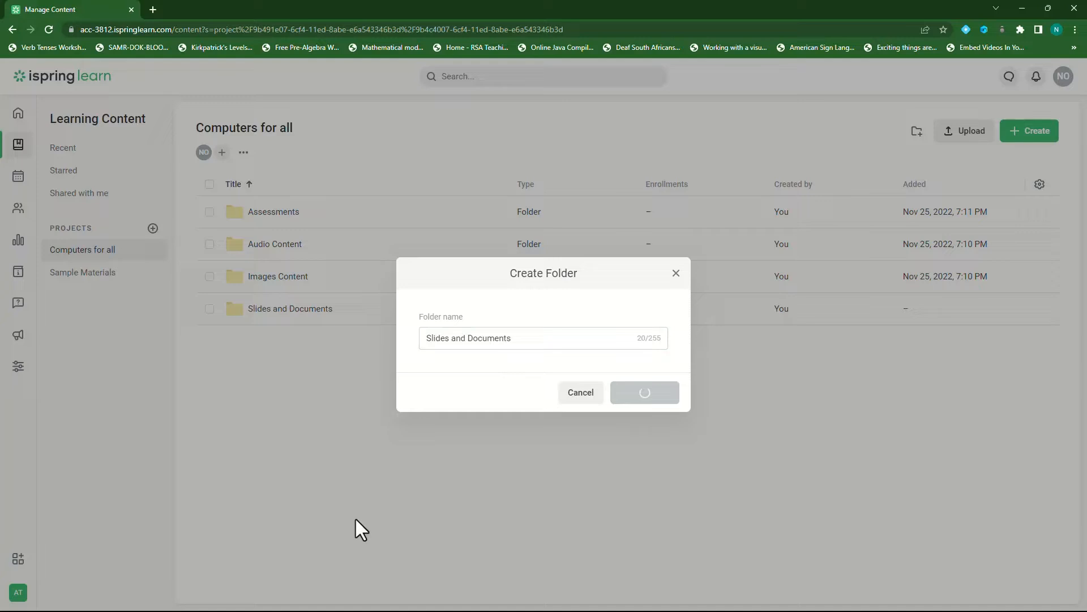
pyautogui.click(643, 392)
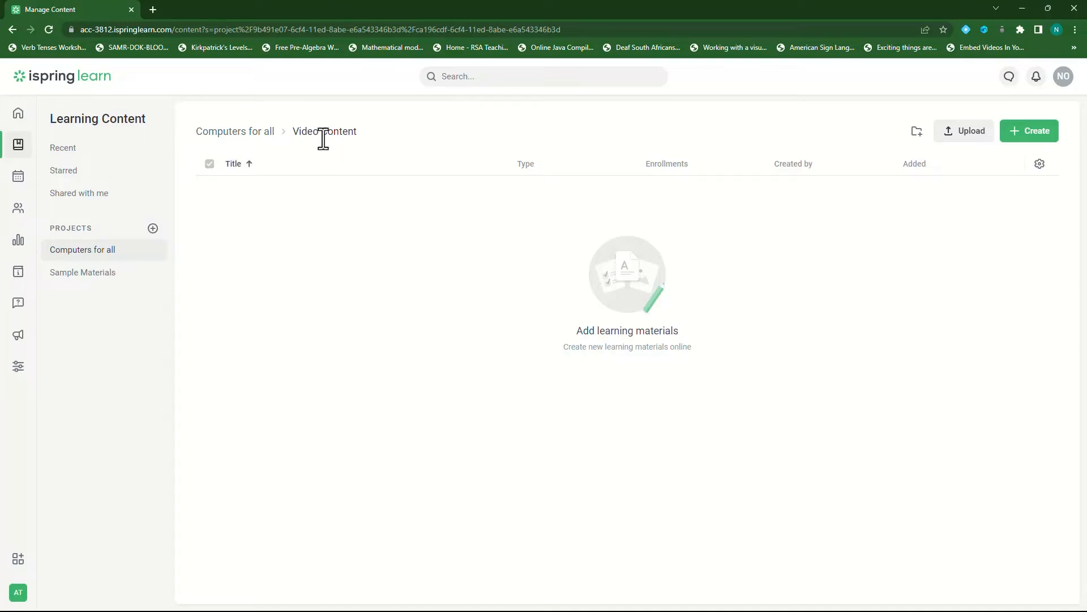
pyautogui.moveTo(308, 135)
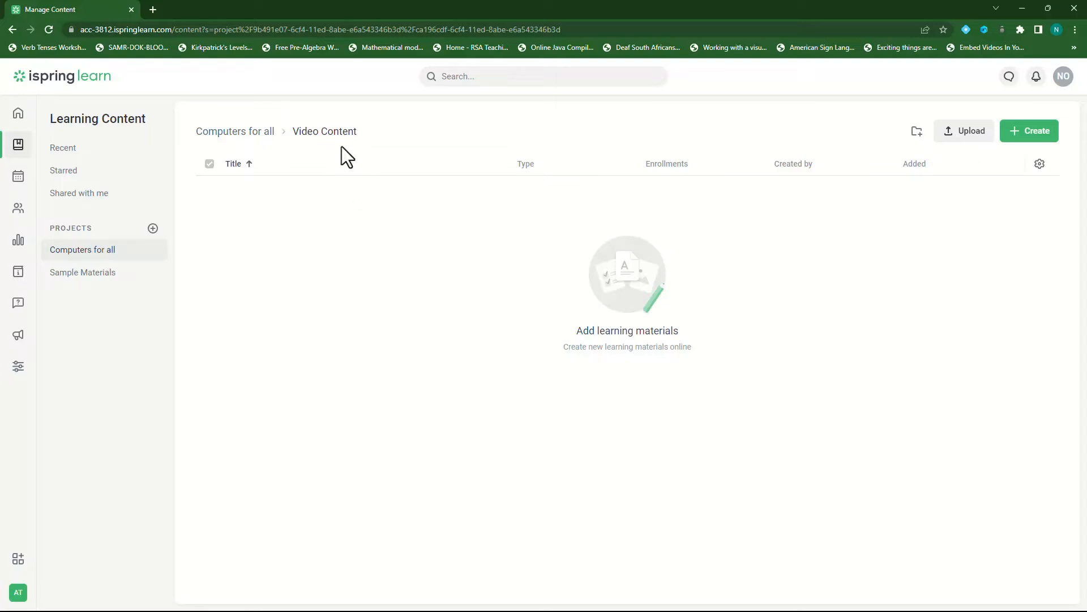
pyautogui.moveTo(365, 271)
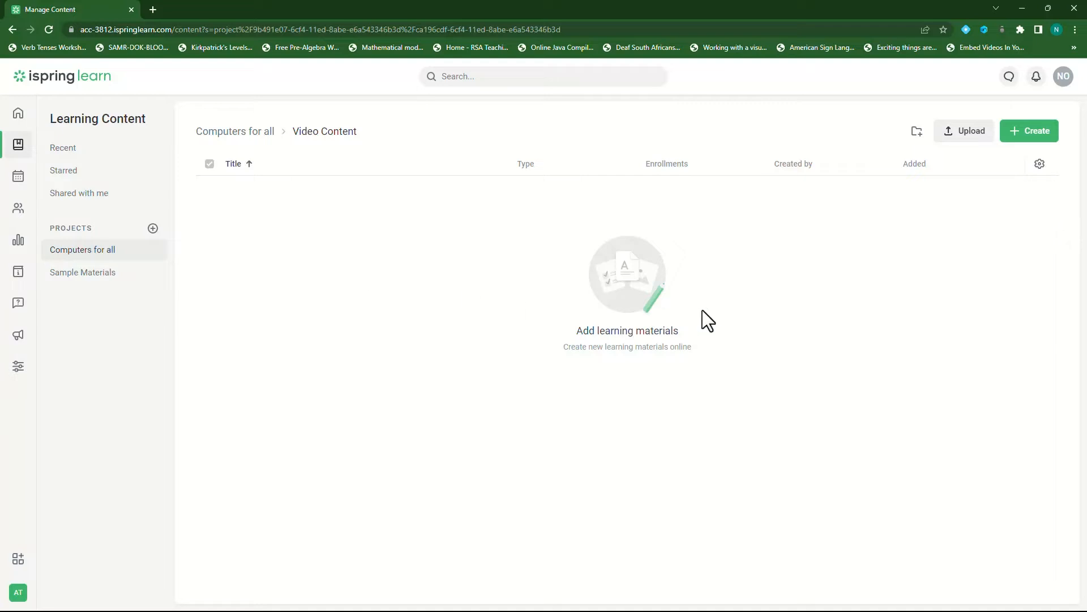
pyautogui.moveTo(985, 207)
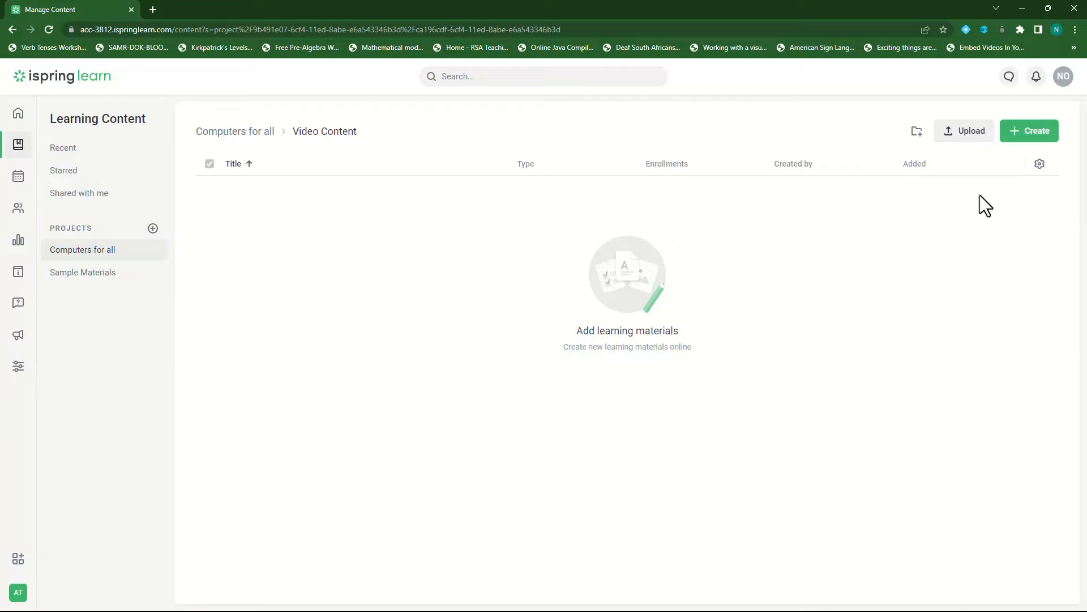
# Step: Upload types of computers.mp4 from Setup and Add Learning Content into Video Content
pyautogui.click(963, 130)
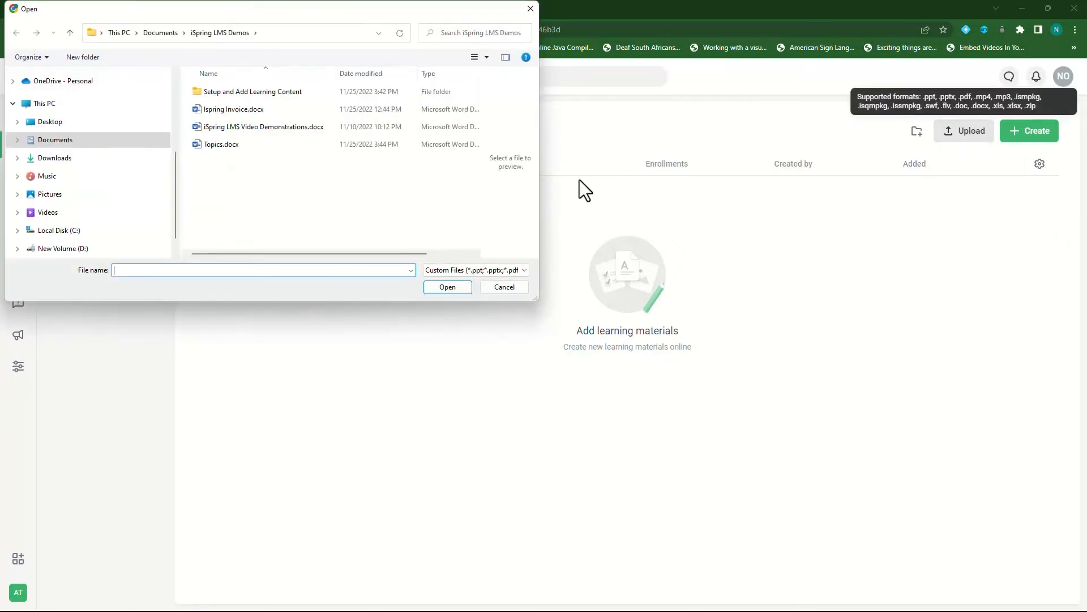
pyautogui.doubleClick(252, 90)
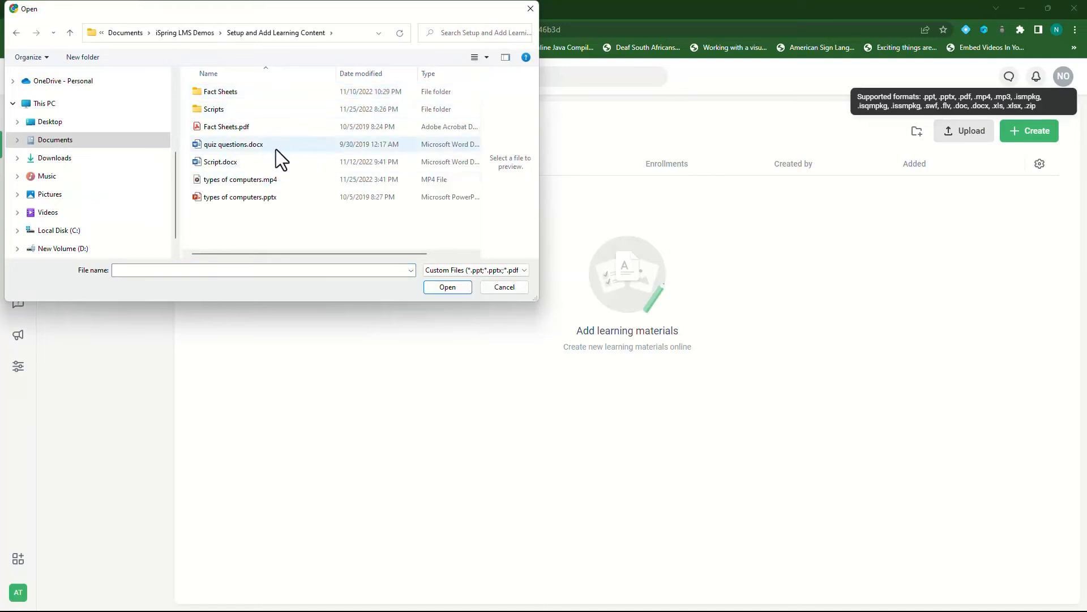
pyautogui.moveTo(262, 184)
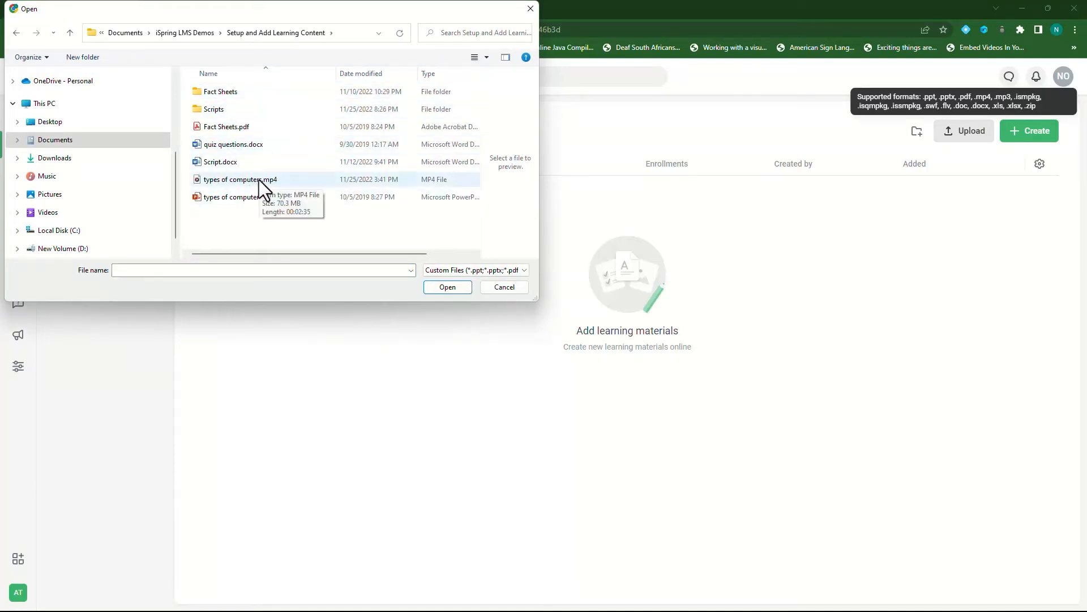
pyautogui.click(240, 179)
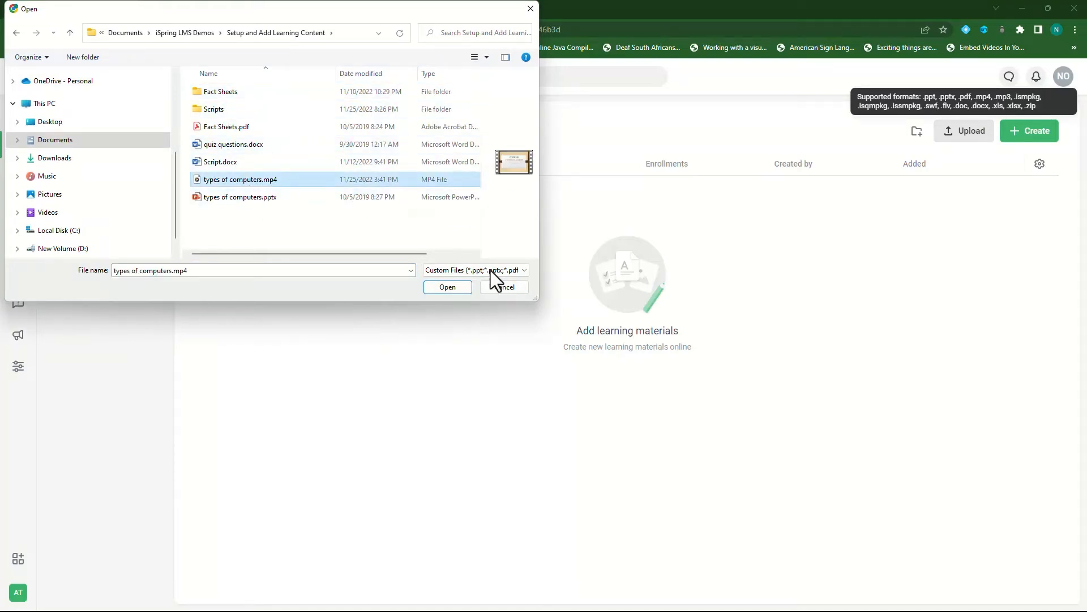
pyautogui.click(448, 286)
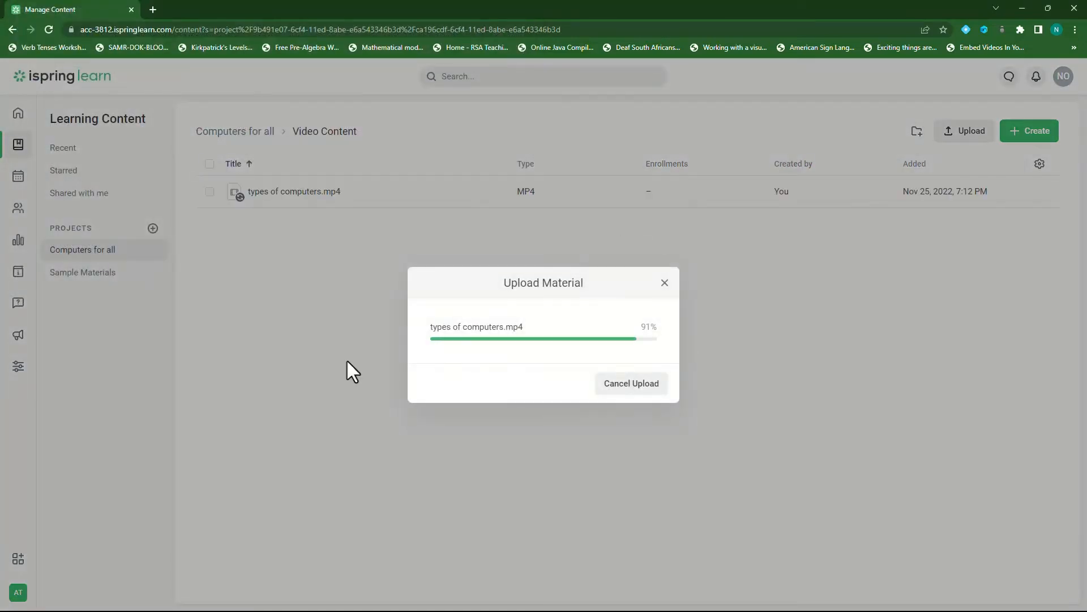
pyautogui.moveTo(335, 292)
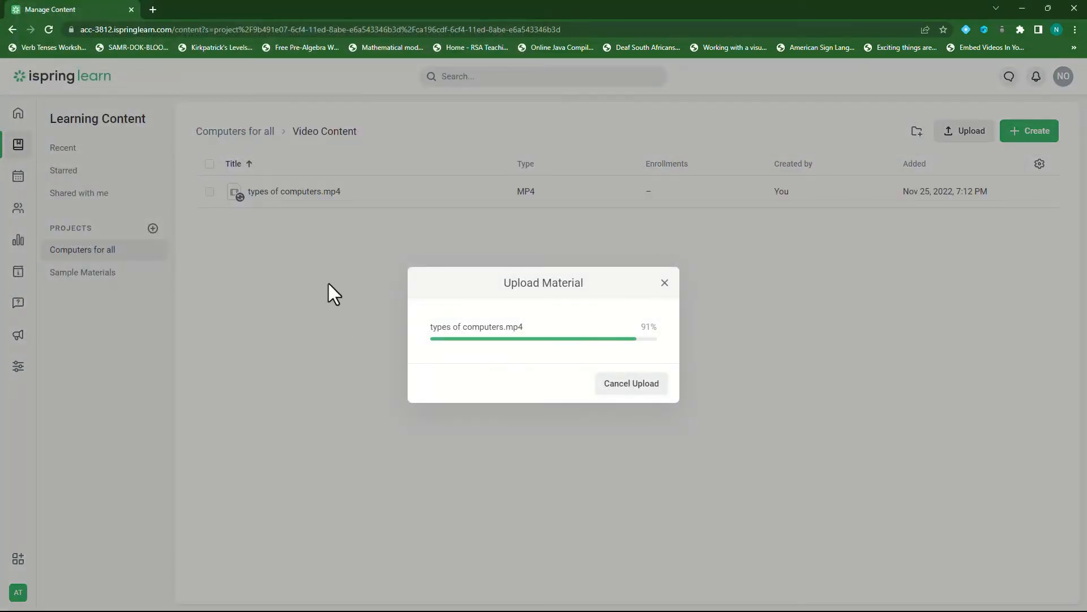
pyautogui.moveTo(326, 146)
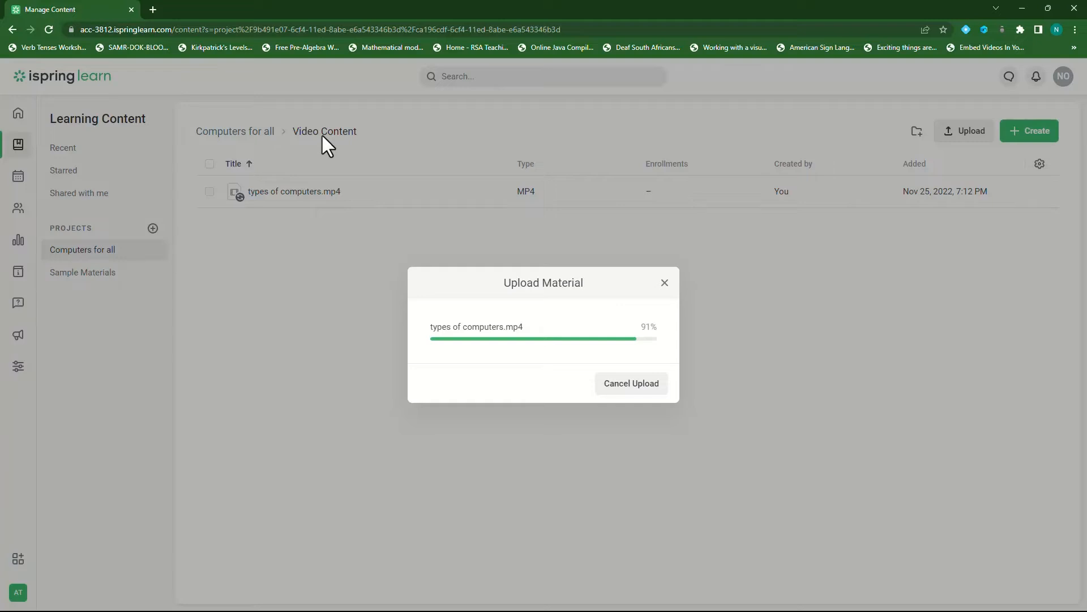
pyautogui.moveTo(333, 382)
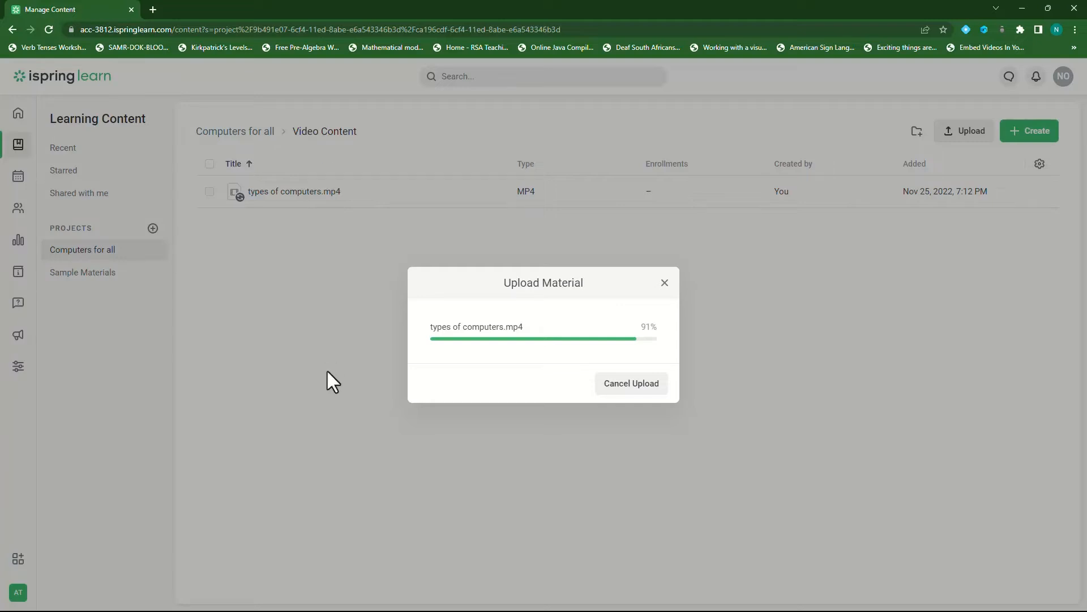
pyautogui.moveTo(576, 354)
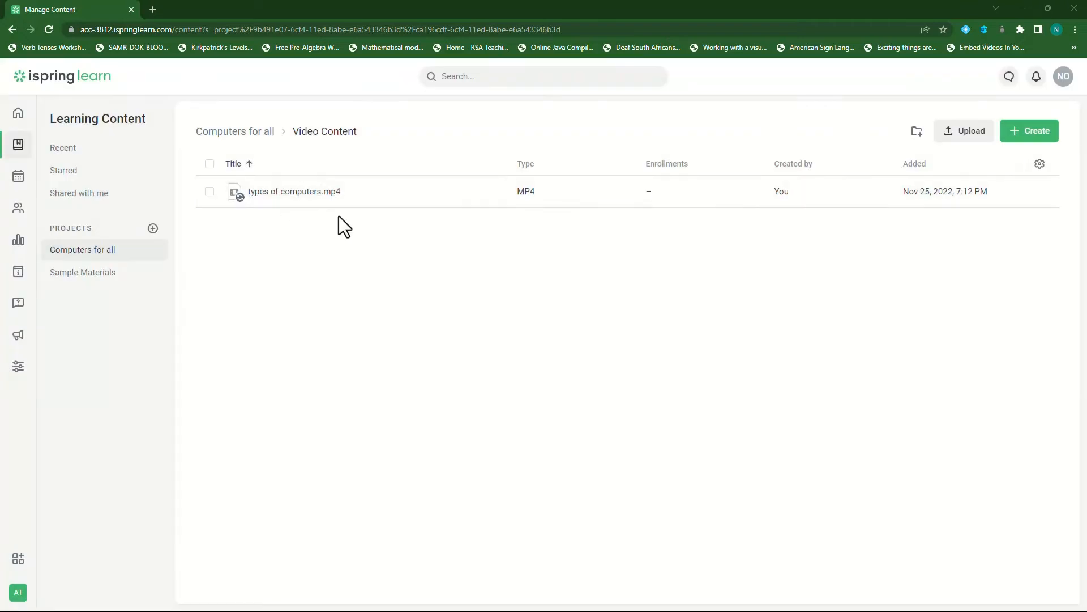
pyautogui.moveTo(294, 192)
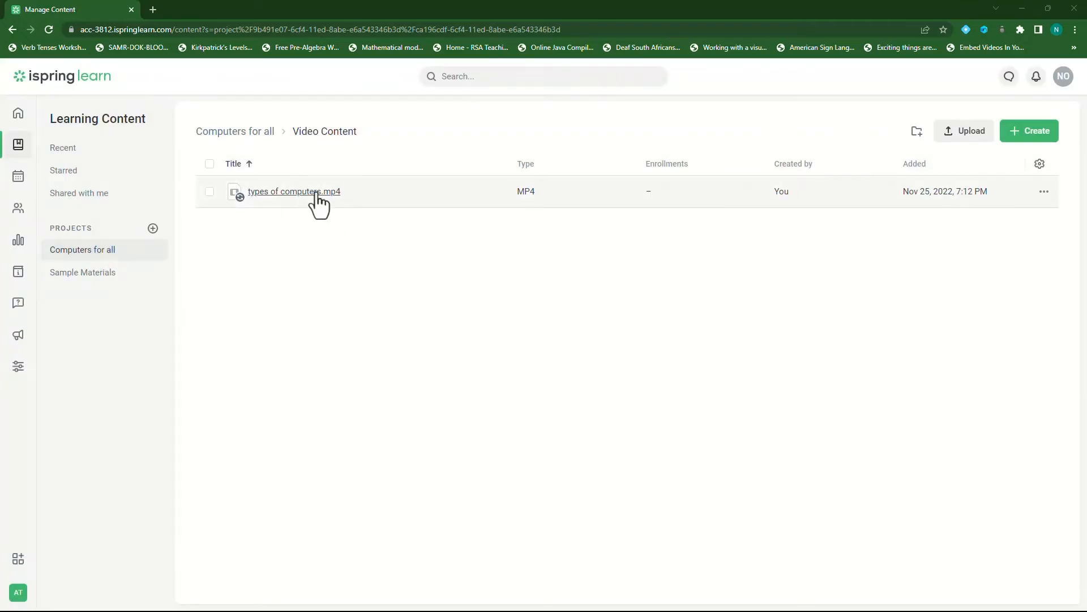
pyautogui.click(293, 191)
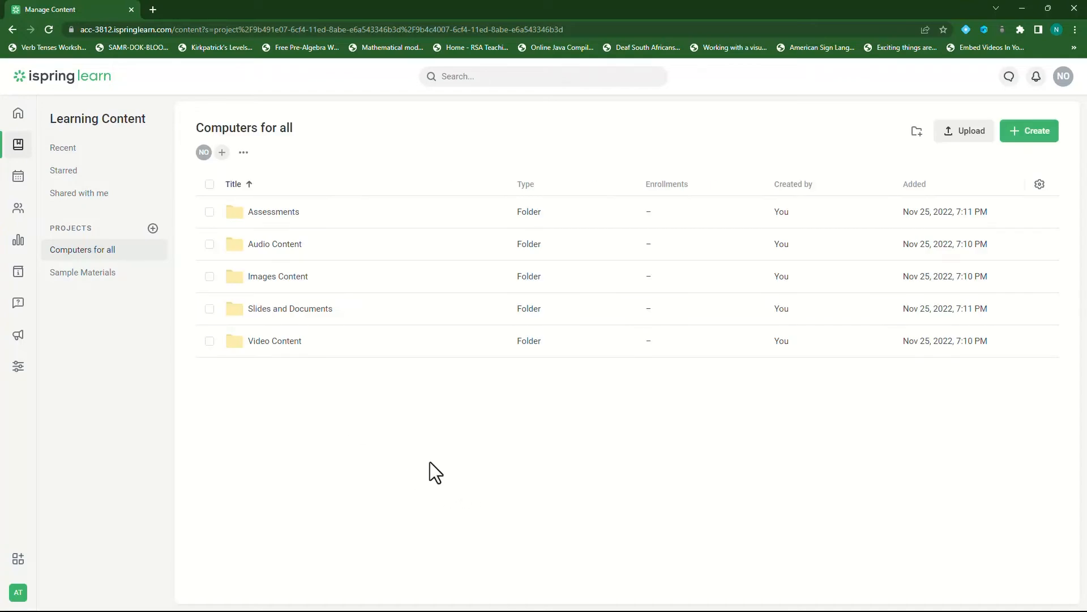
pyautogui.moveTo(290, 309)
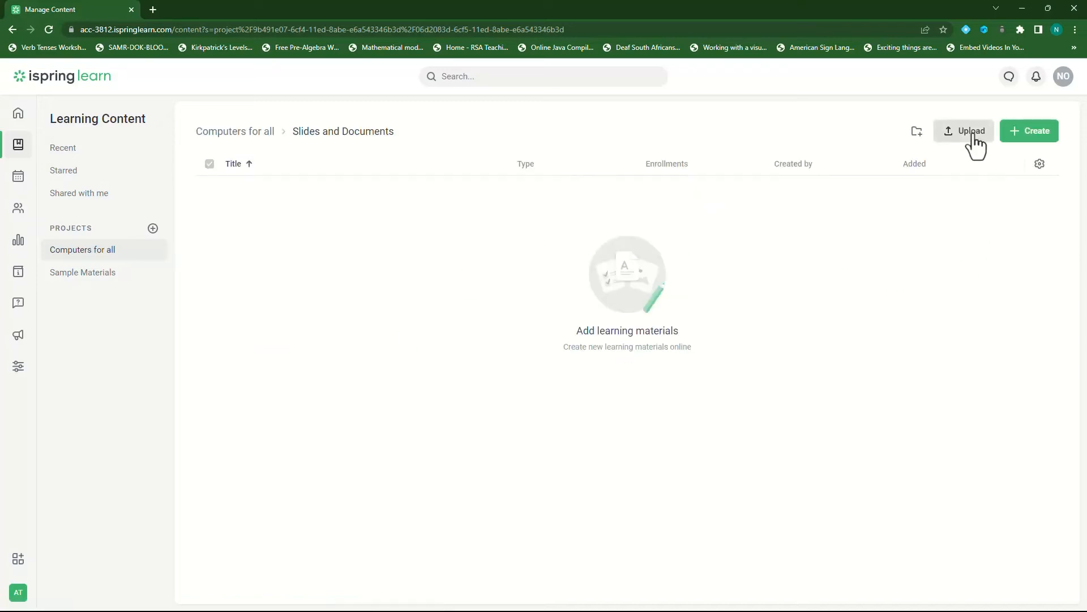
# Step: Upload types of computers.pptx and Fact Sheets.pdf into Slides and Documents
pyautogui.click(962, 130)
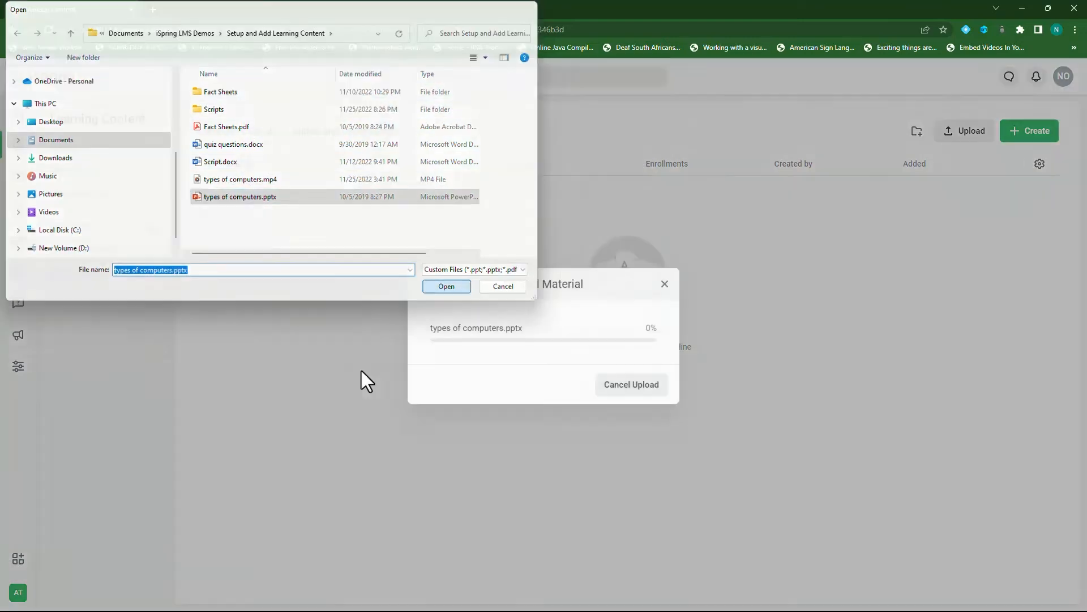
pyautogui.click(447, 285)
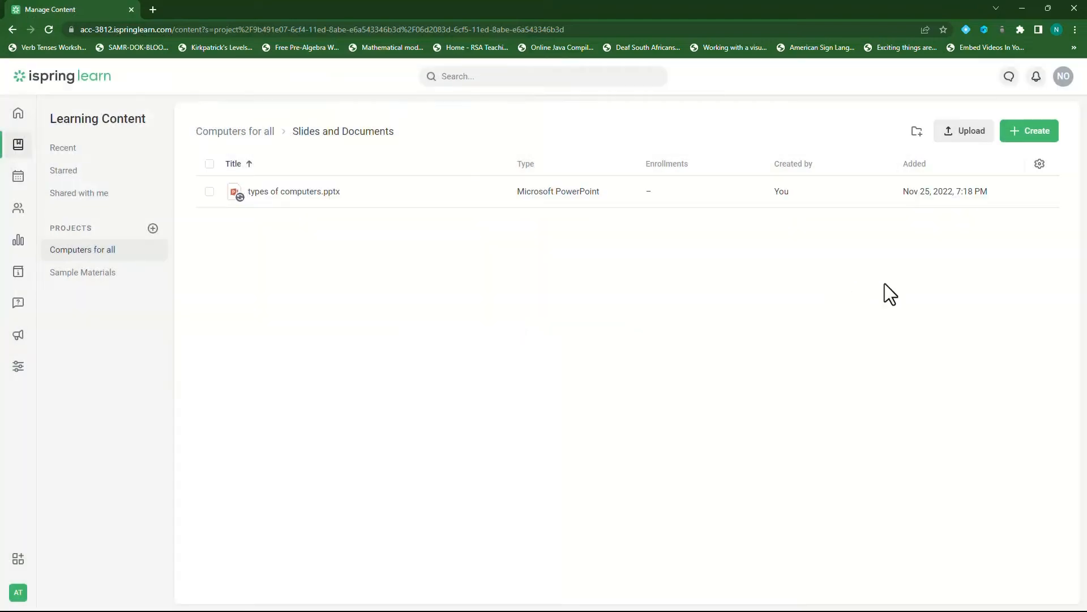
pyautogui.moveTo(326, 312)
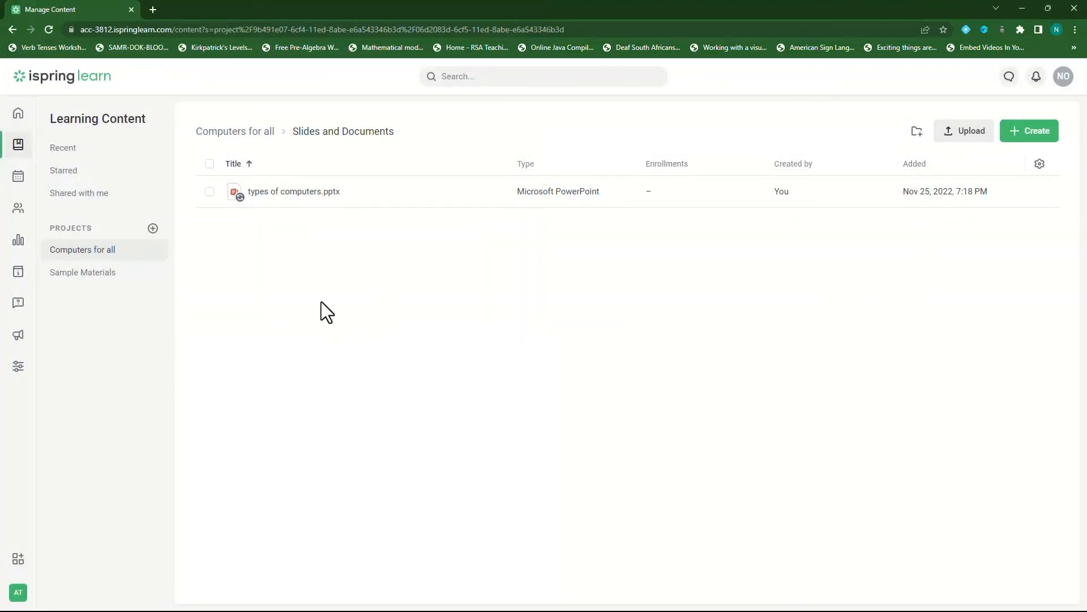
pyautogui.click(963, 130)
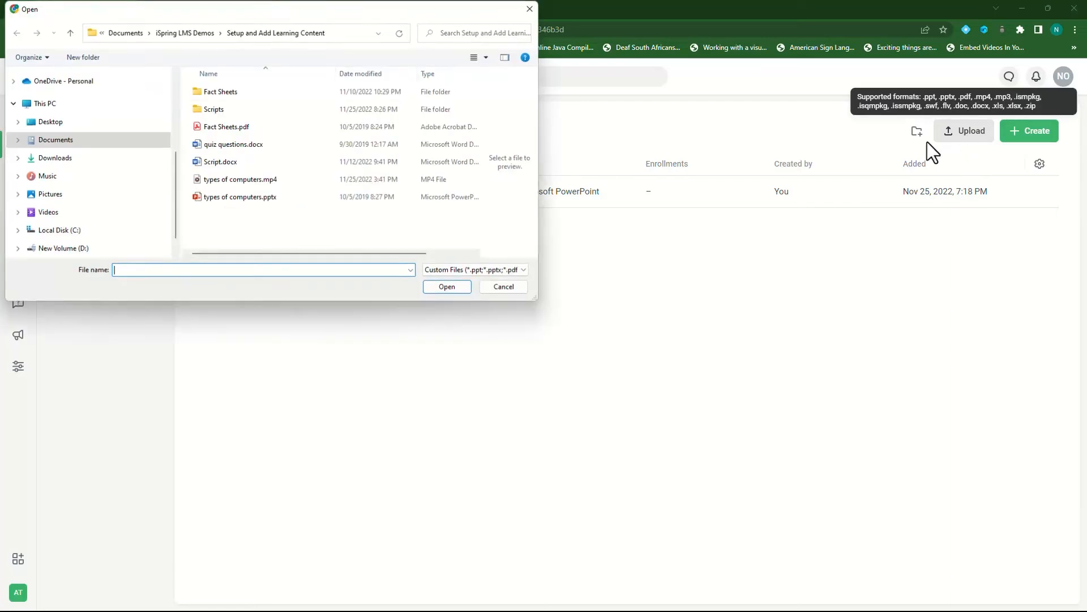
pyautogui.click(226, 126)
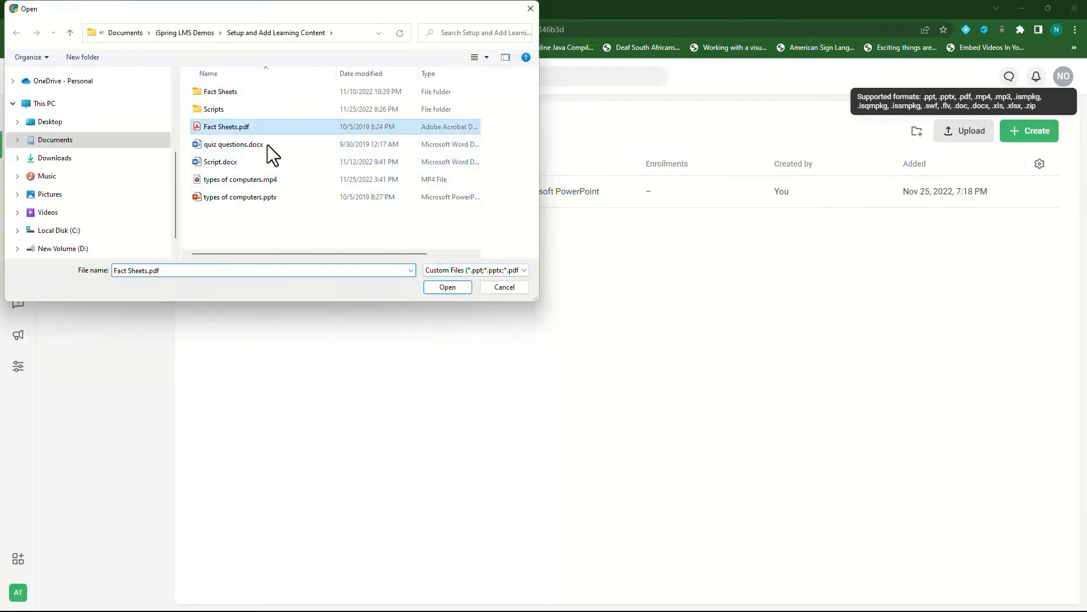
pyautogui.click(448, 286)
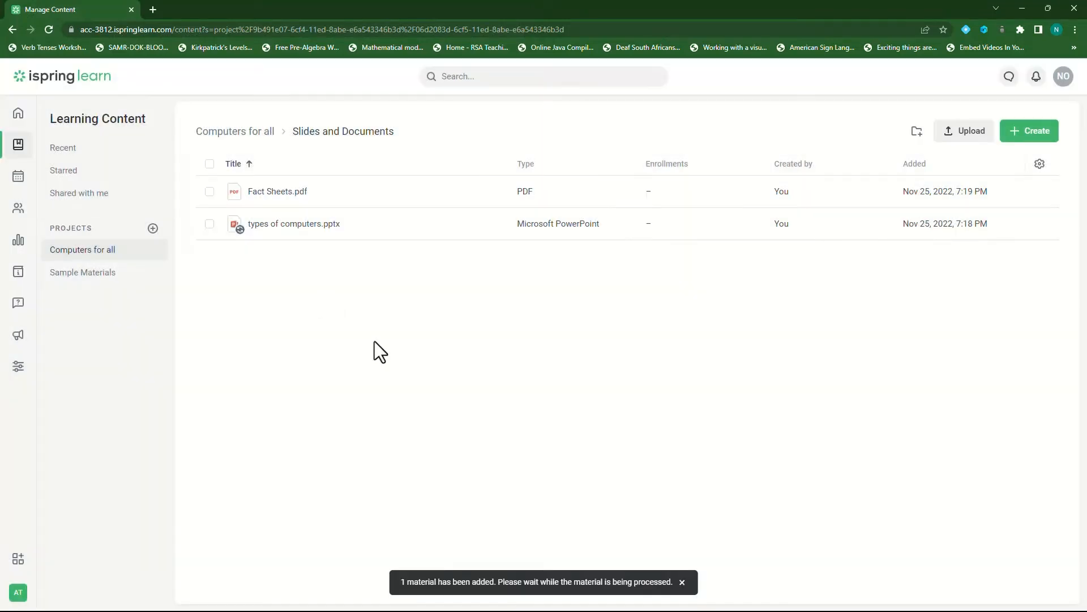
pyautogui.moveTo(243, 143)
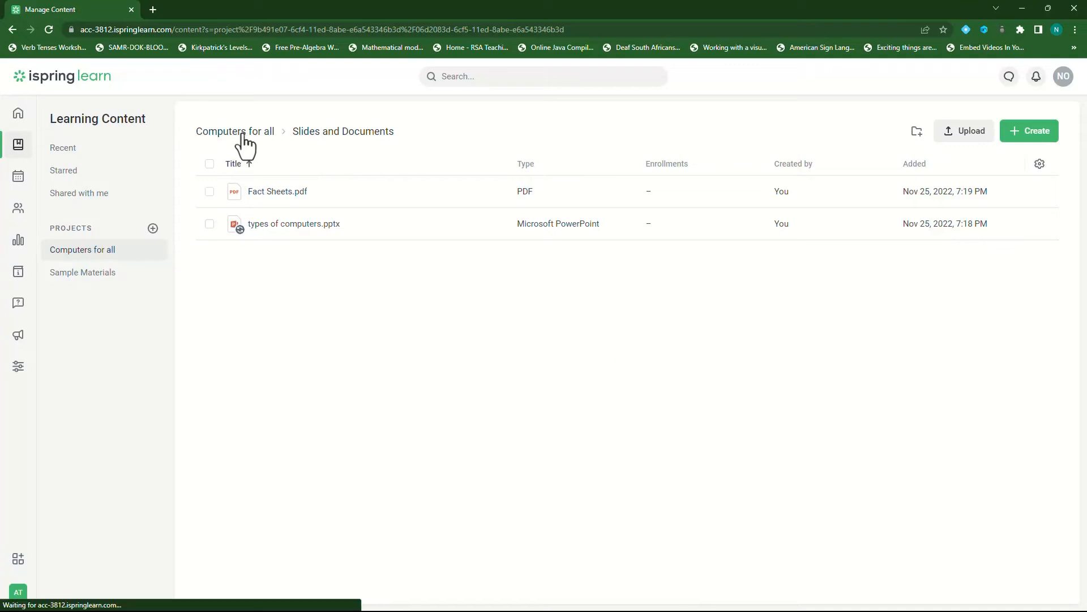
# Step: Upload the Option A MP3 file into the Audio Content folder
pyautogui.click(235, 131)
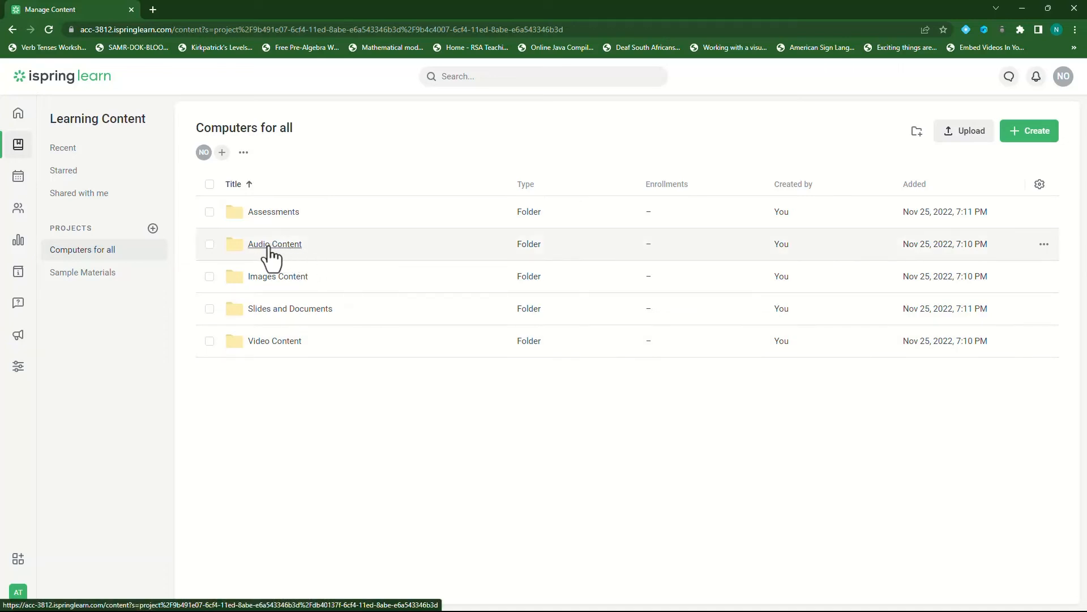
pyautogui.moveTo(281, 253)
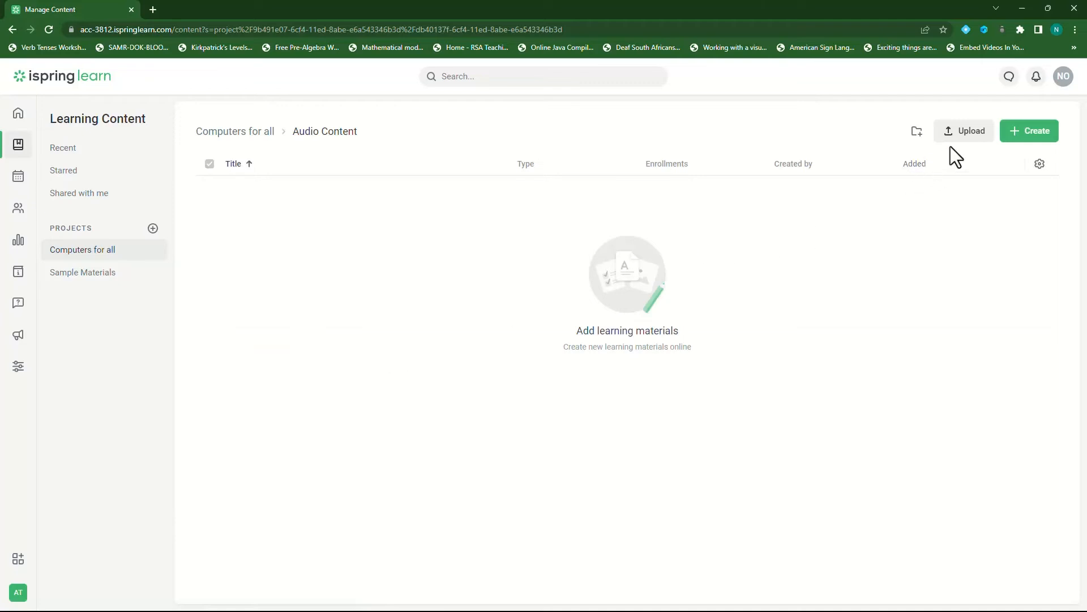
pyautogui.click(964, 130)
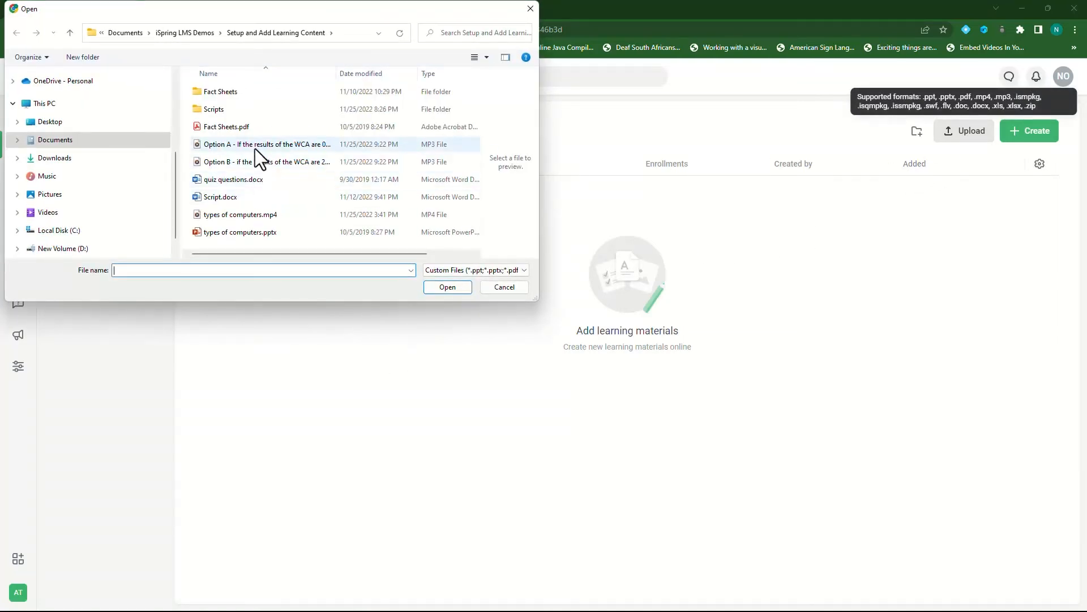
pyautogui.click(267, 162)
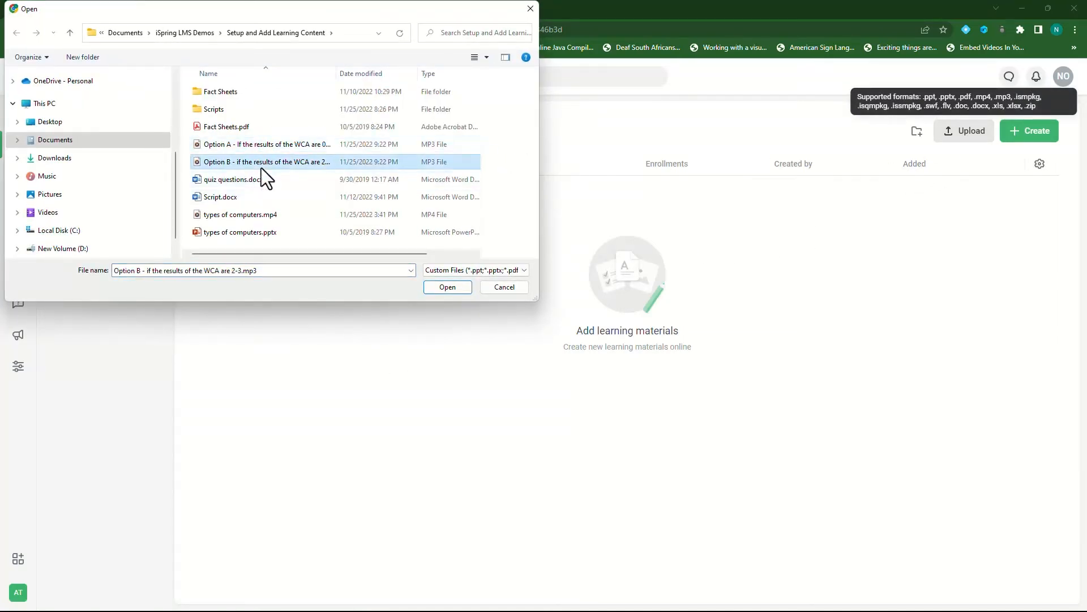
pyautogui.click(266, 144)
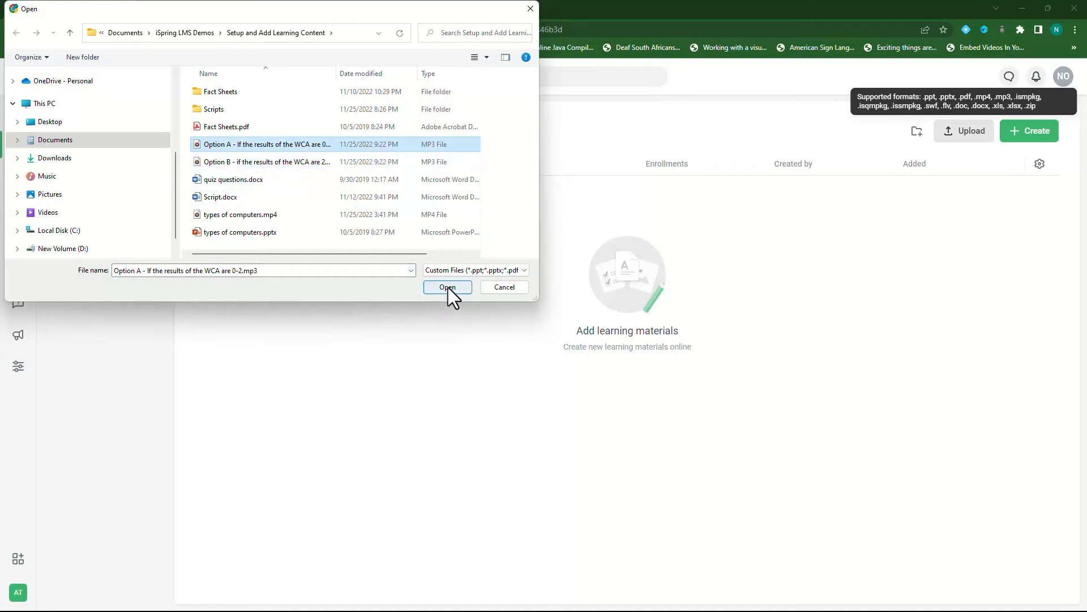
pyautogui.click(447, 287)
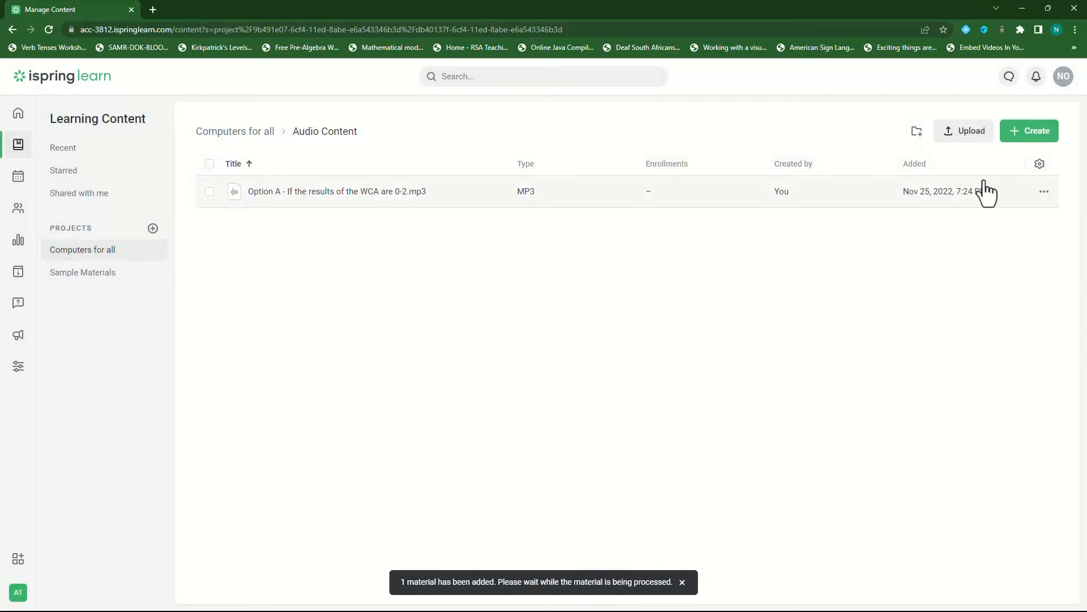
# Step: Upload the Option B MP3 file into the Audio Content folder
pyautogui.click(963, 130)
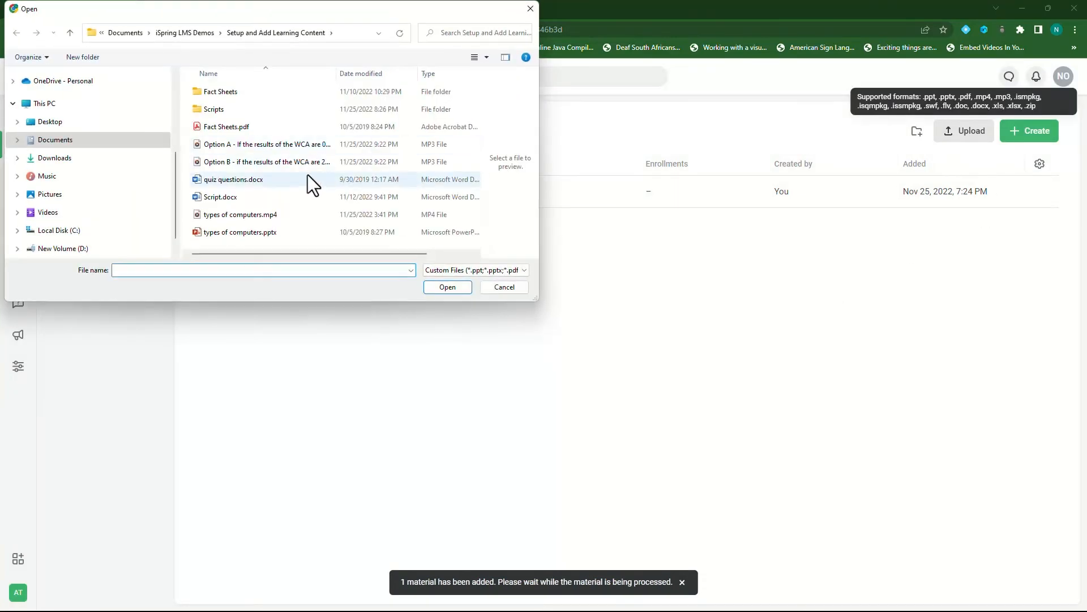
pyautogui.click(266, 162)
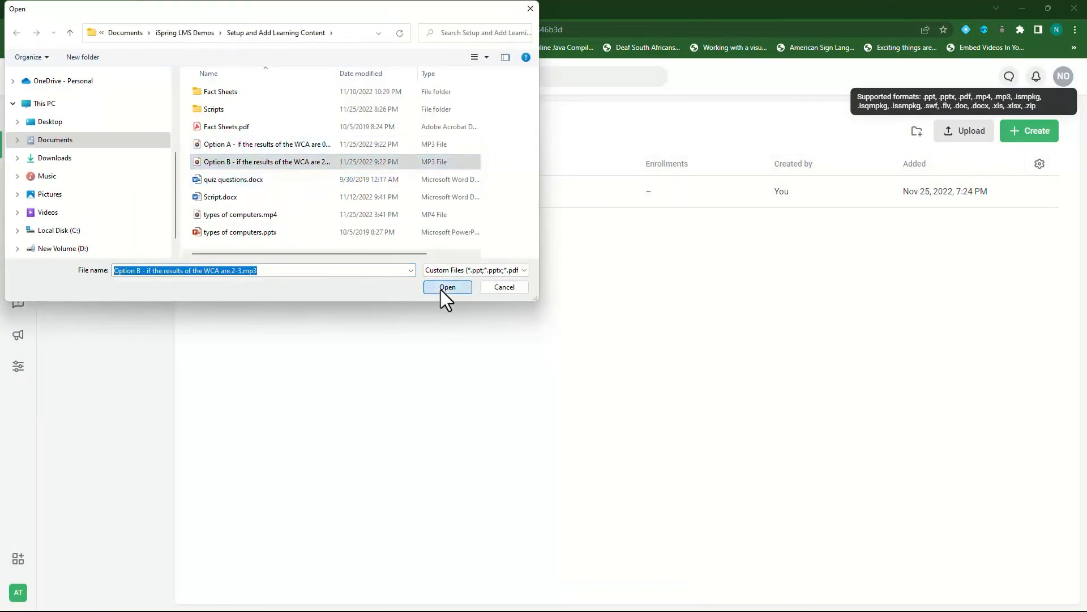
pyautogui.click(448, 286)
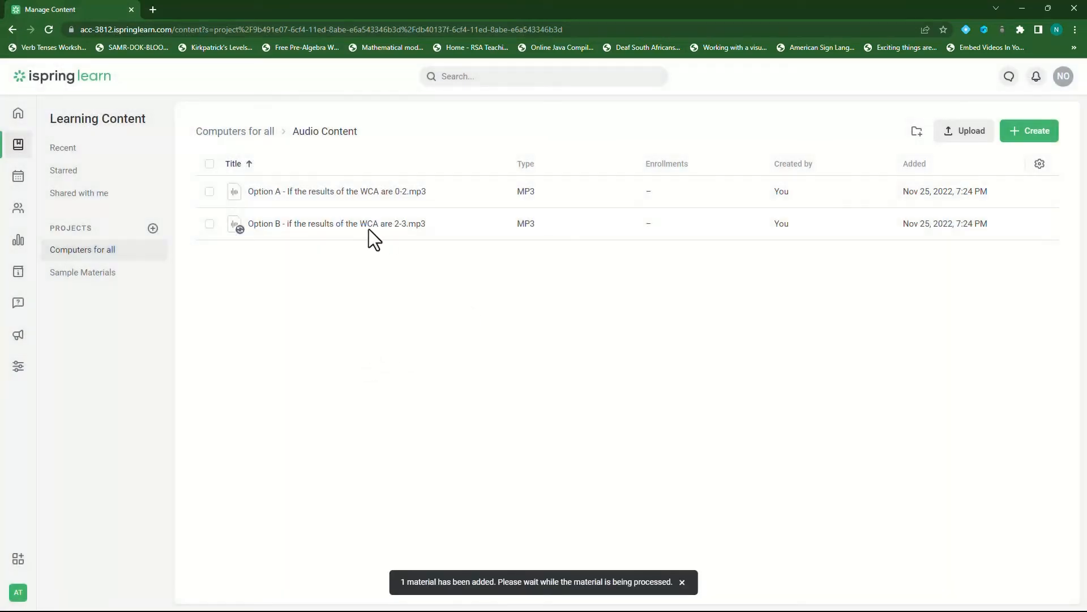
pyautogui.moveTo(314, 192)
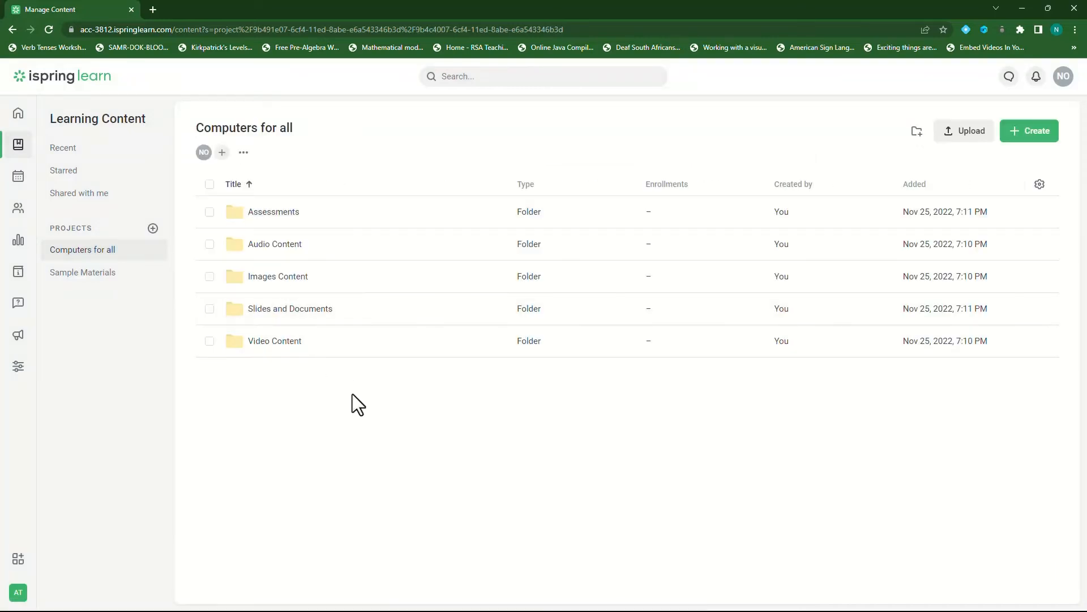
pyautogui.moveTo(297, 430)
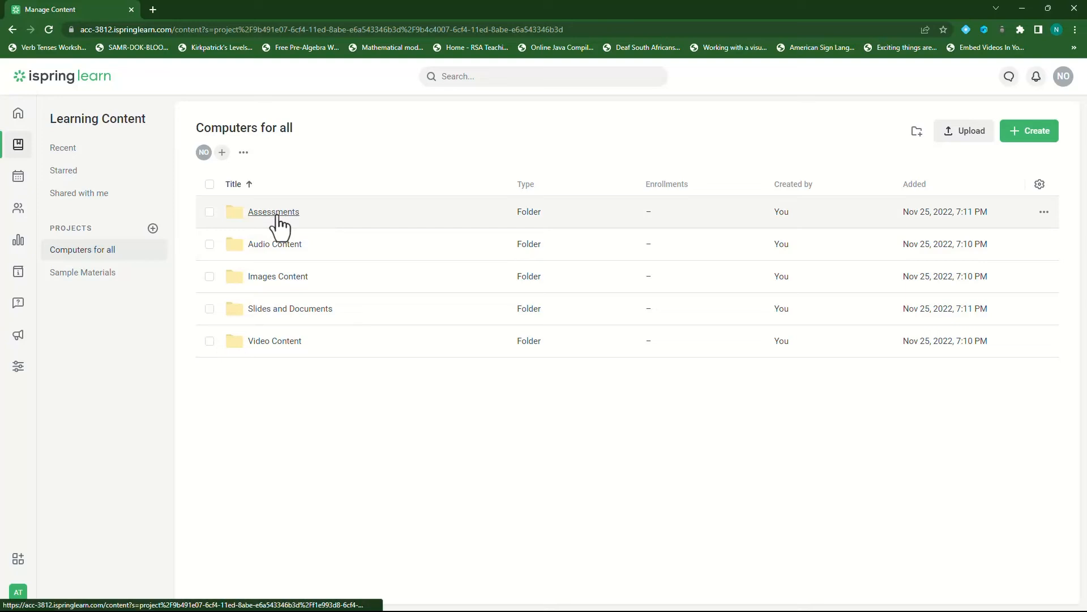
# Step: Upload quiz questions.docx into the Assessments folder
pyautogui.click(273, 212)
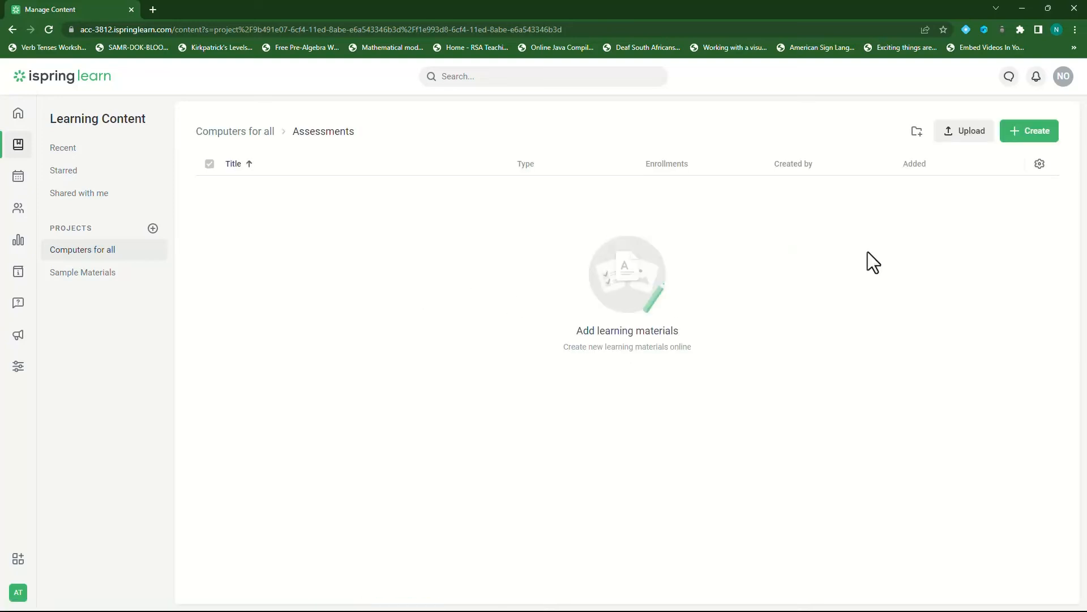
pyautogui.click(964, 130)
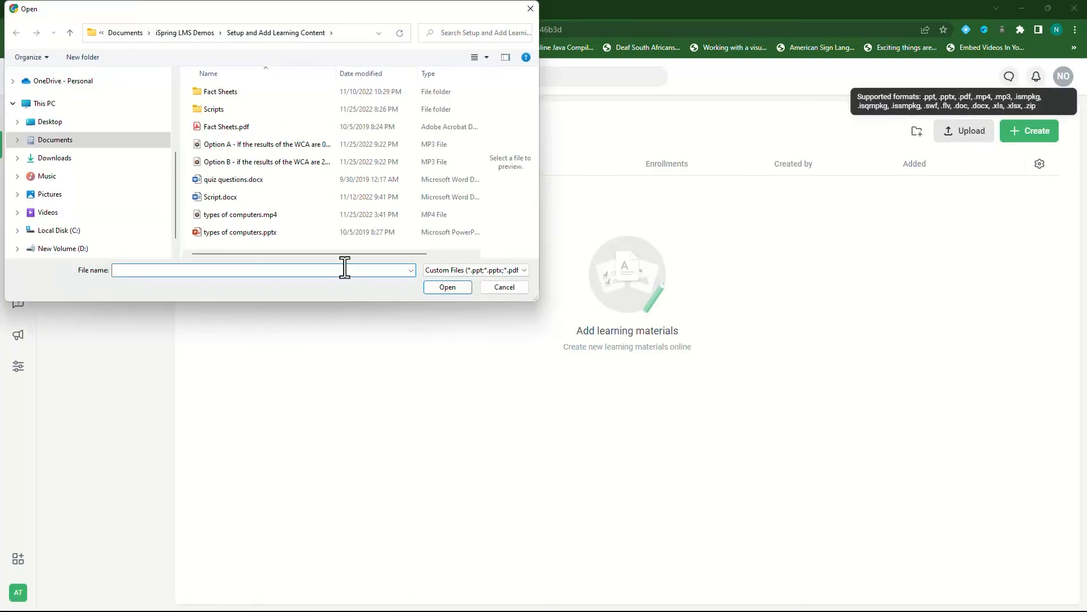
pyautogui.click(236, 179)
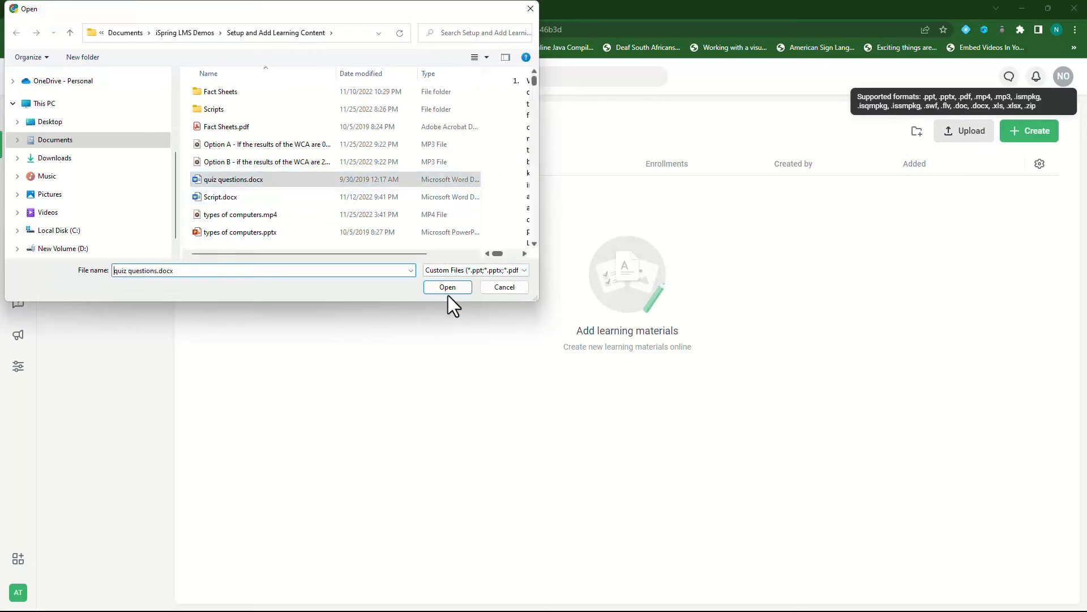
pyautogui.click(448, 287)
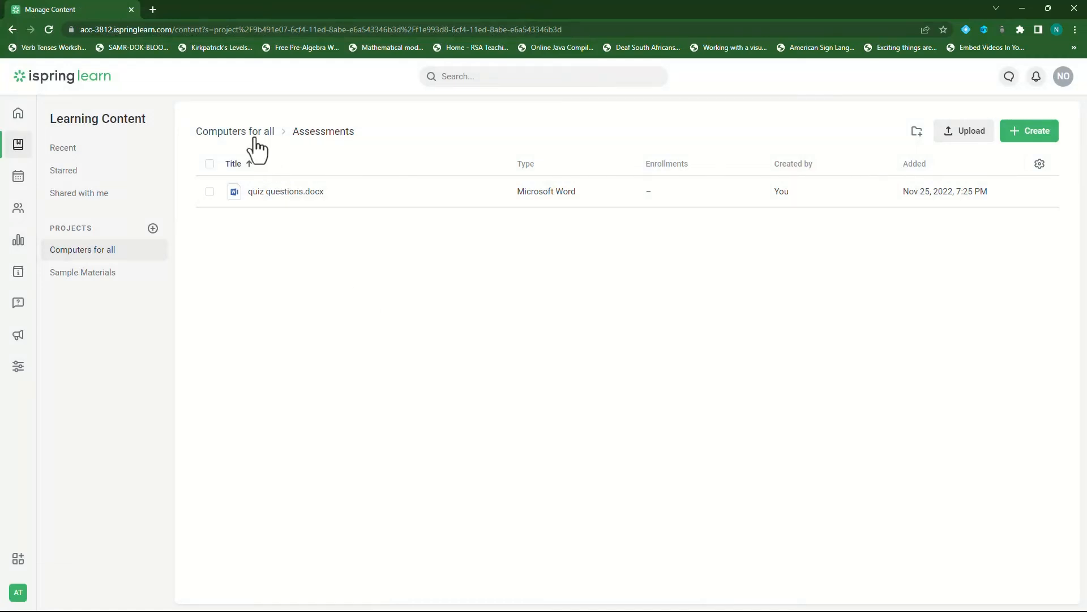
# Step: Upload image 1.pdf into the Images Content folder
pyautogui.click(234, 131)
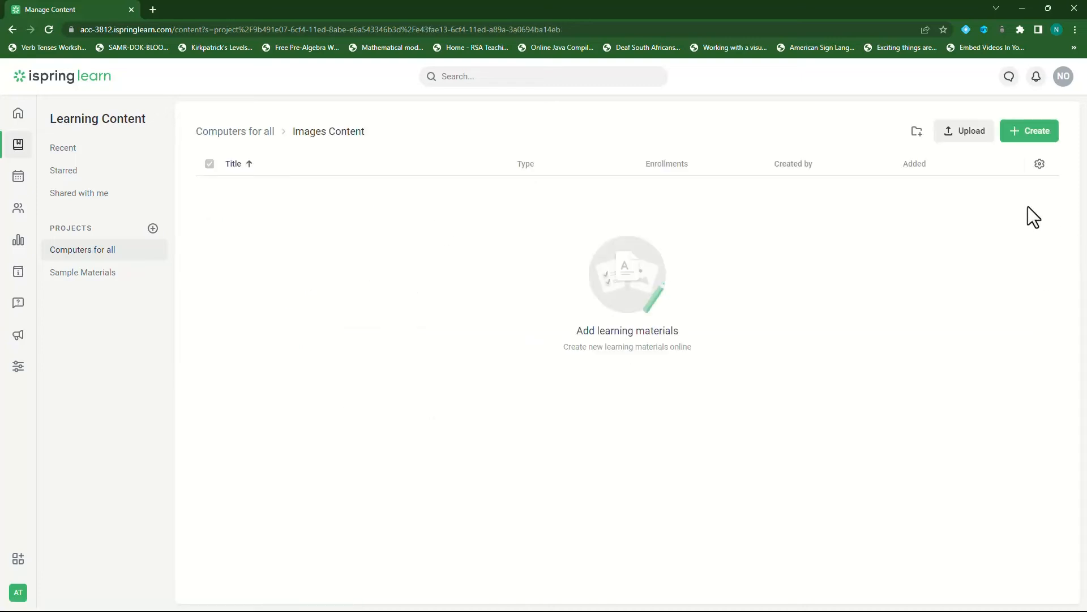
pyautogui.click(962, 131)
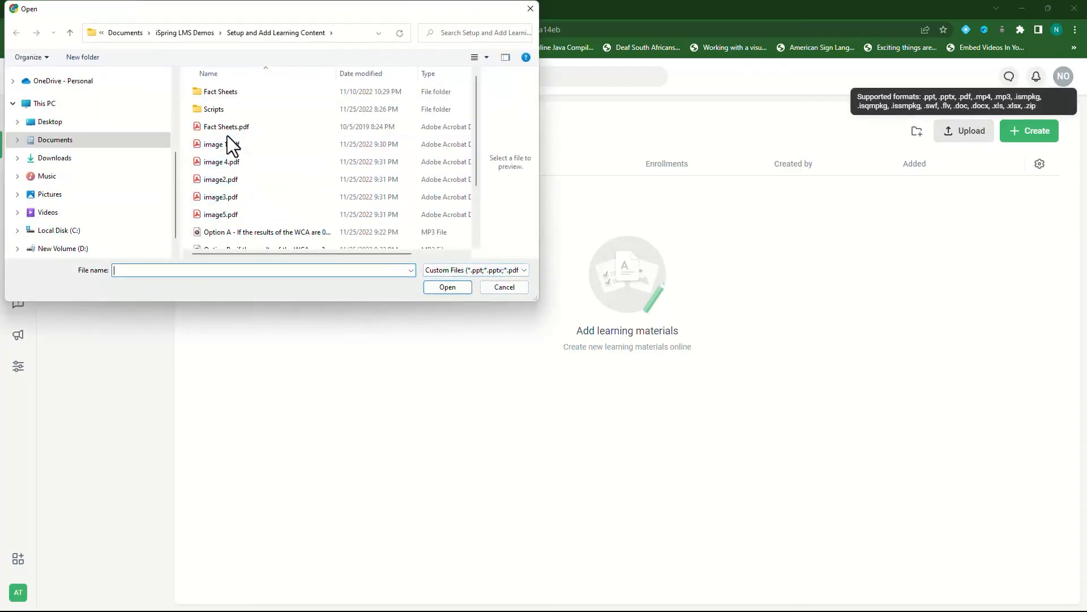
pyautogui.click(448, 286)
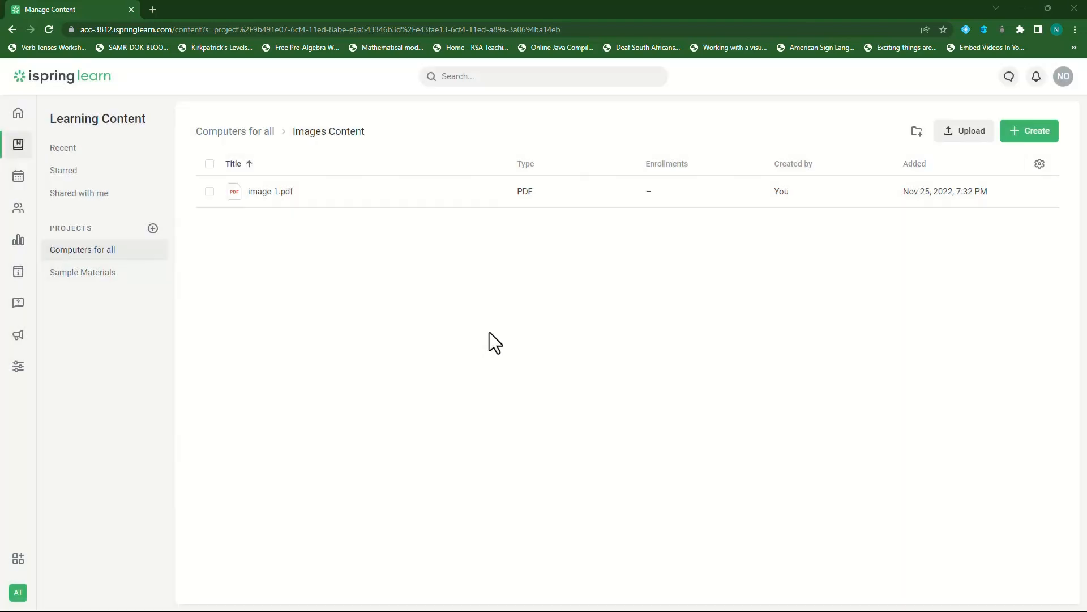
# Step: Upload image2.pdf into the Images Content folder
pyautogui.click(963, 130)
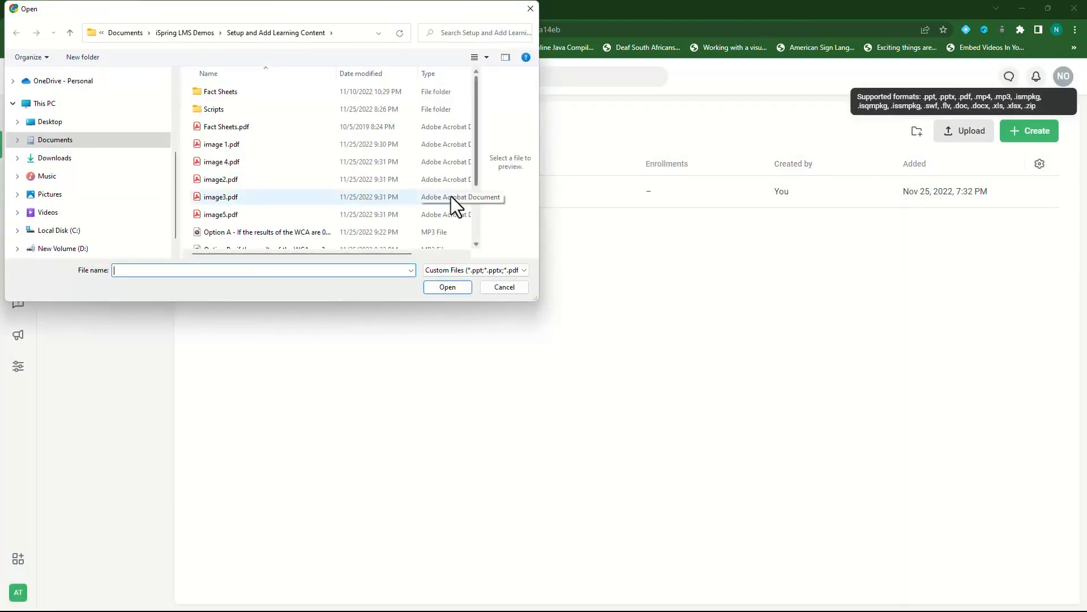
pyautogui.click(221, 179)
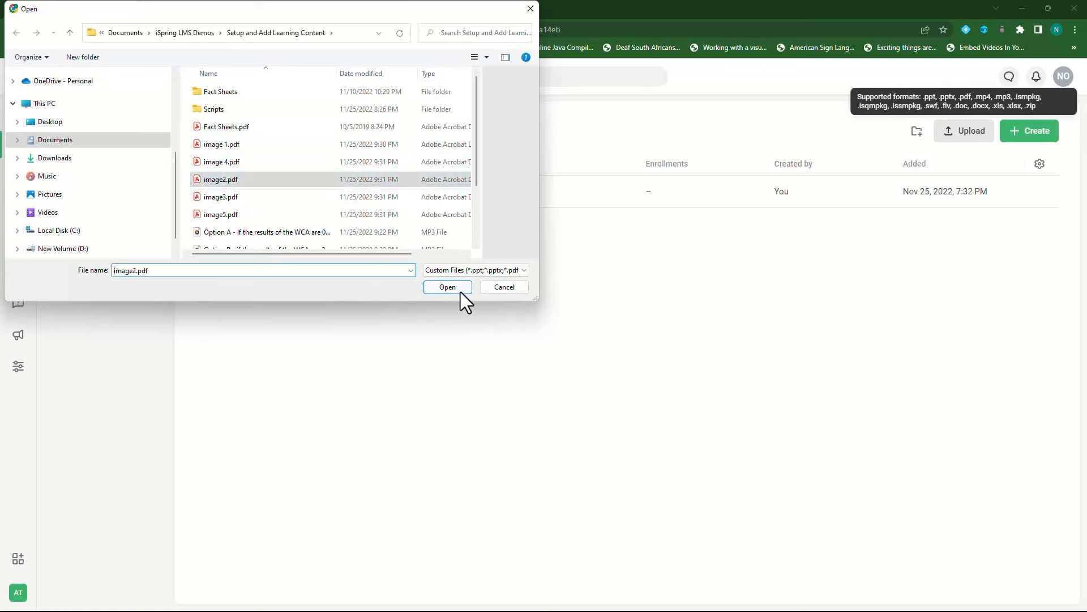
pyautogui.click(447, 286)
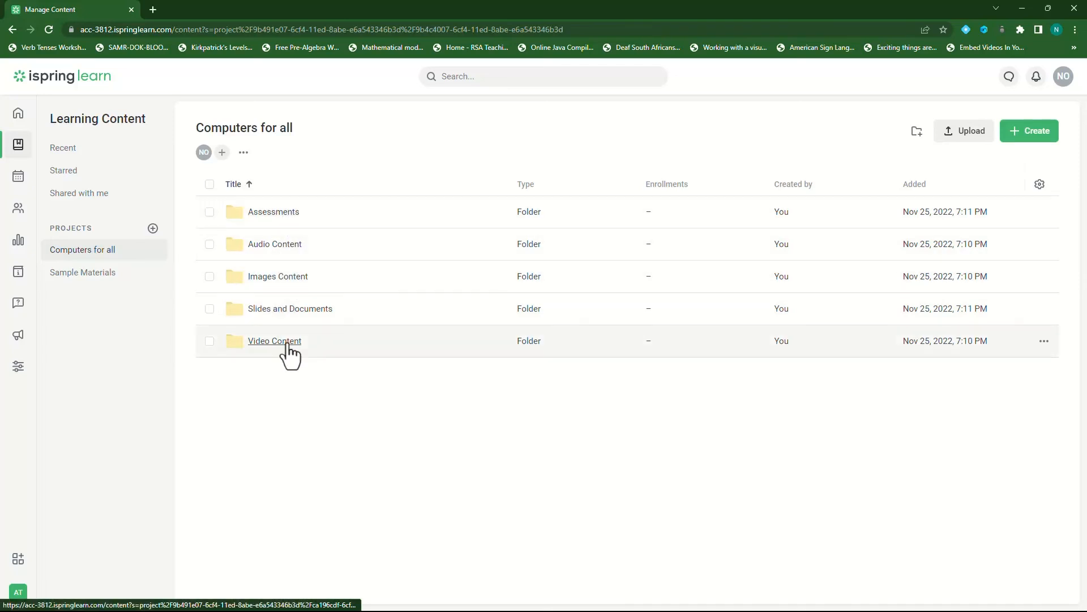
pyautogui.moveTo(295, 249)
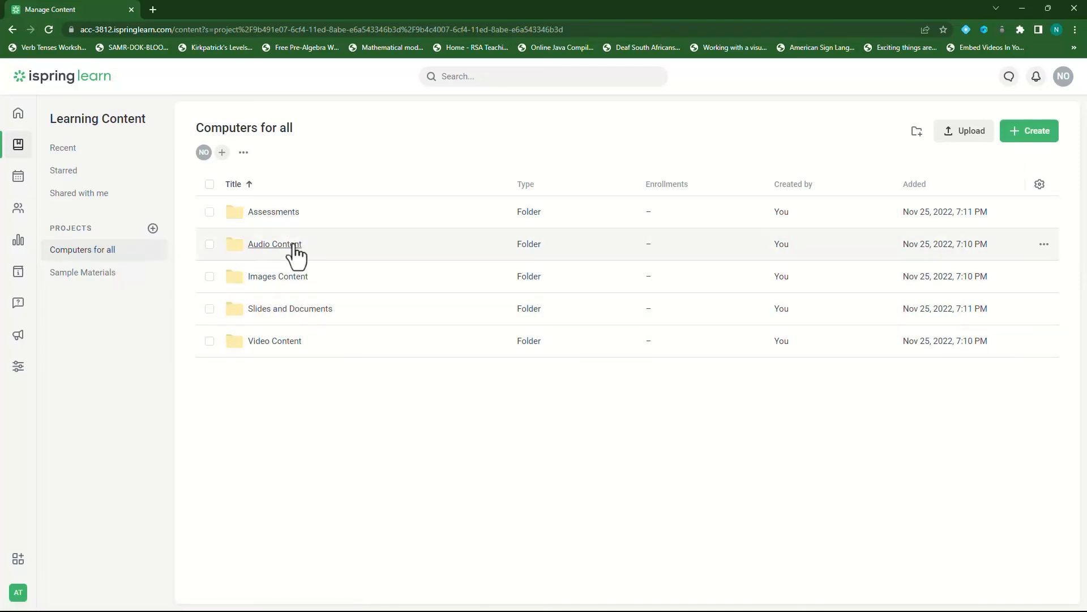
pyautogui.moveTo(272, 212)
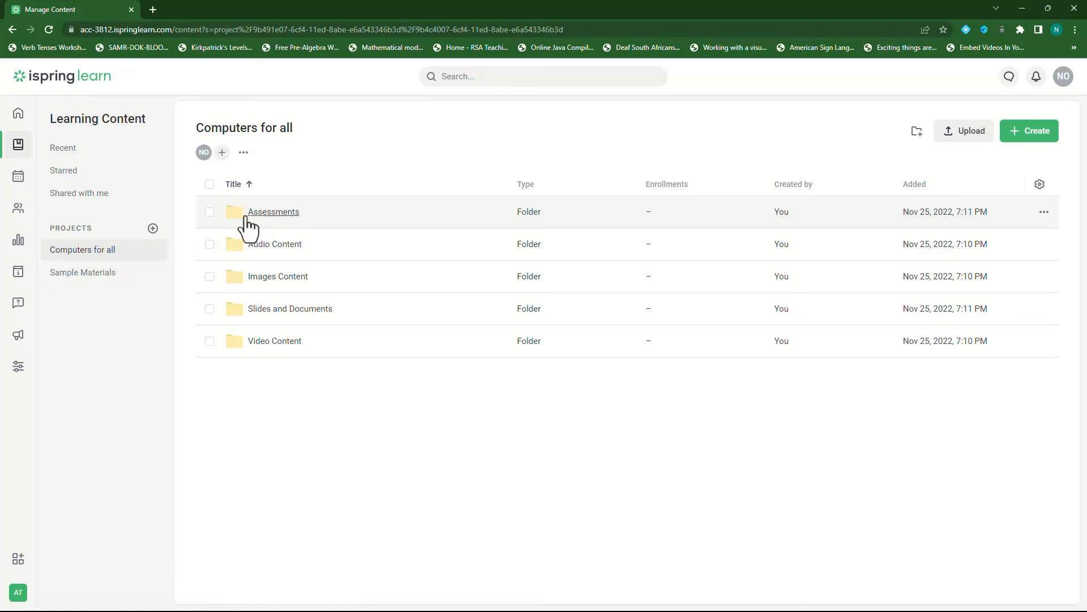
# Step: Try the folder row checkboxes and select-all in Computers for all, then clear the selection
pyautogui.click(209, 212)
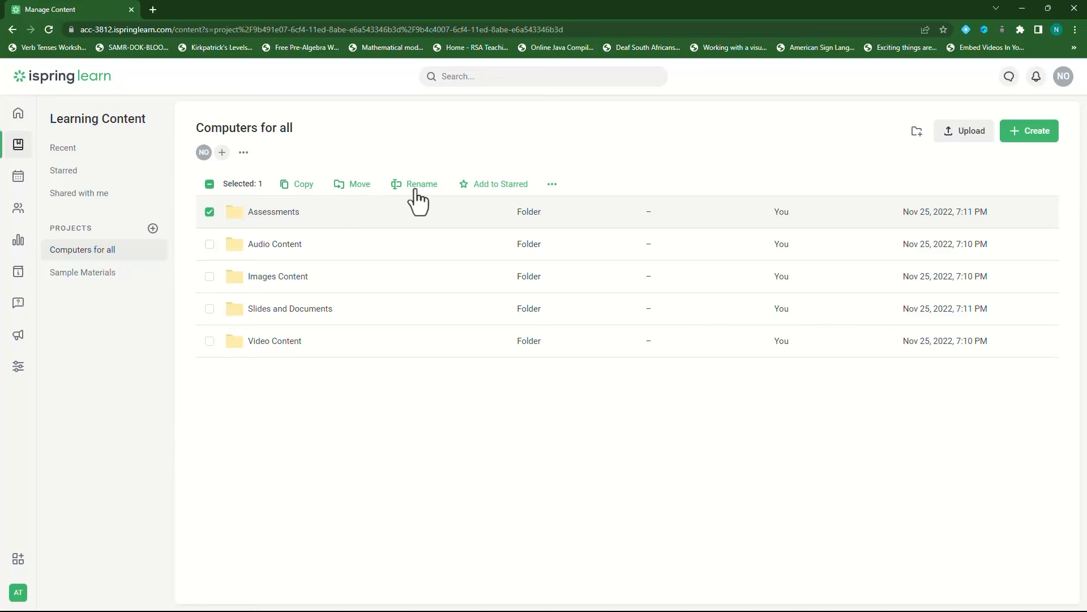
pyautogui.moveTo(498, 193)
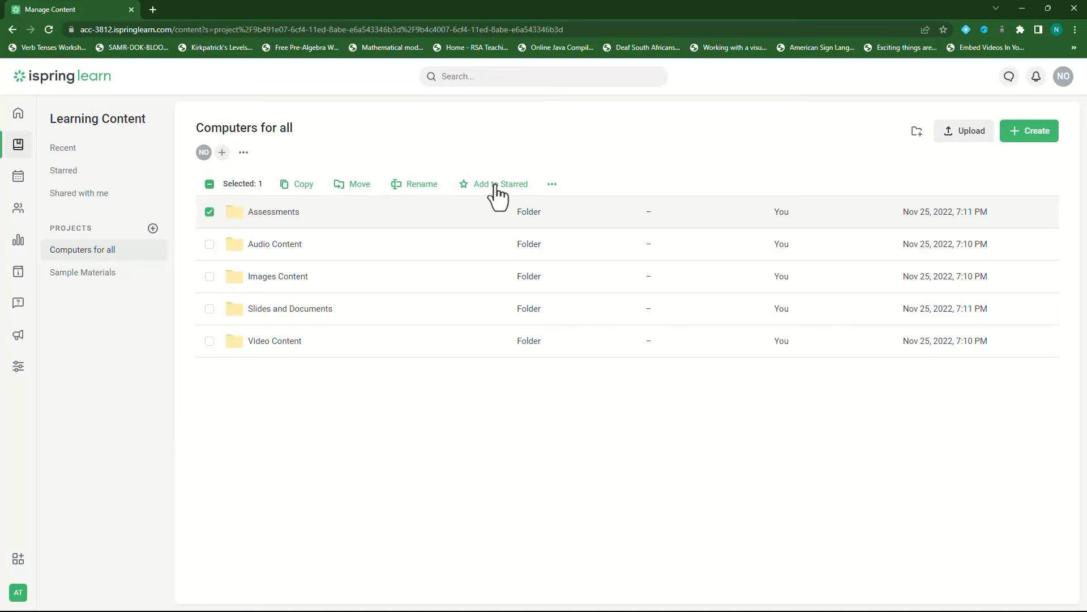
pyautogui.click(551, 183)
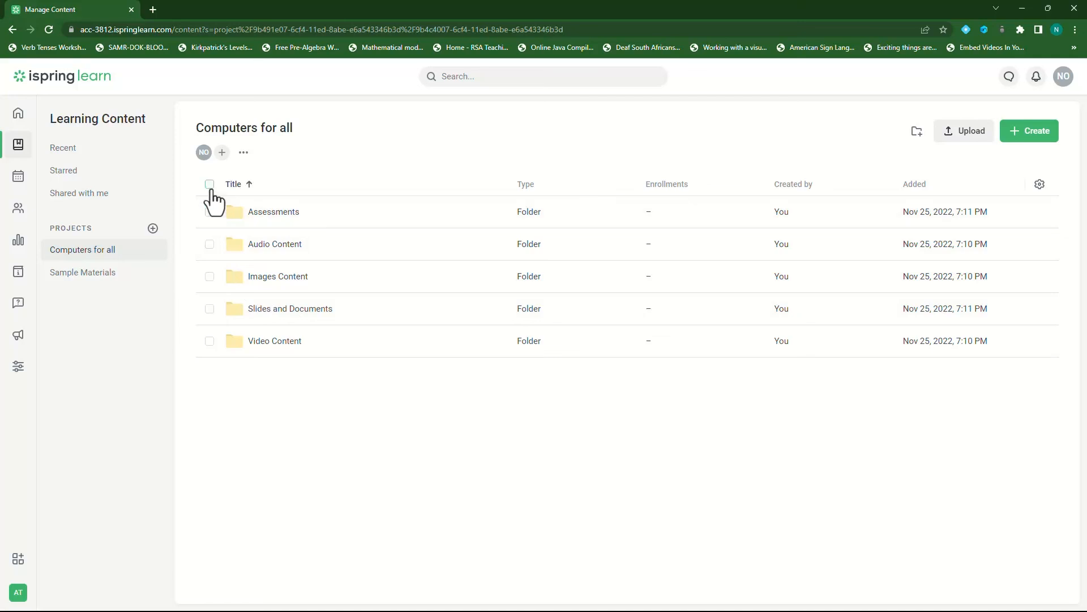
pyautogui.click(209, 183)
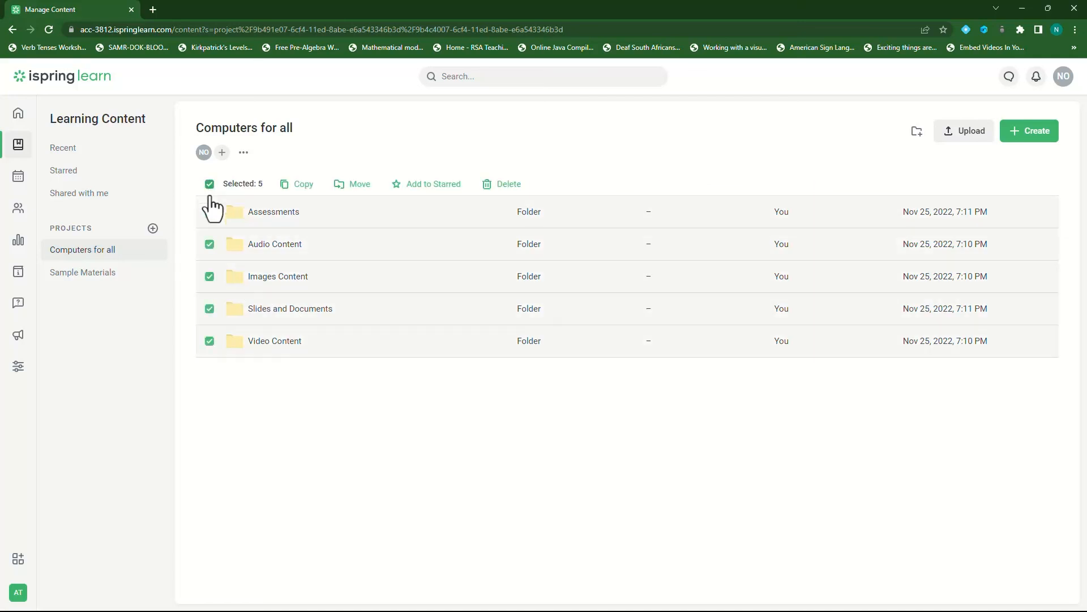
pyautogui.click(209, 244)
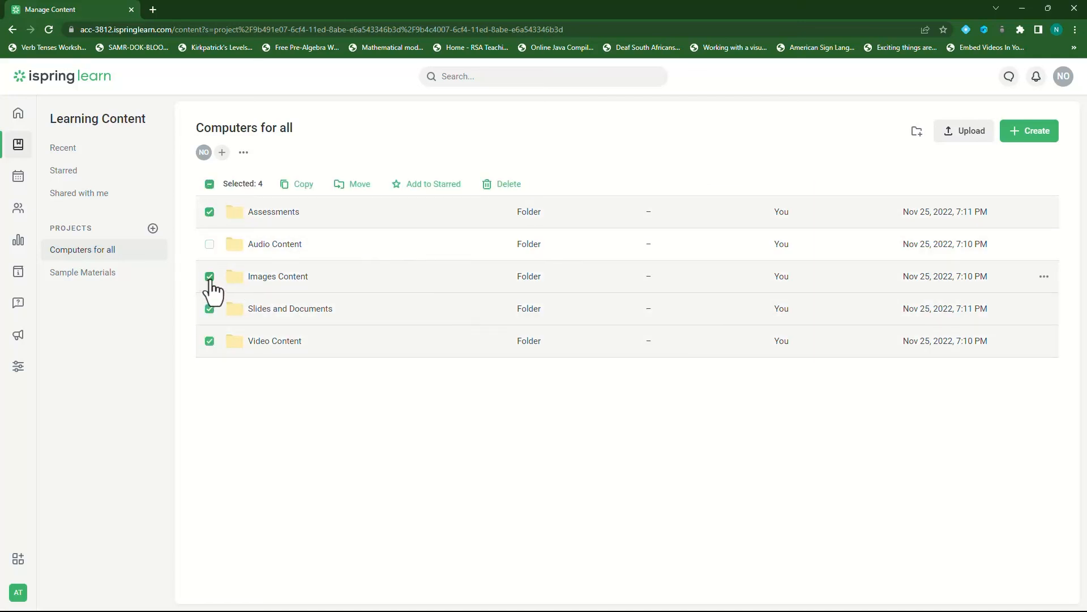
pyautogui.click(209, 276)
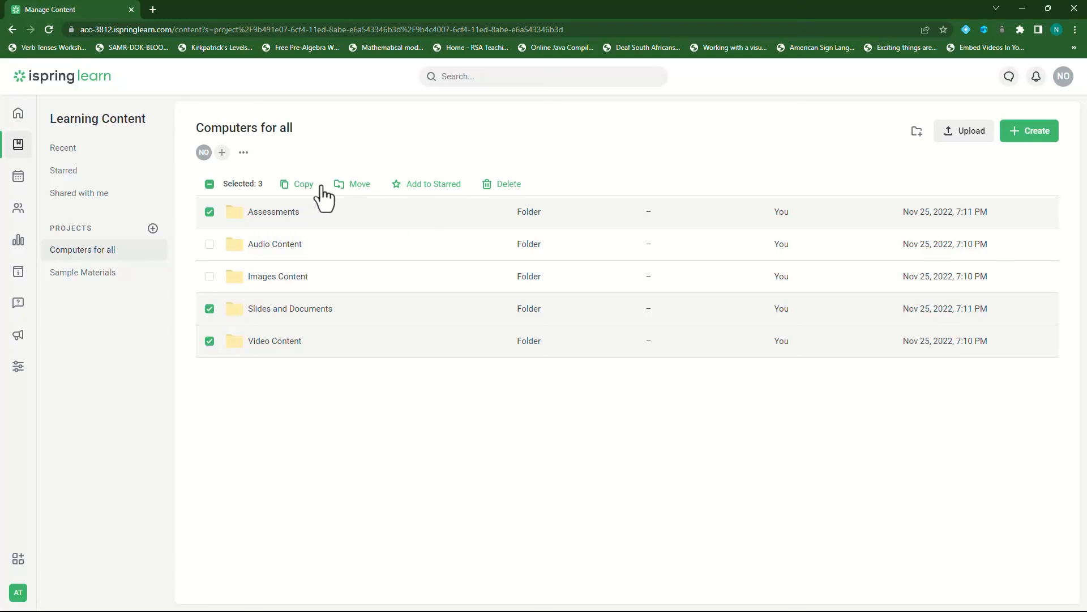
pyautogui.moveTo(301, 317)
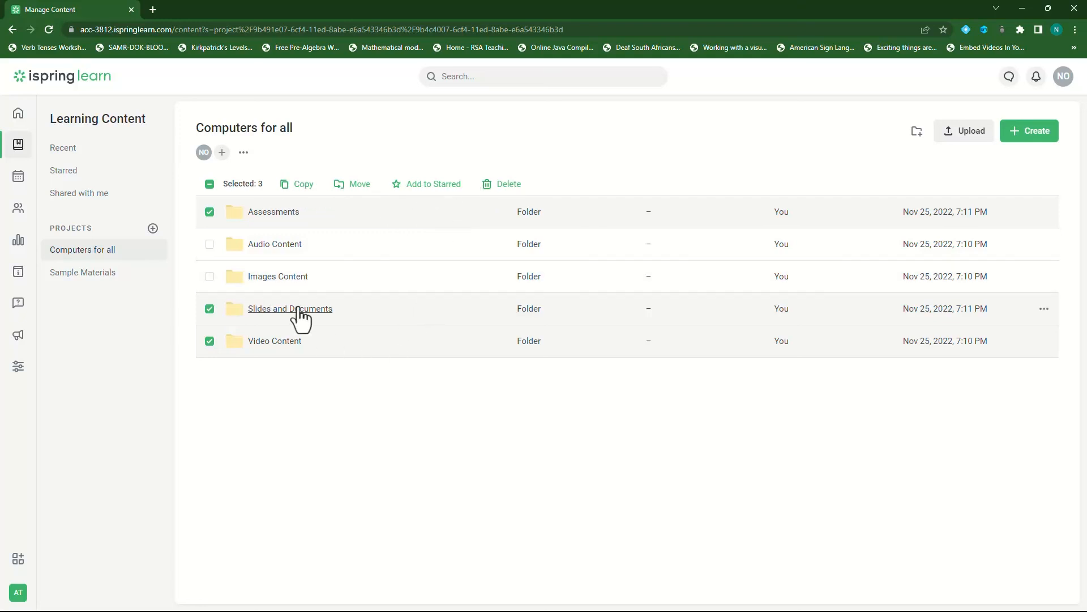
pyautogui.click(208, 183)
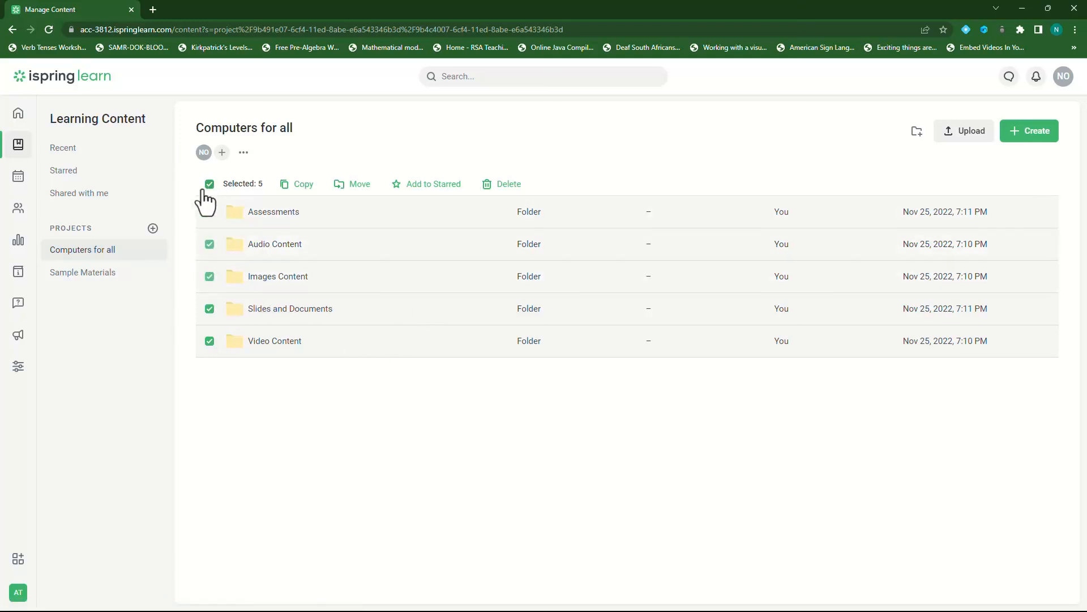
pyautogui.click(209, 183)
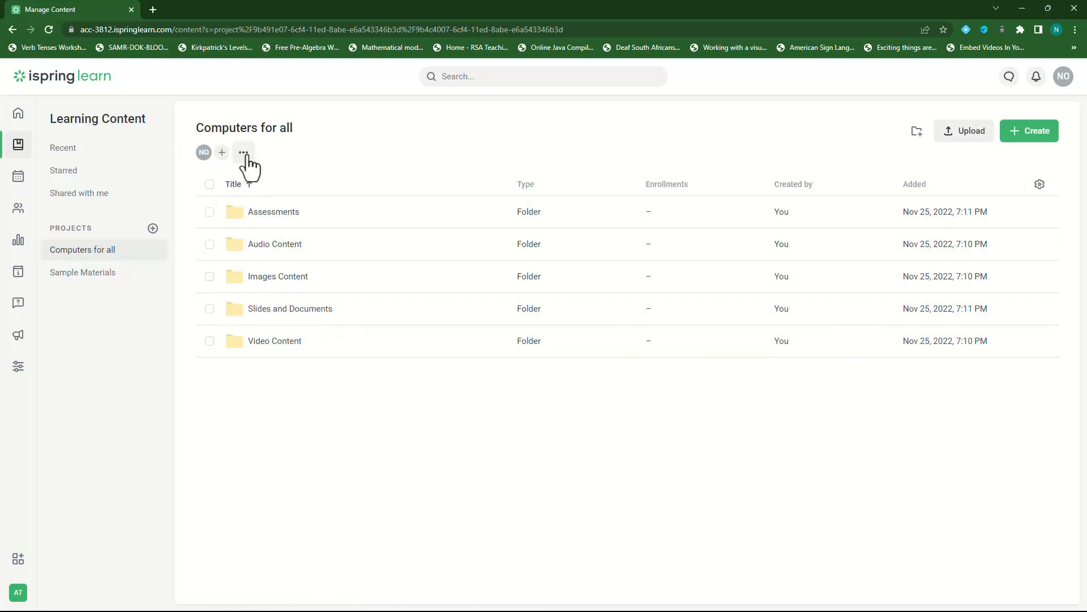
pyautogui.click(244, 152)
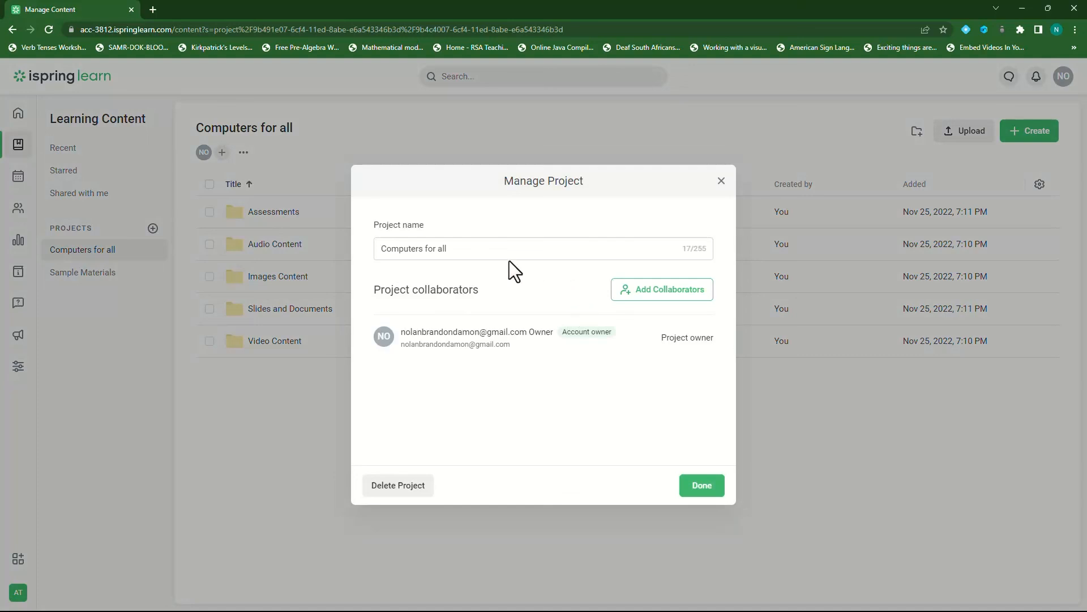
pyautogui.moveTo(600, 304)
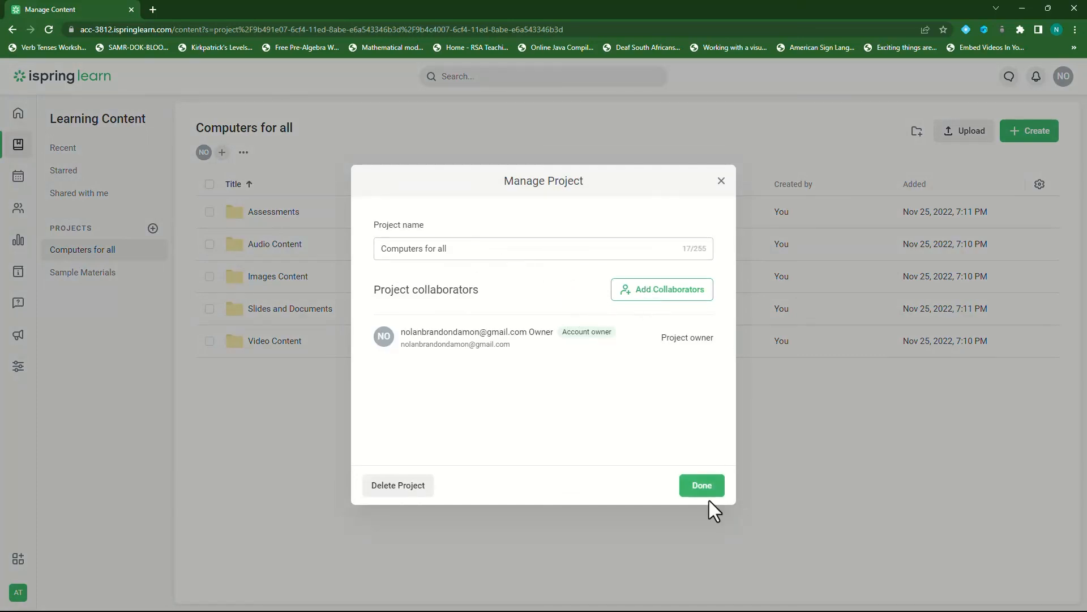
pyautogui.click(701, 485)
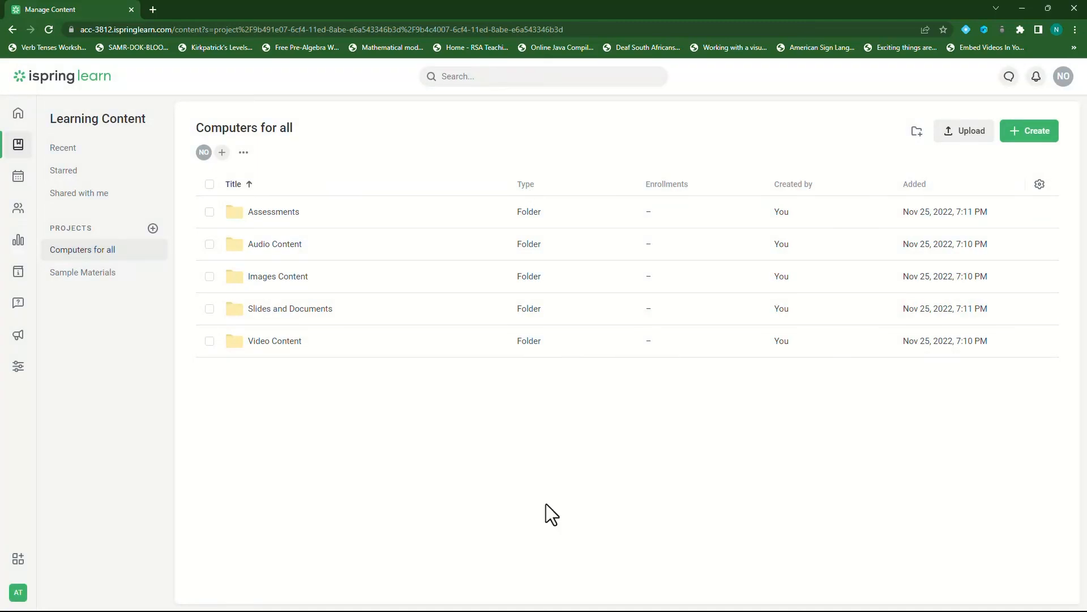
pyautogui.moveTo(533, 494)
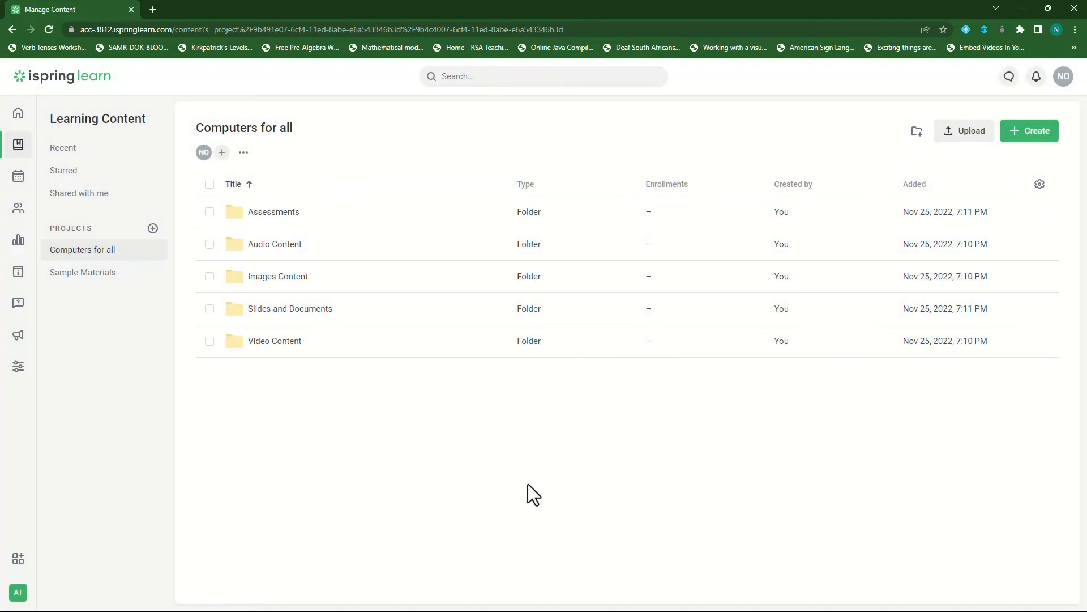
pyautogui.moveTo(306, 405)
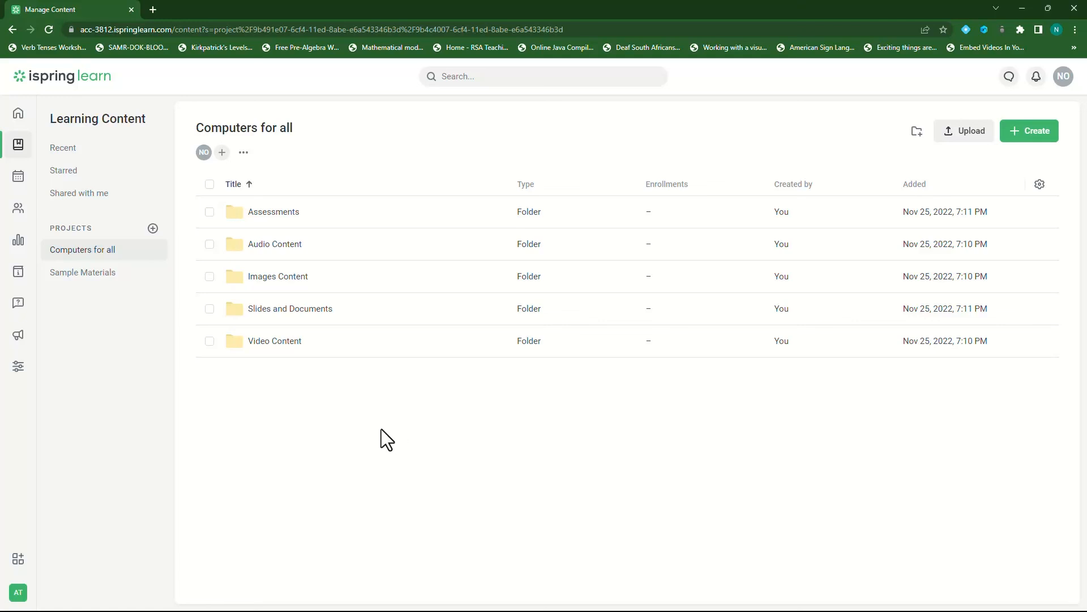
pyautogui.moveTo(354, 257)
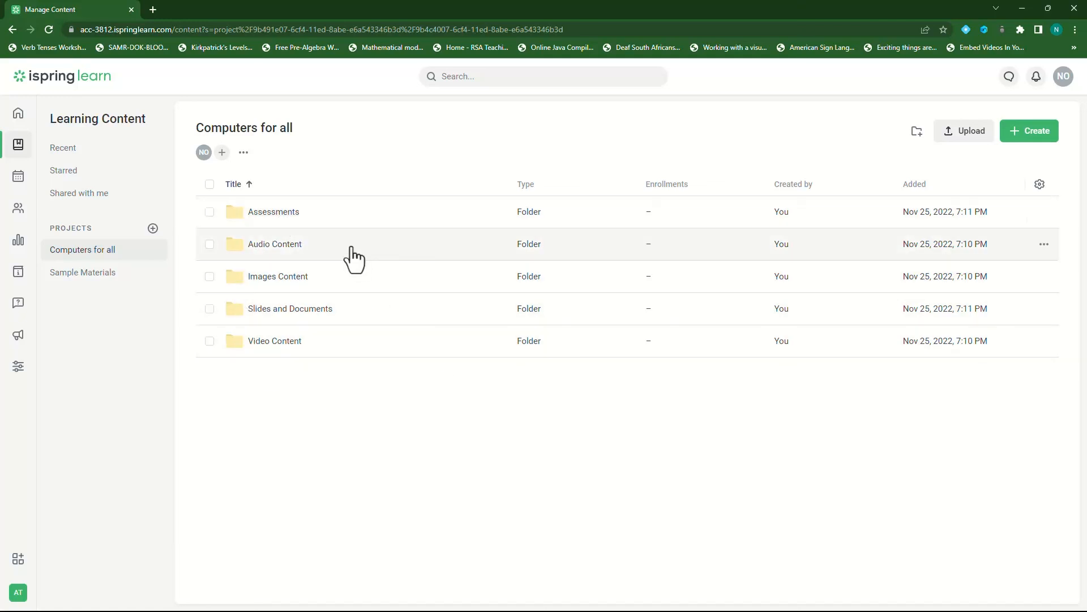
pyautogui.moveTo(317, 230)
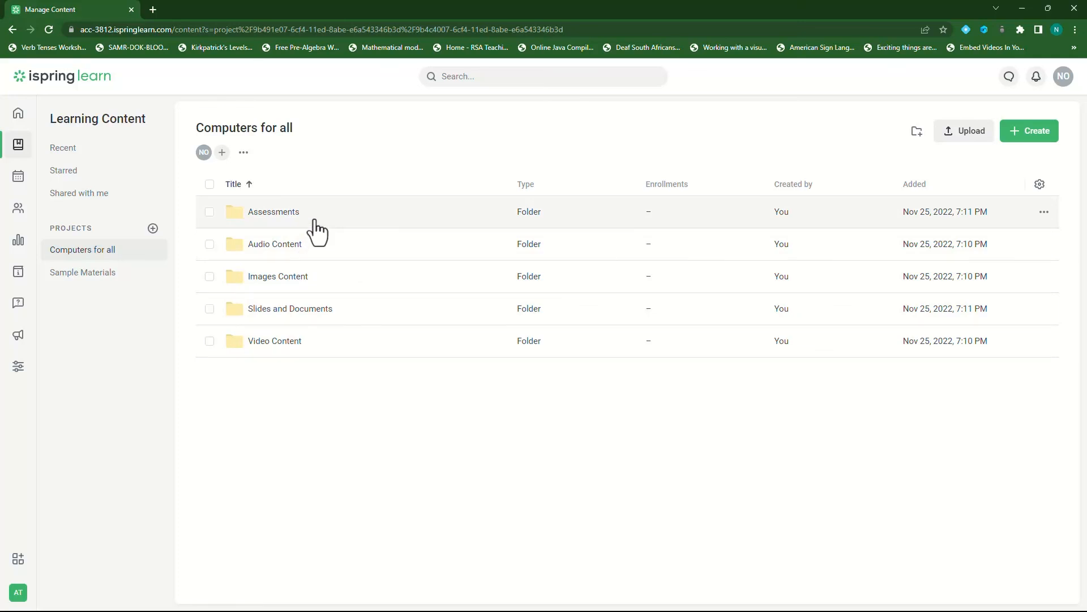
pyautogui.moveTo(328, 230)
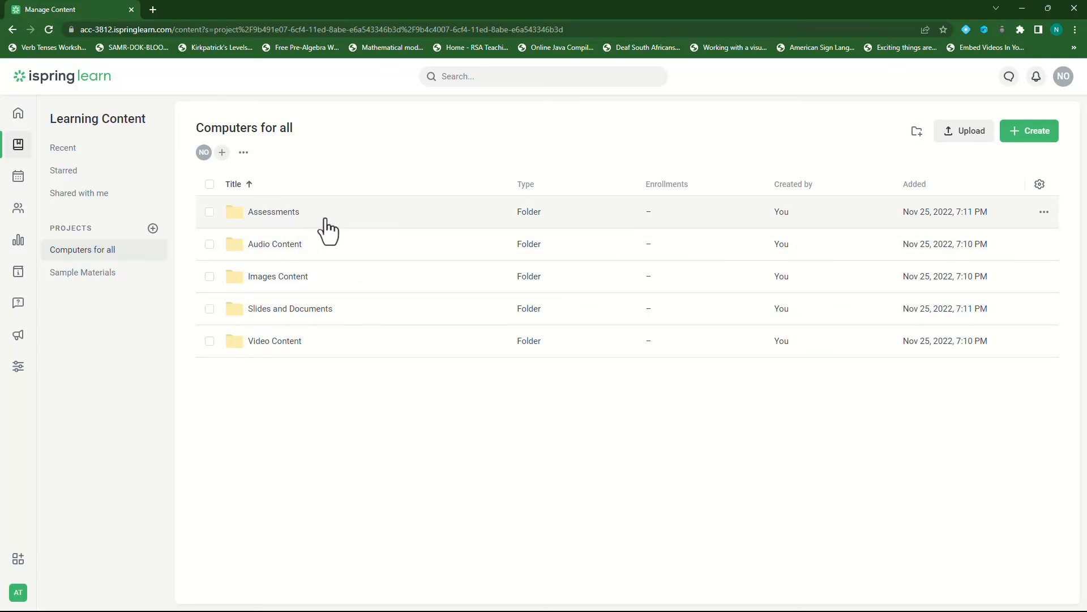